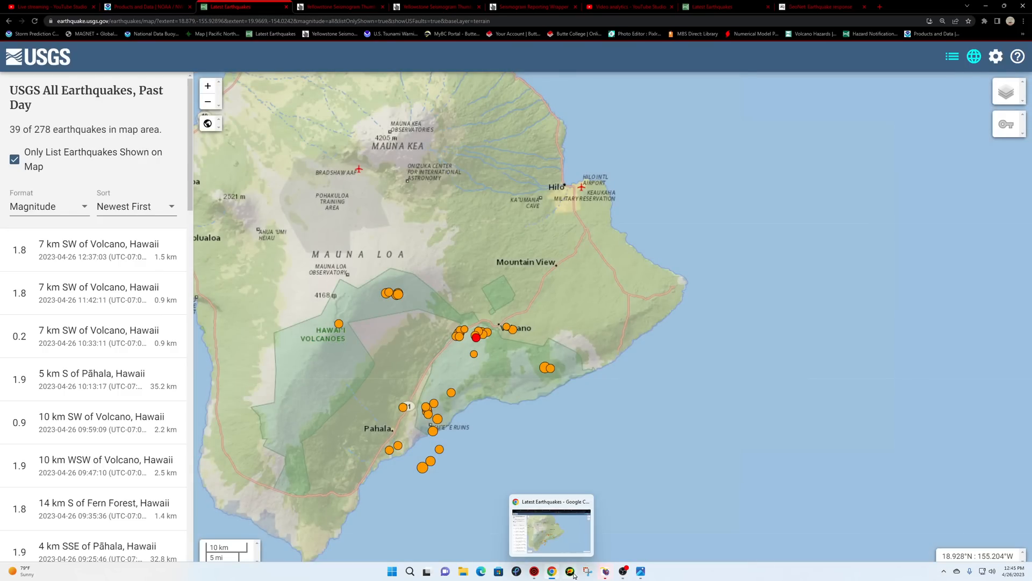
{"action": "mouse_move", "coordinate": [623, 570]}
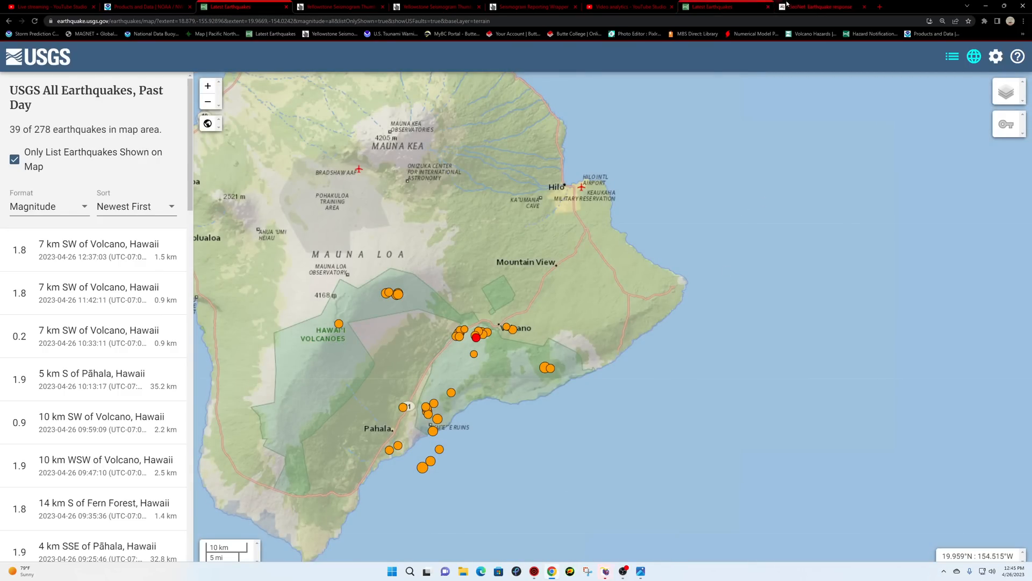
- Switch from the Hawaii earthquake map to the USGS volcano Hazard Notification System page
{"action": "left_click", "coordinate": [816, 6]}
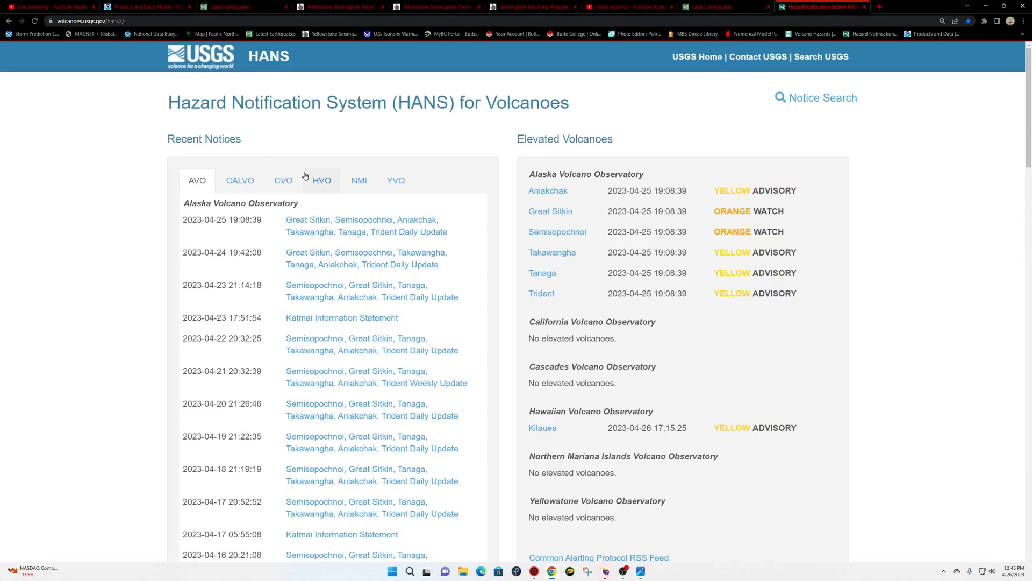
- Show the Hawaiian Volcano Observatory notices and read the April 26, 2023 Kilauea daily update
{"action": "left_click", "coordinate": [322, 181]}
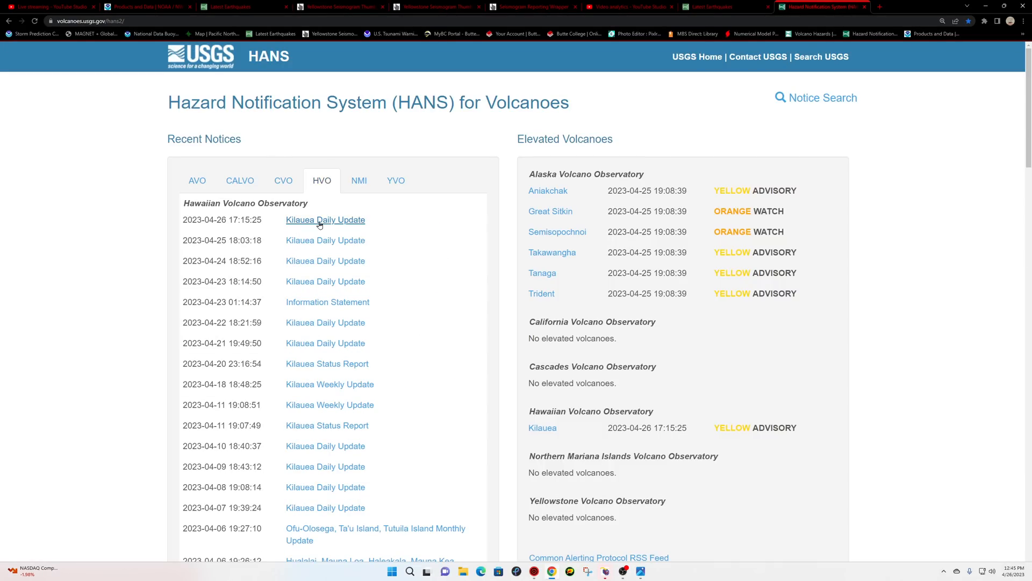
{"action": "left_click", "coordinate": [324, 220]}
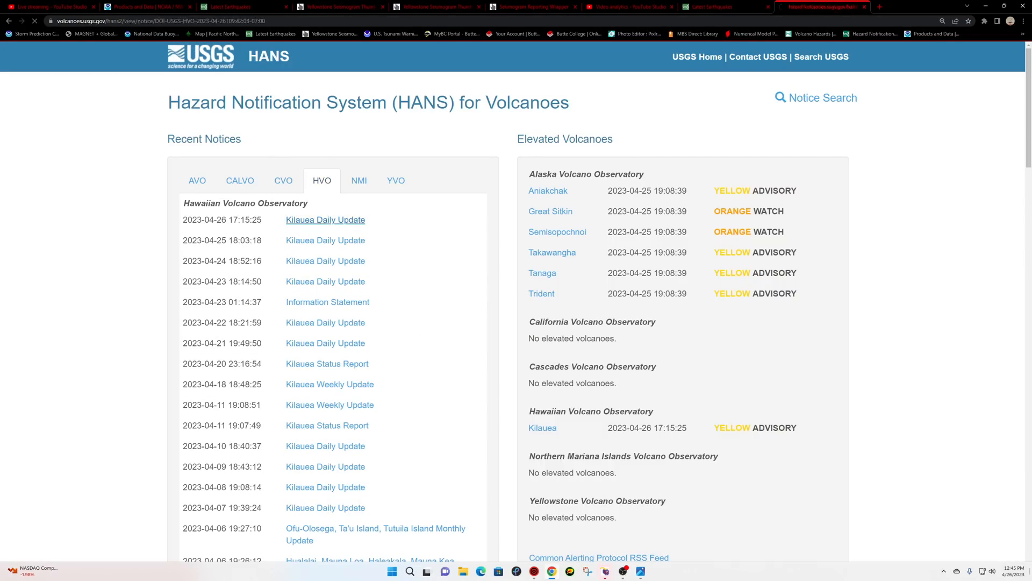
{"action": "left_click", "coordinate": [325, 219]}
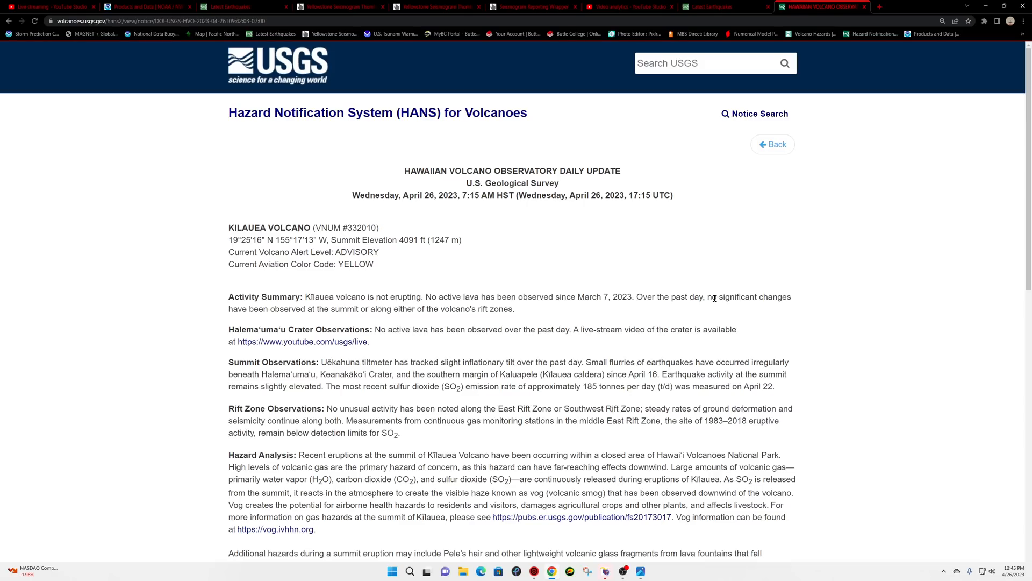
{"action": "mouse_move", "coordinate": [454, 310]}
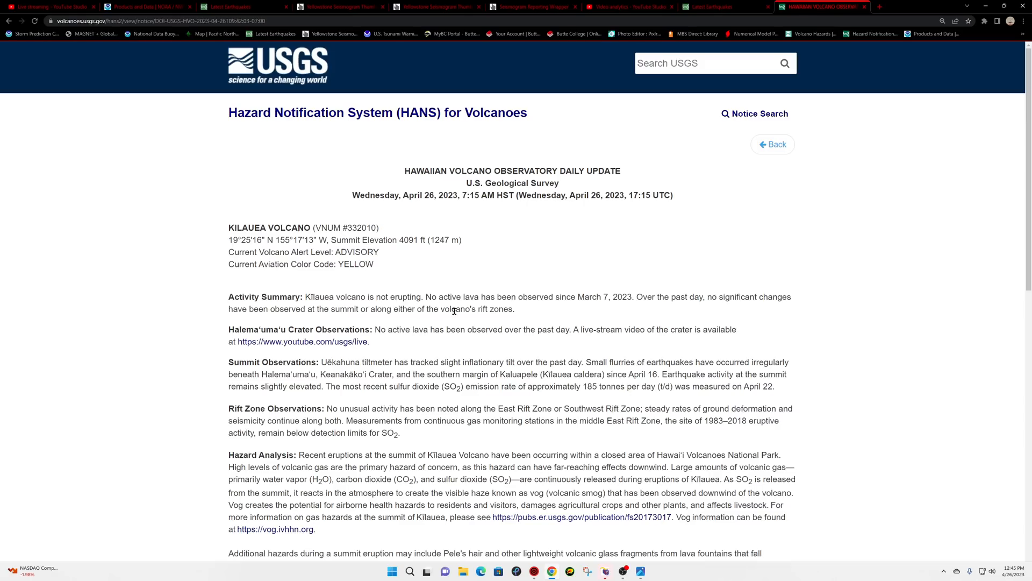
{"action": "mouse_move", "coordinate": [755, 340]}
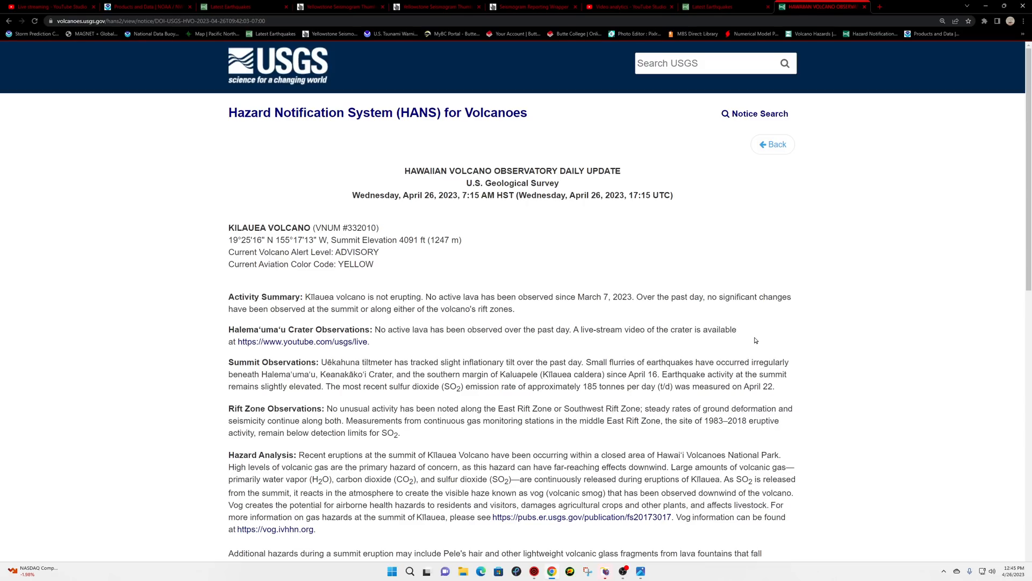
{"action": "mouse_move", "coordinate": [439, 369]}
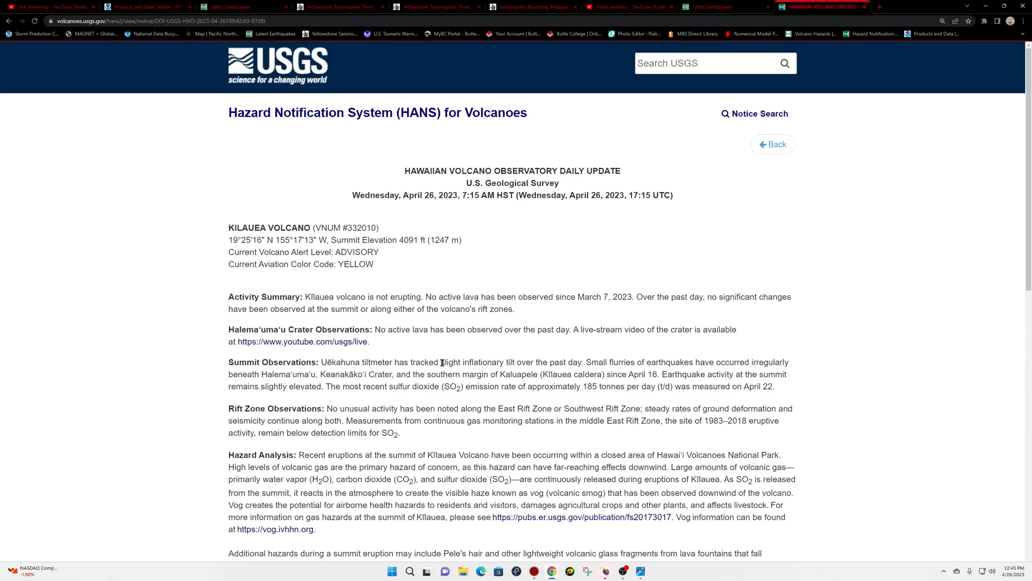
{"action": "mouse_move", "coordinate": [594, 362]}
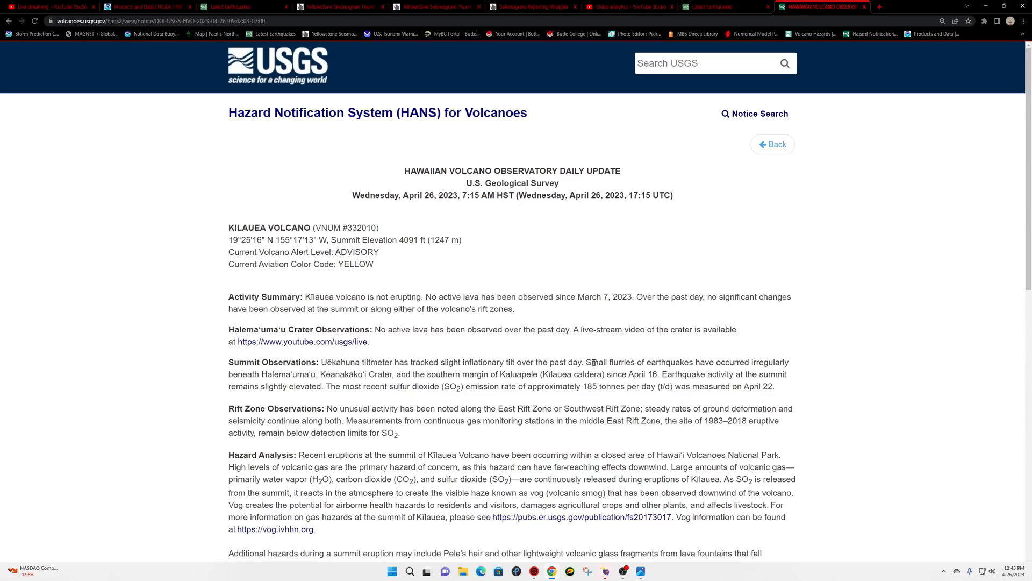
{"action": "mouse_move", "coordinate": [749, 364]}
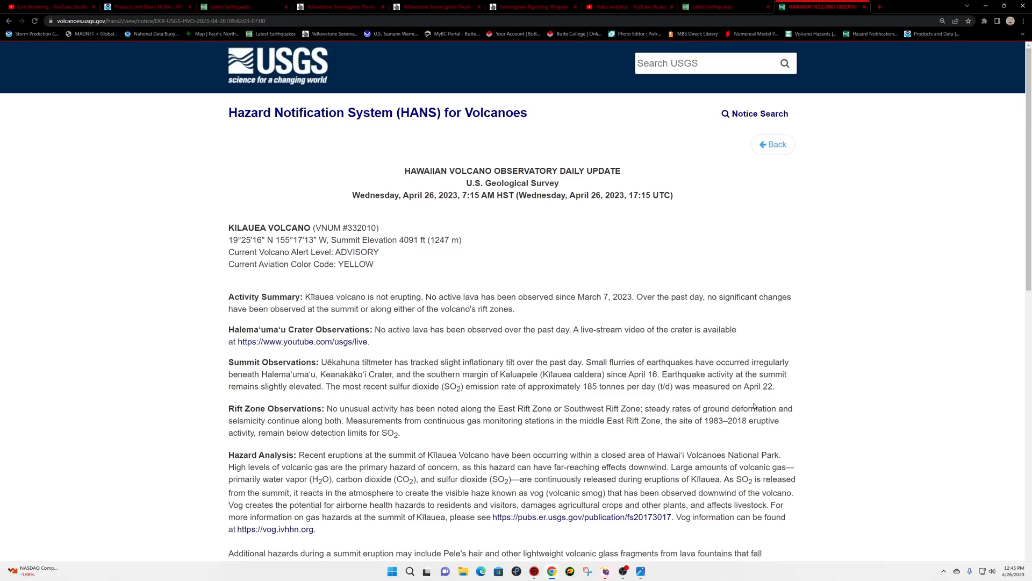
{"action": "mouse_move", "coordinate": [865, 579]}
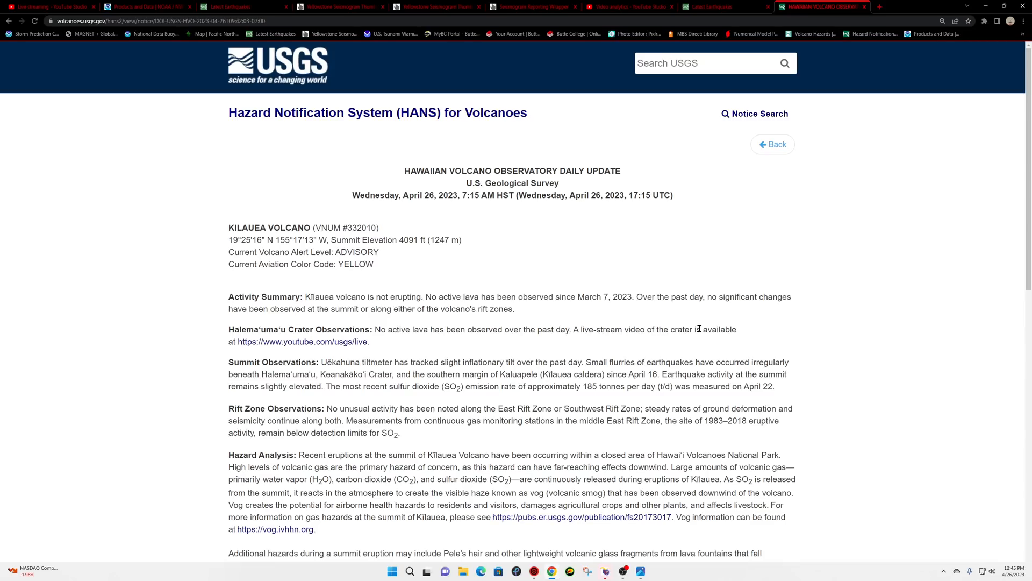
{"action": "mouse_move", "coordinate": [736, 307]}
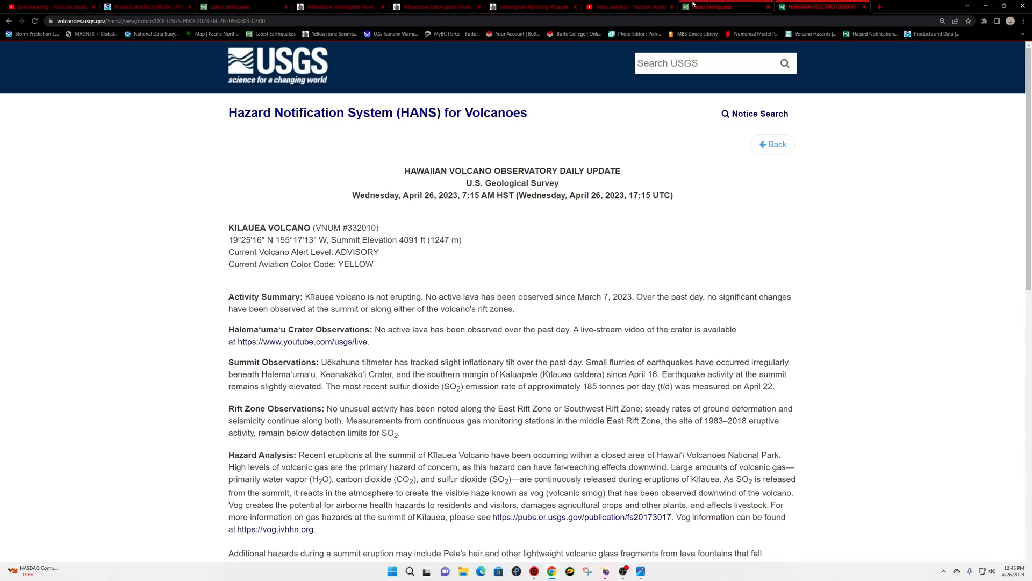
- Review the 11 past-day quakes near Volcano, Hawaii, then zoom out to the whole Island of Hawaii
{"action": "left_click", "coordinate": [237, 7]}
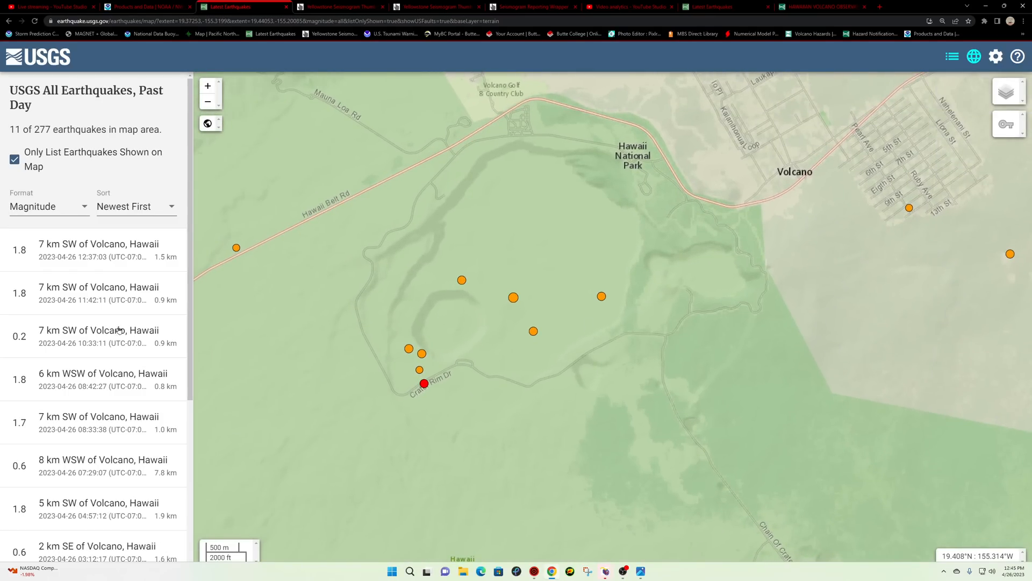
{"action": "scroll", "scroll_direction": "down", "scroll_amount": 3}
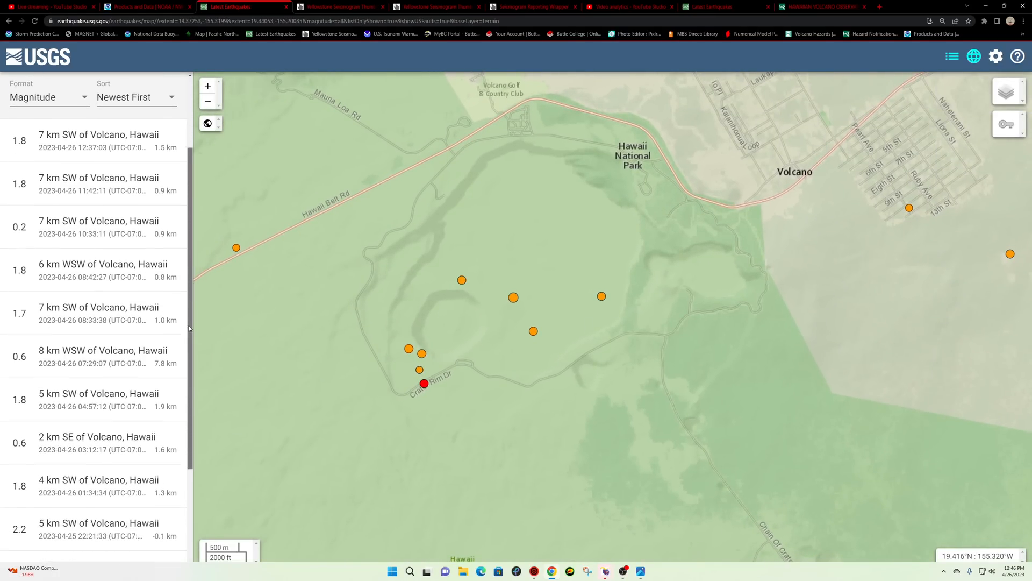
{"action": "scroll", "scroll_direction": "down", "scroll_amount": 3}
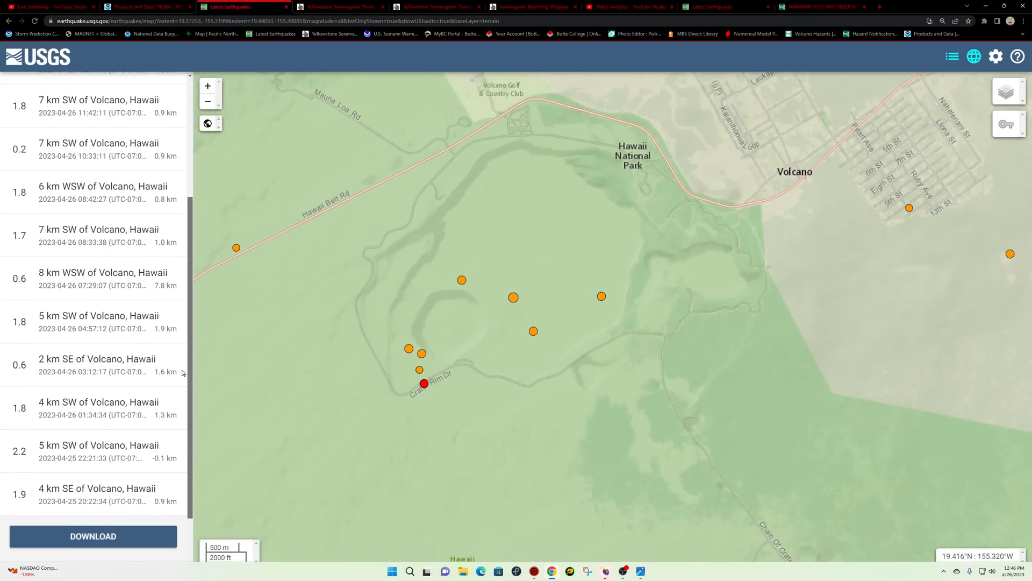
{"action": "scroll", "scroll_direction": "up", "scroll_amount": 3}
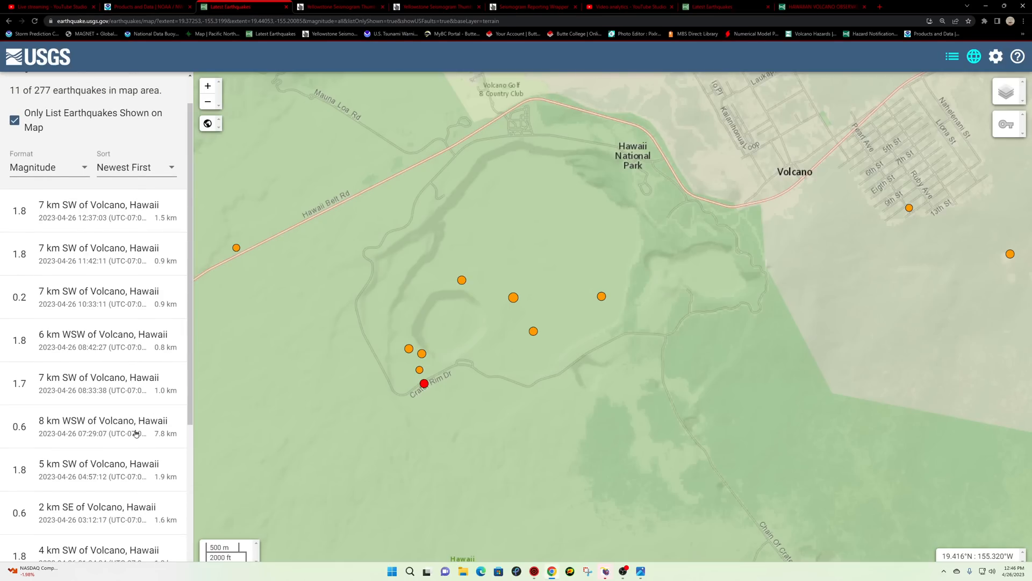
{"action": "mouse_move", "coordinate": [171, 467]}
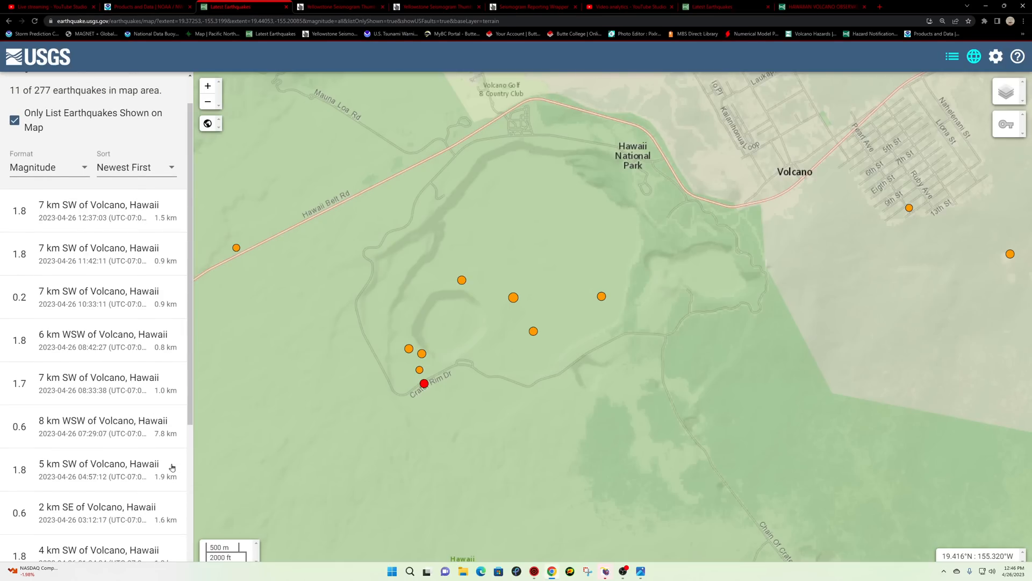
{"action": "scroll", "scroll_direction": "down", "scroll_amount": 3}
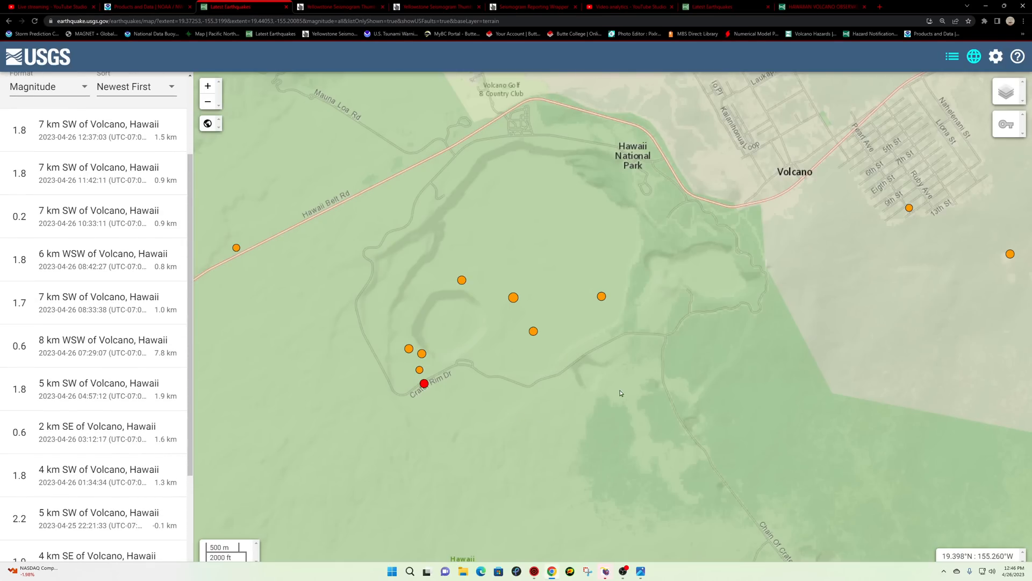
{"action": "left_click", "coordinate": [208, 101]}
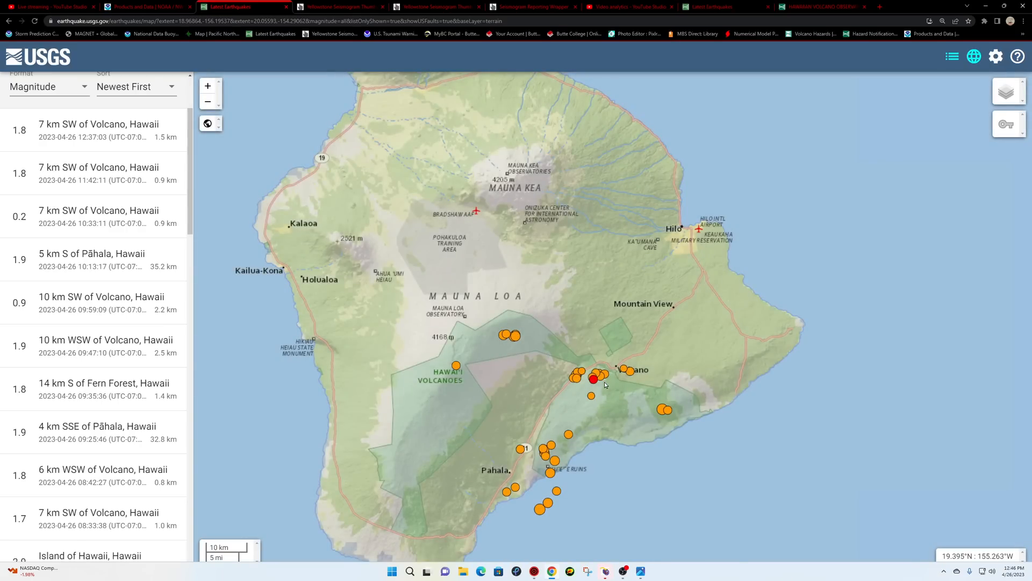
{"action": "scroll", "scroll_direction": "down", "scroll_amount": 3}
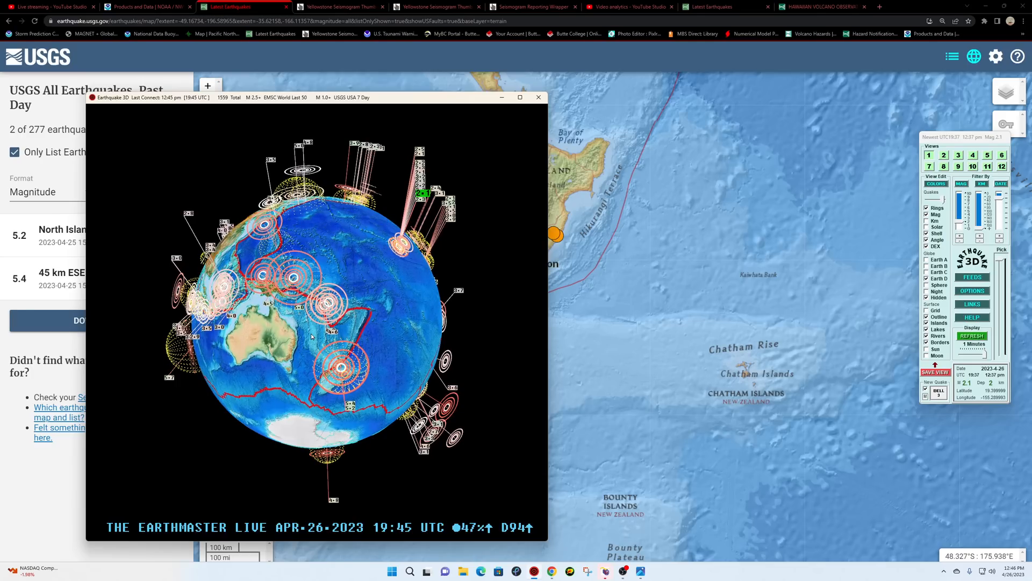
{"action": "mouse_move", "coordinate": [483, 389]}
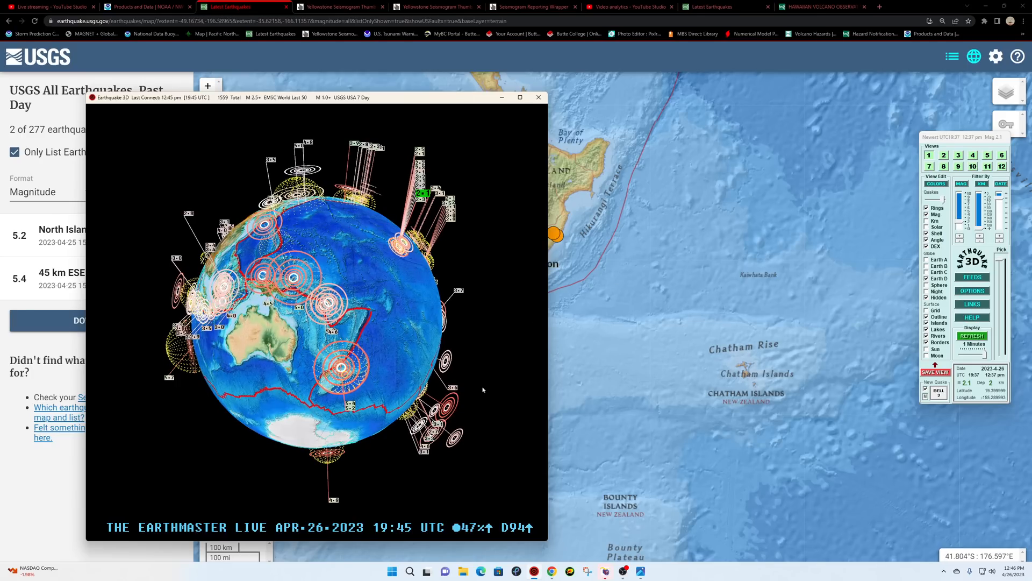
- Bring the browser forward and switch to GeoNet's Recent Quakes list for New Zealand
{"action": "left_click", "coordinate": [816, 6]}
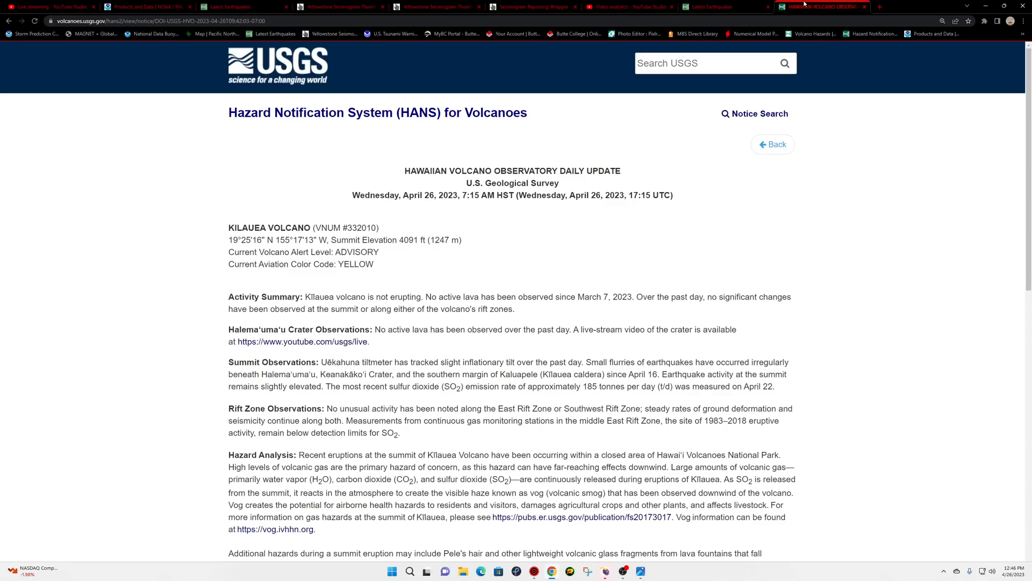
{"action": "left_click", "coordinate": [1023, 33]}
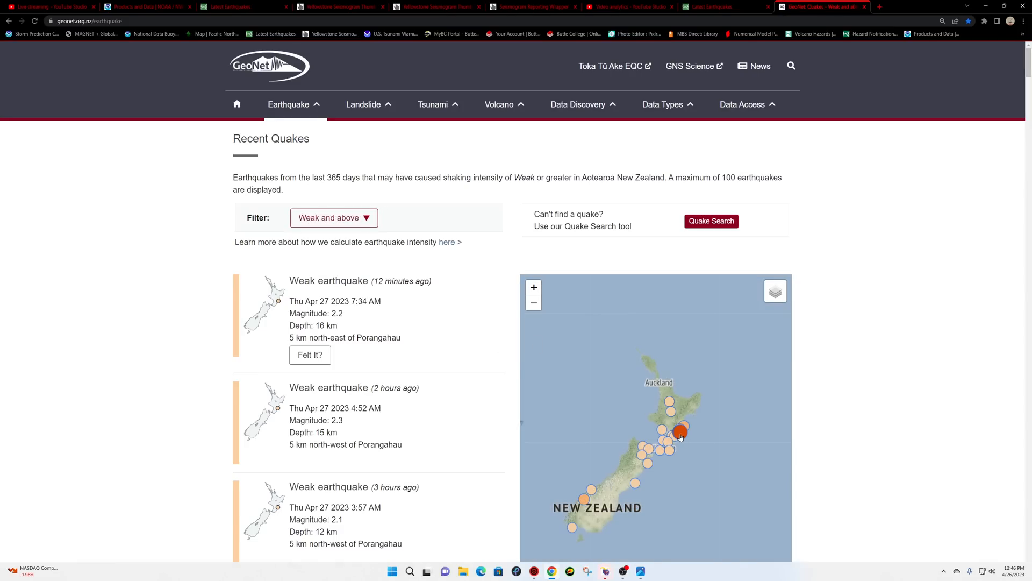
{"action": "left_click", "coordinate": [679, 433]}
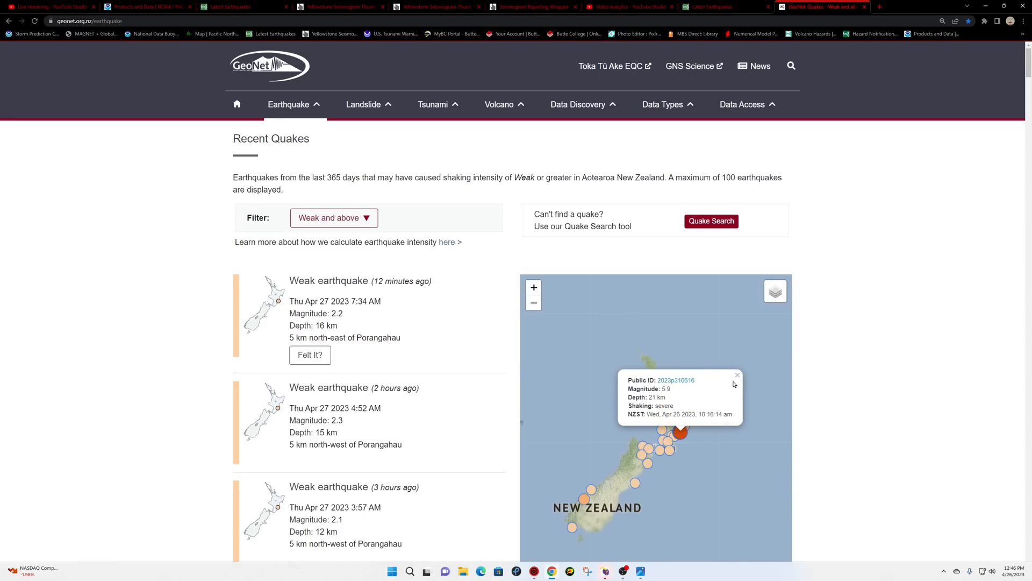
{"action": "left_click", "coordinate": [738, 374]}
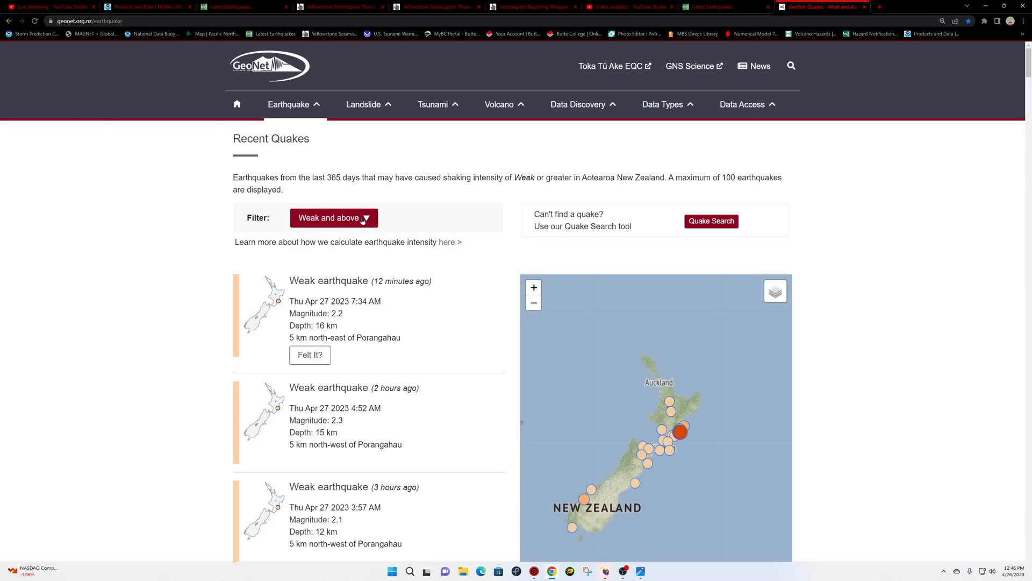
{"action": "scroll", "scroll_direction": "down", "scroll_amount": 3}
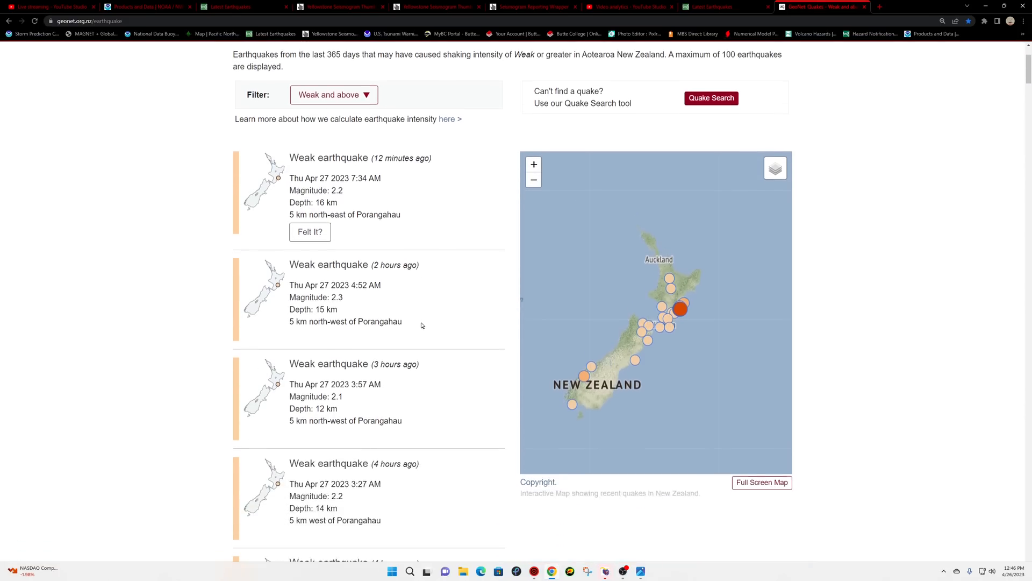
{"action": "scroll", "scroll_direction": "down", "scroll_amount": 3}
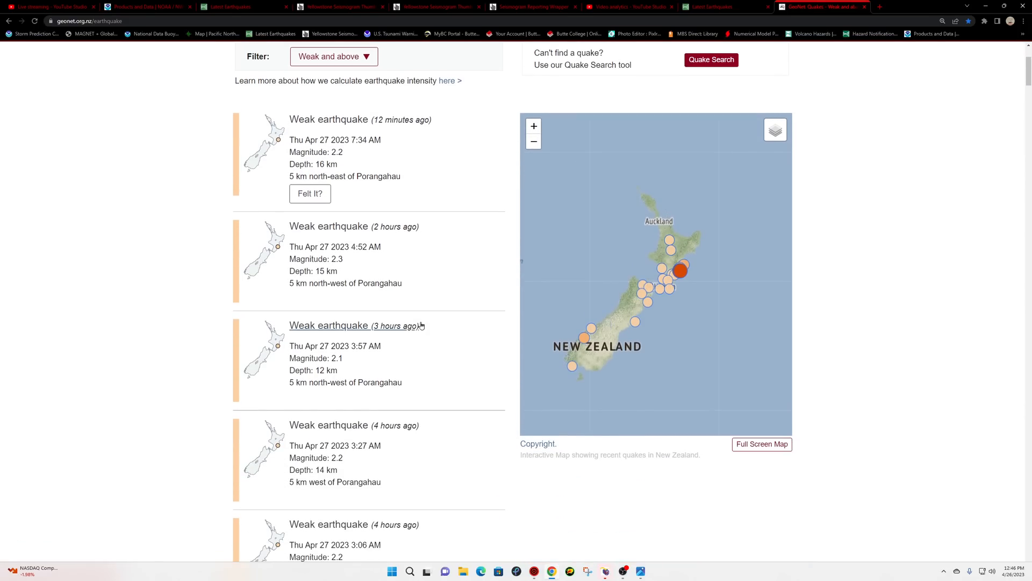
{"action": "scroll", "scroll_direction": "down", "scroll_amount": 3}
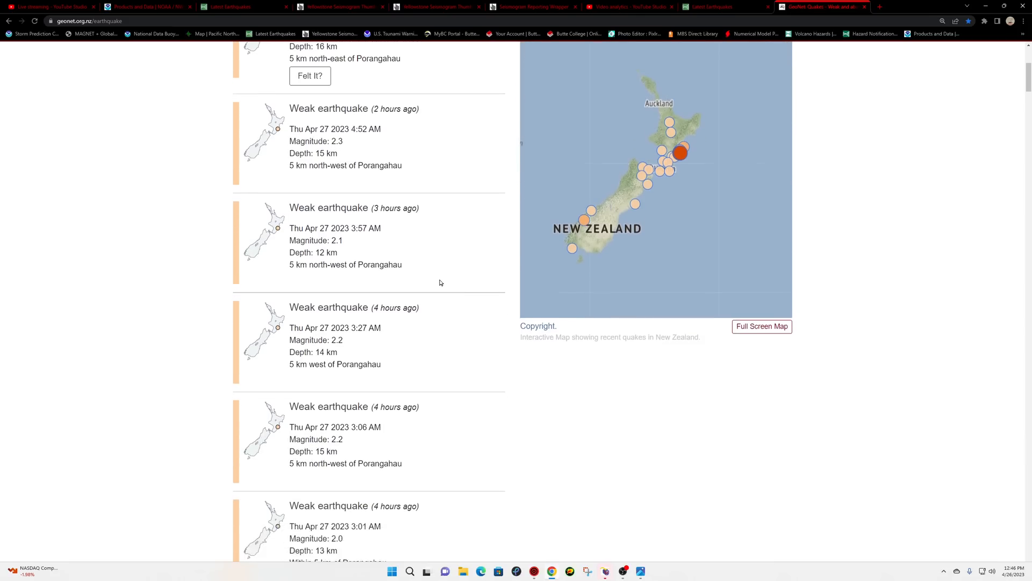
{"action": "scroll", "scroll_direction": "down", "scroll_amount": 3}
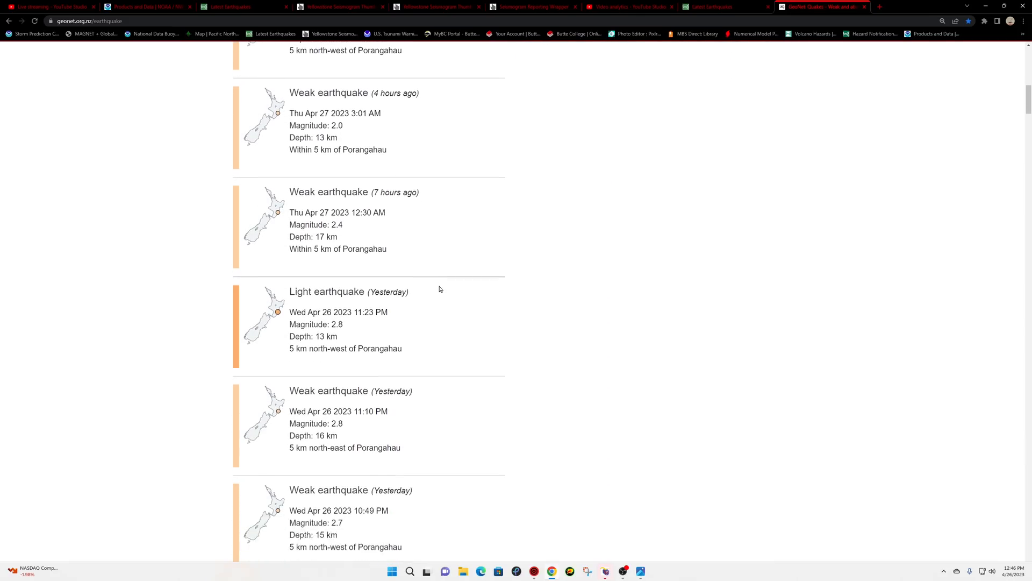
{"action": "scroll", "scroll_direction": "up", "scroll_amount": 3}
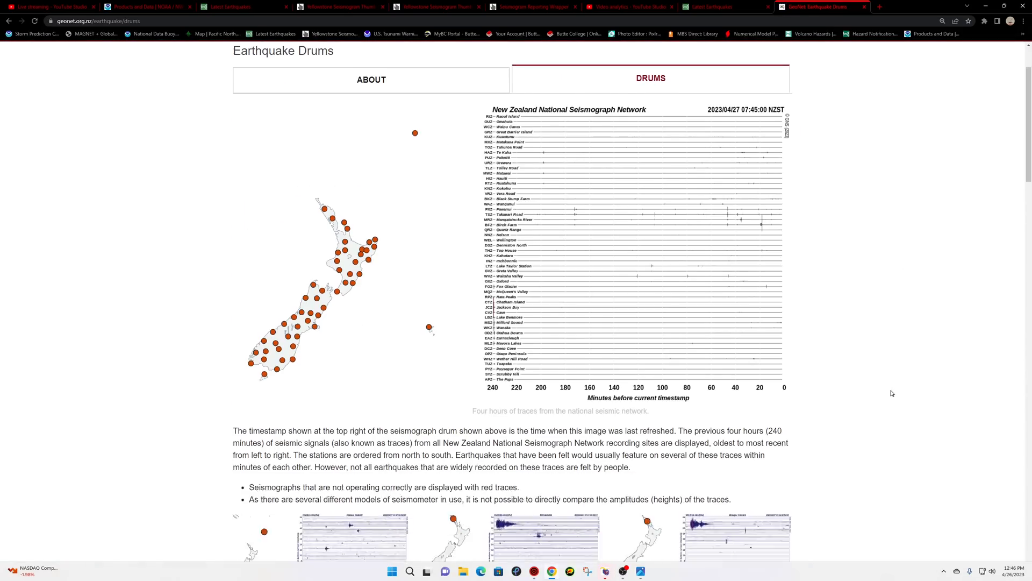
- Locate and enlarge the Takapari Road seismograph drum showing 24 hours of traces
{"action": "scroll", "scroll_direction": "down", "scroll_amount": 3}
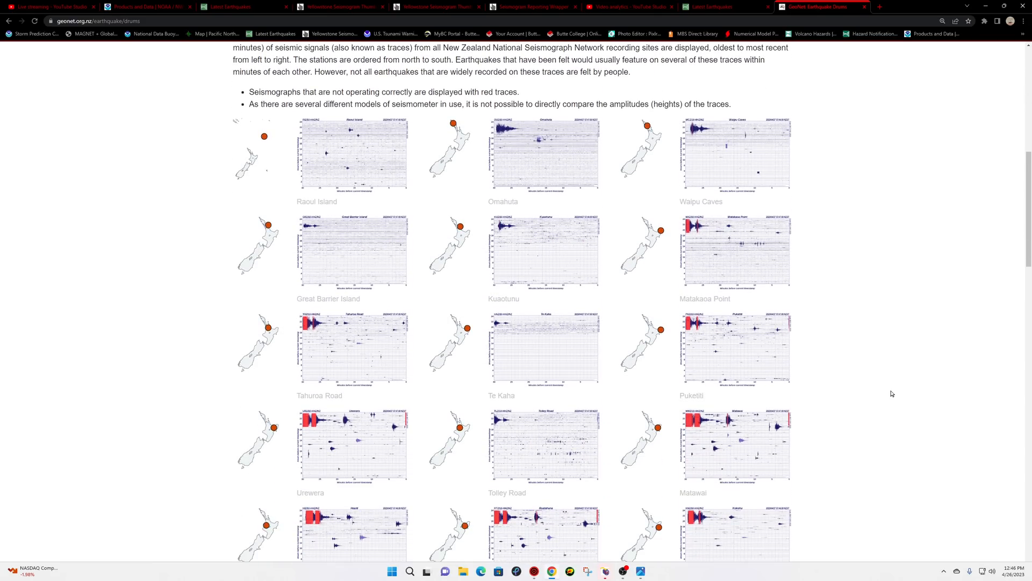
{"action": "scroll", "scroll_direction": "down", "scroll_amount": 3}
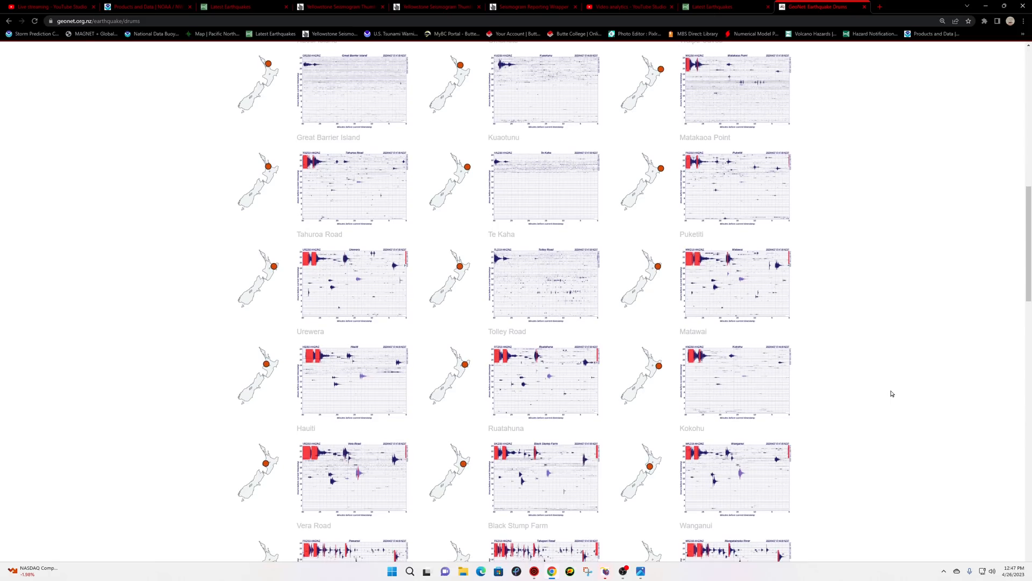
{"action": "scroll", "scroll_direction": "down", "scroll_amount": 3}
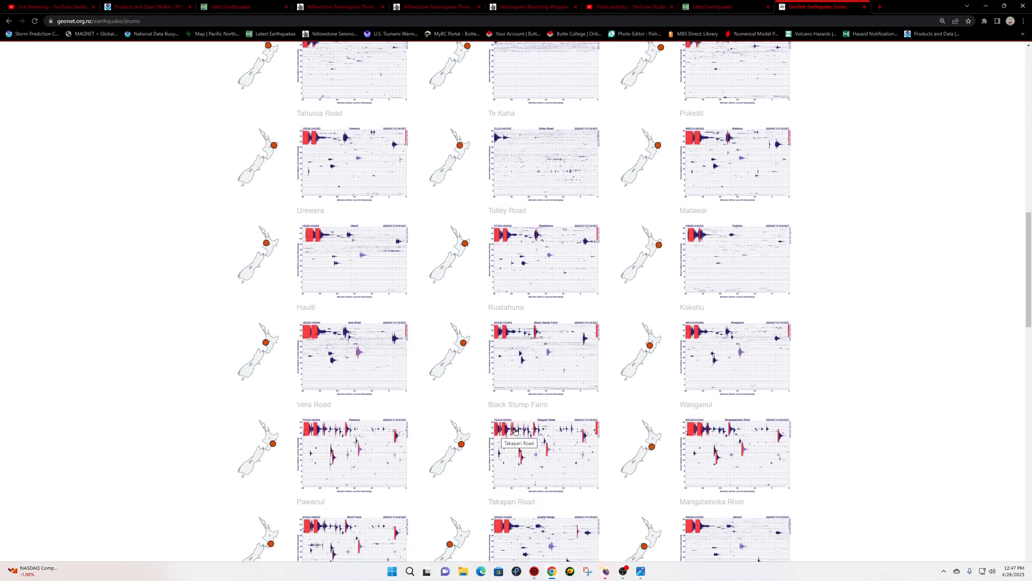
{"action": "left_click", "coordinate": [544, 454]}
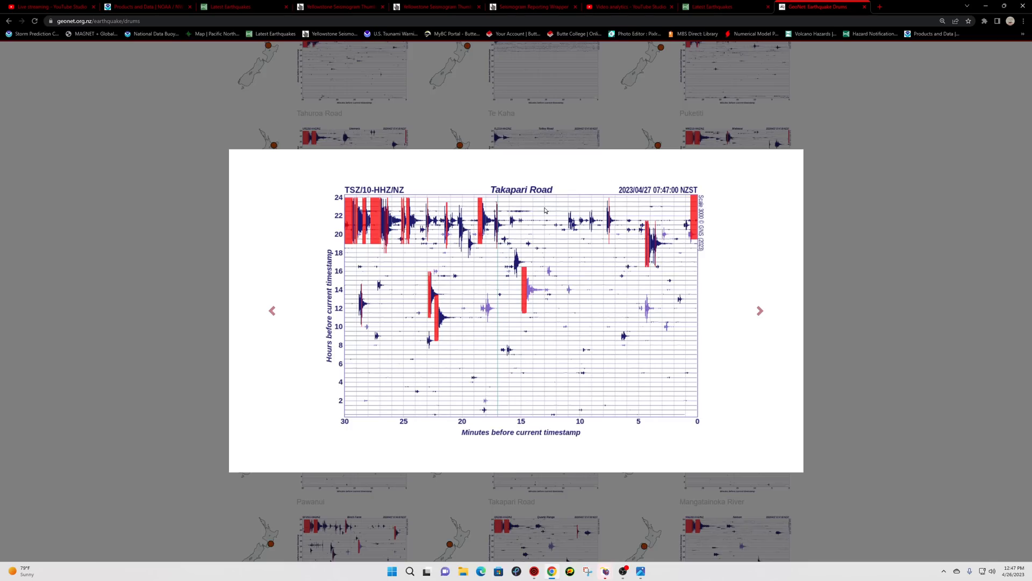
{"action": "mouse_move", "coordinate": [347, 225]}
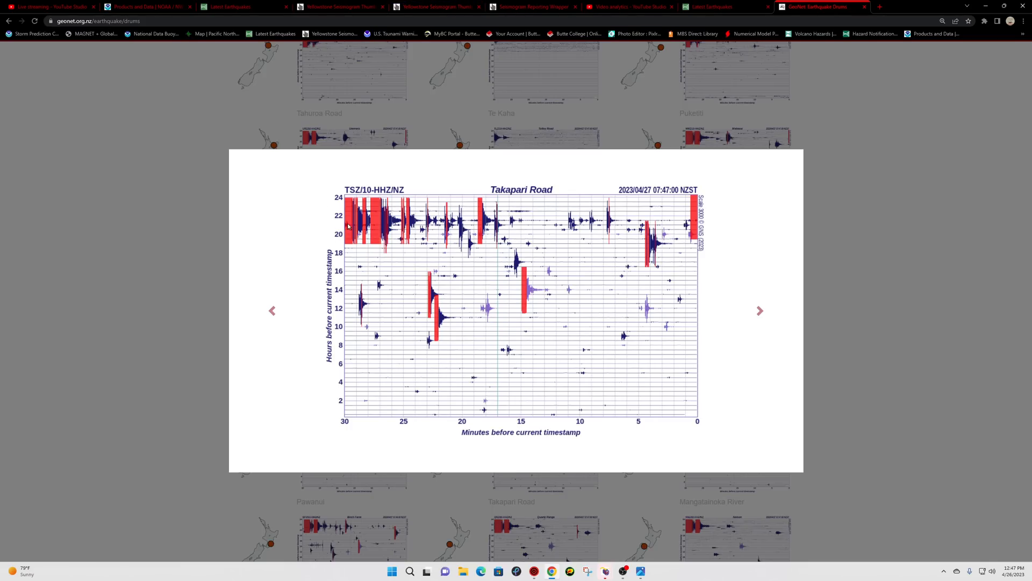
- Glance at the USGS North Island quakes, then return to the GeoNet drums page
{"action": "left_click", "coordinate": [243, 6]}
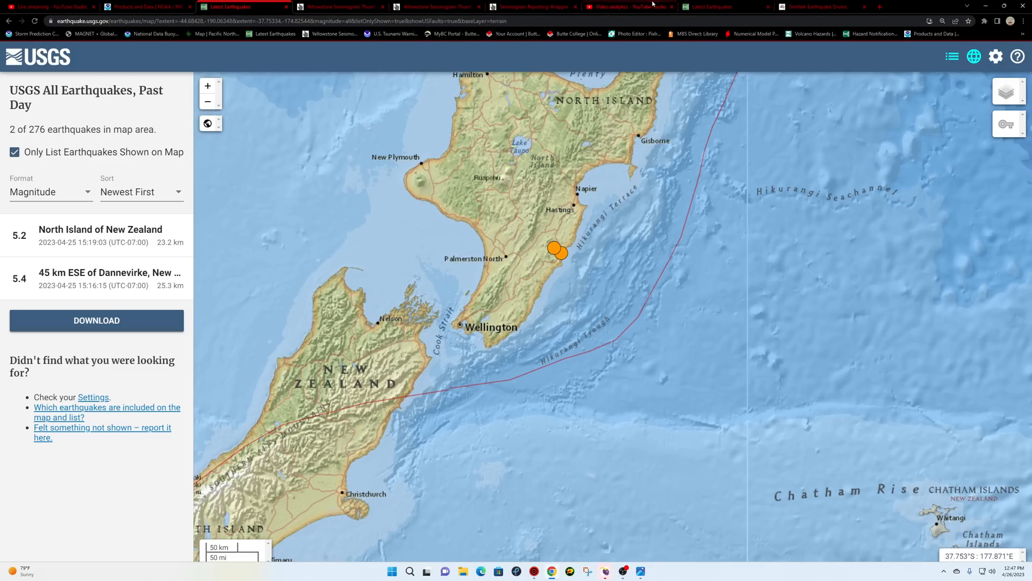
{"action": "mouse_move", "coordinate": [707, 6]}
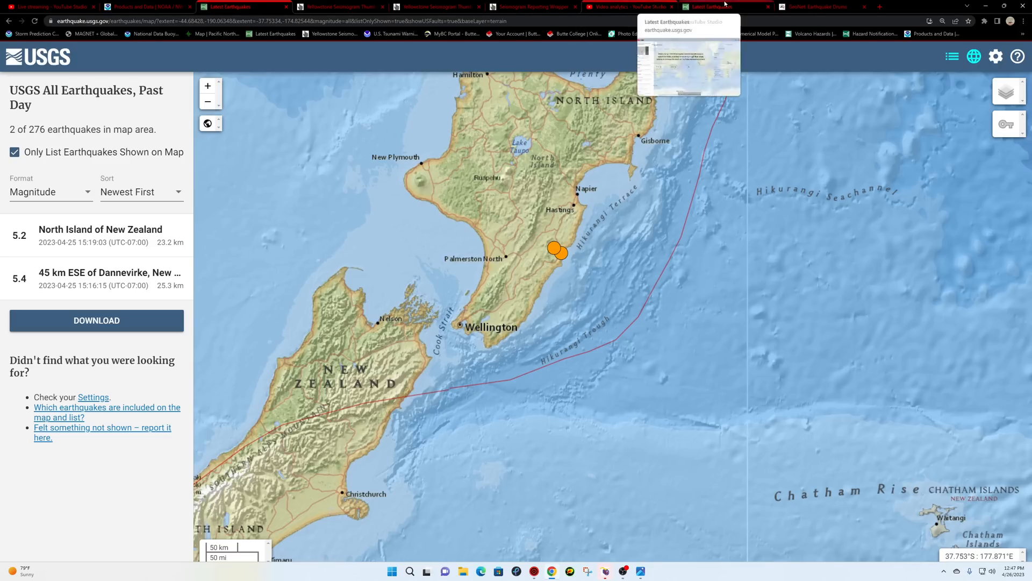
{"action": "left_click", "coordinate": [816, 7]}
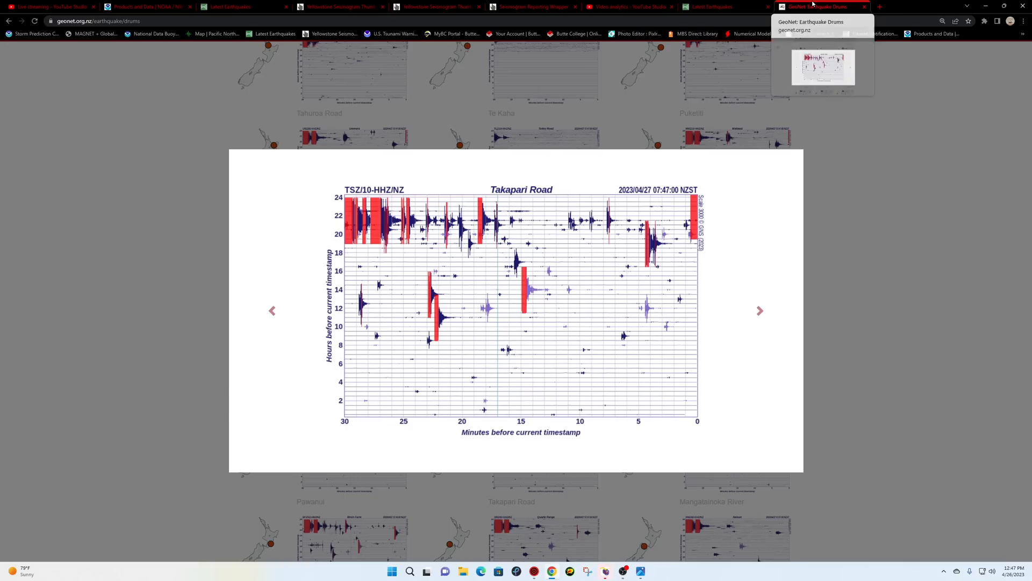
{"action": "mouse_move", "coordinate": [374, 406]}
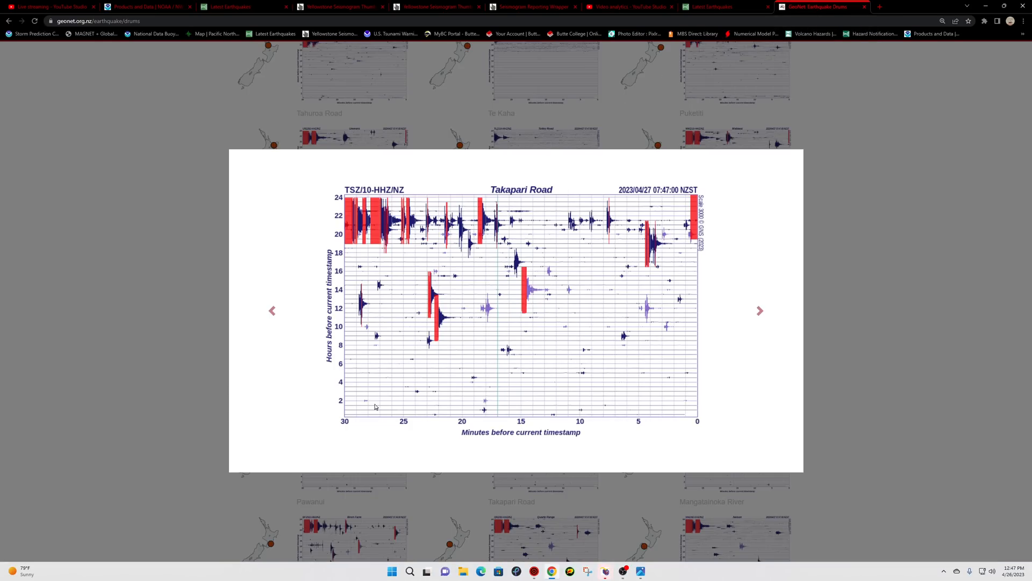
{"action": "mouse_move", "coordinate": [379, 332]}
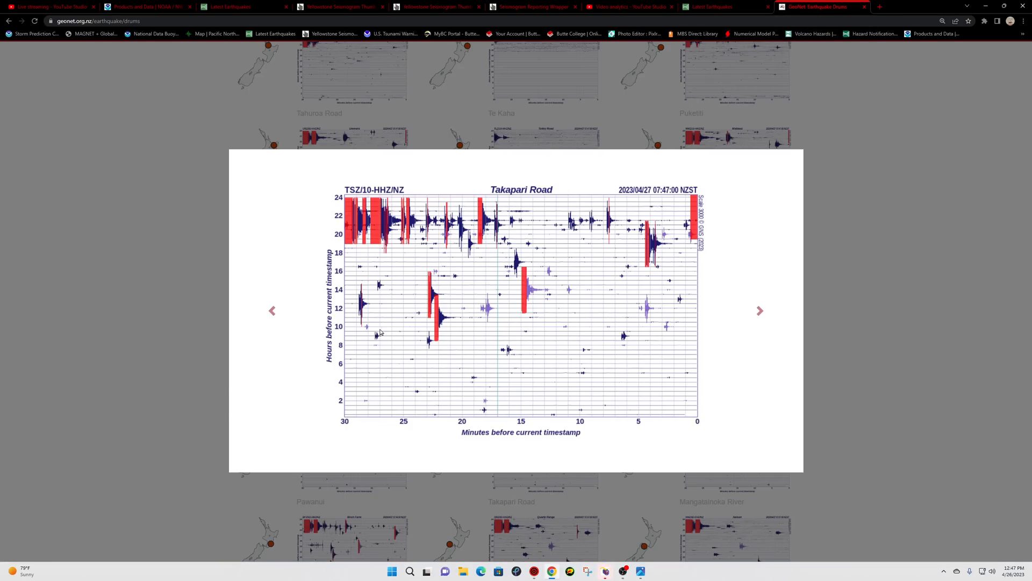
{"action": "mouse_move", "coordinate": [644, 341]}
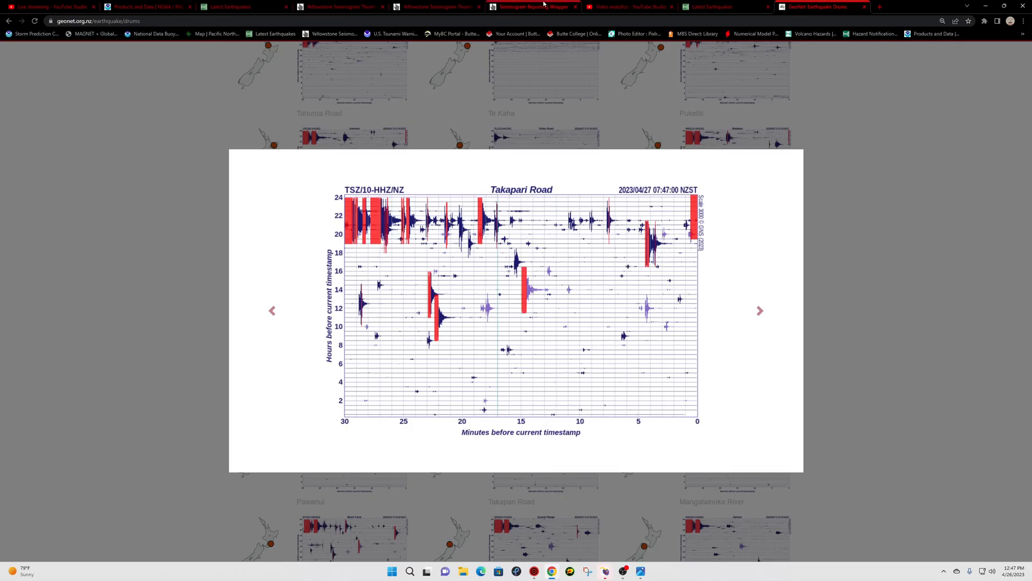
- Zoom the USGS past-day map out to the Pacific, then in on Australia and the western Pacific
{"action": "left_click", "coordinate": [244, 6]}
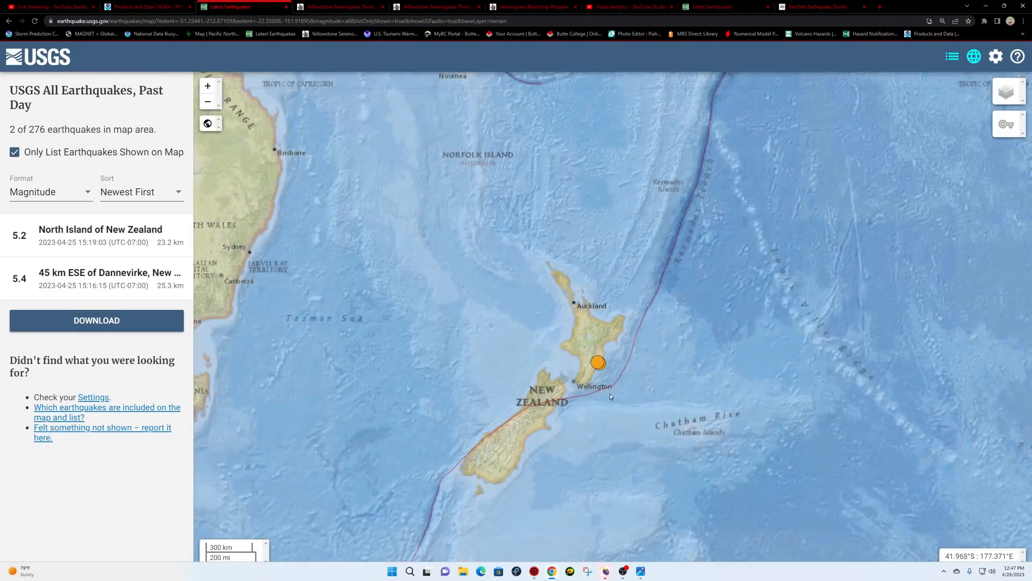
{"action": "left_click", "coordinate": [207, 101]}
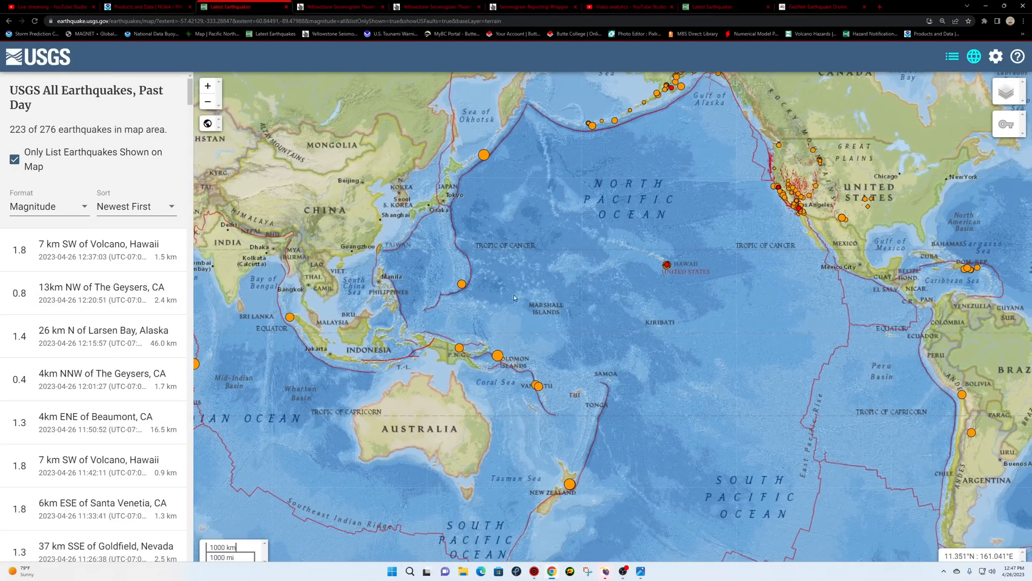
{"action": "left_click", "coordinate": [207, 101]}
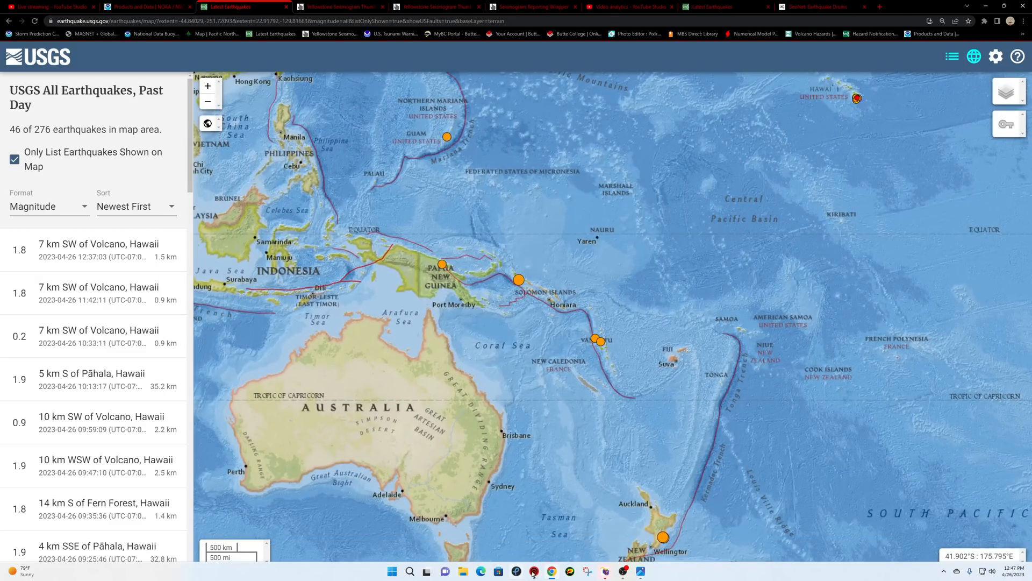
{"action": "left_click", "coordinate": [535, 571]}
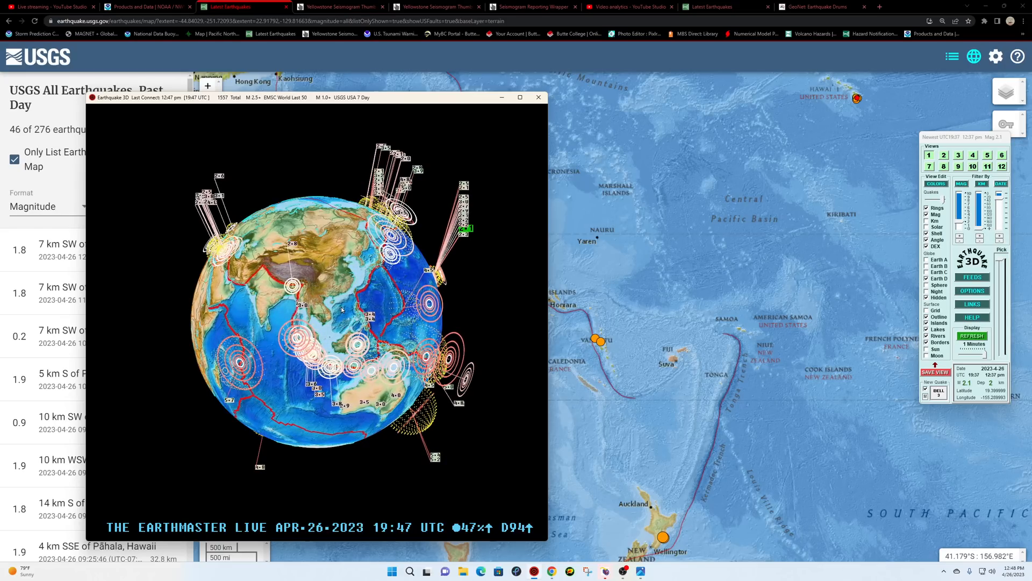
- Show past-week magnitude 4.5+ quakes and view details of the M 7.1 Indonesia quake
{"action": "left_click", "coordinate": [537, 97]}
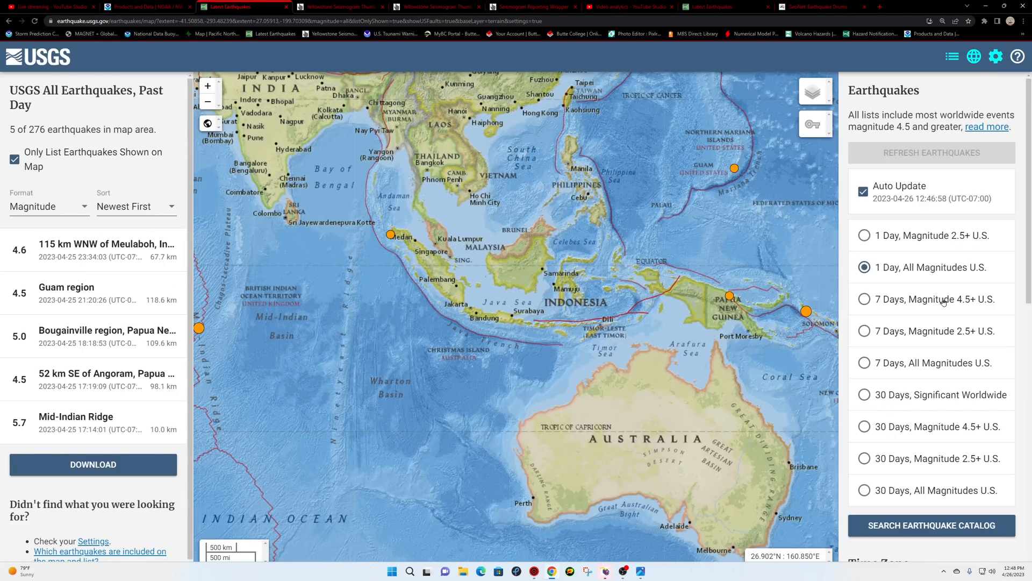
{"action": "left_click", "coordinate": [864, 298]}
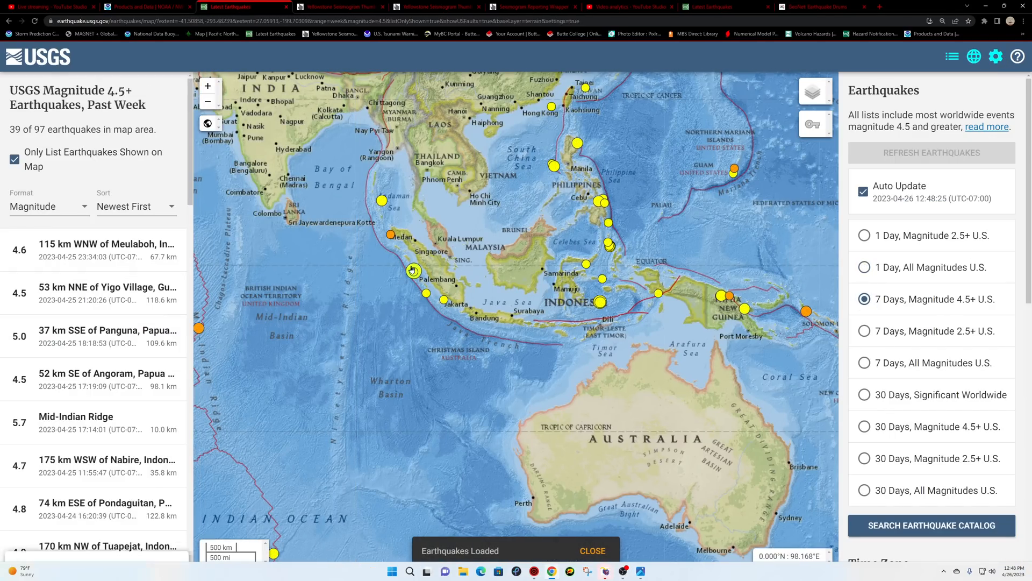
{"action": "left_click", "coordinate": [413, 270]}
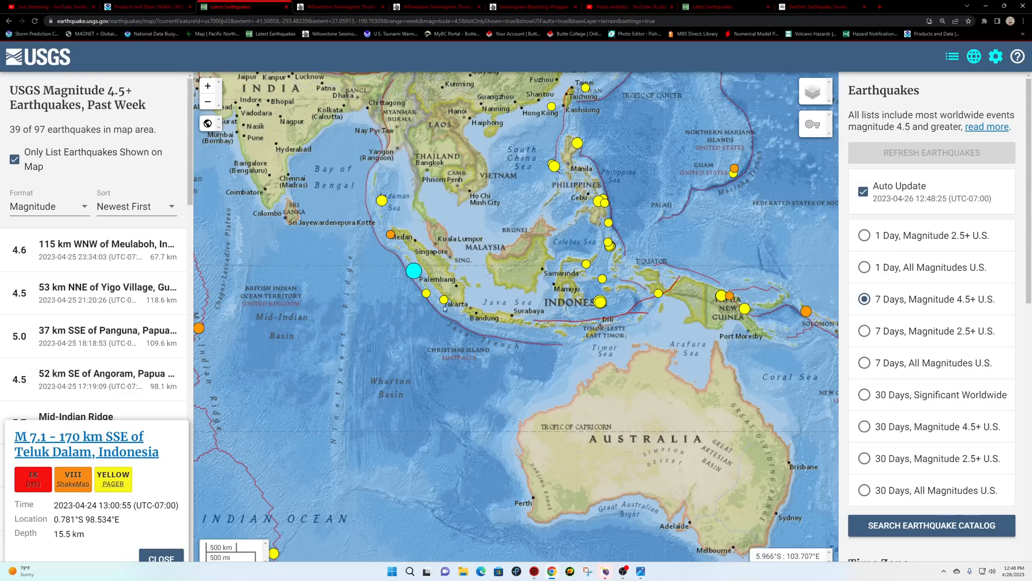
{"action": "mouse_move", "coordinate": [468, 324]}
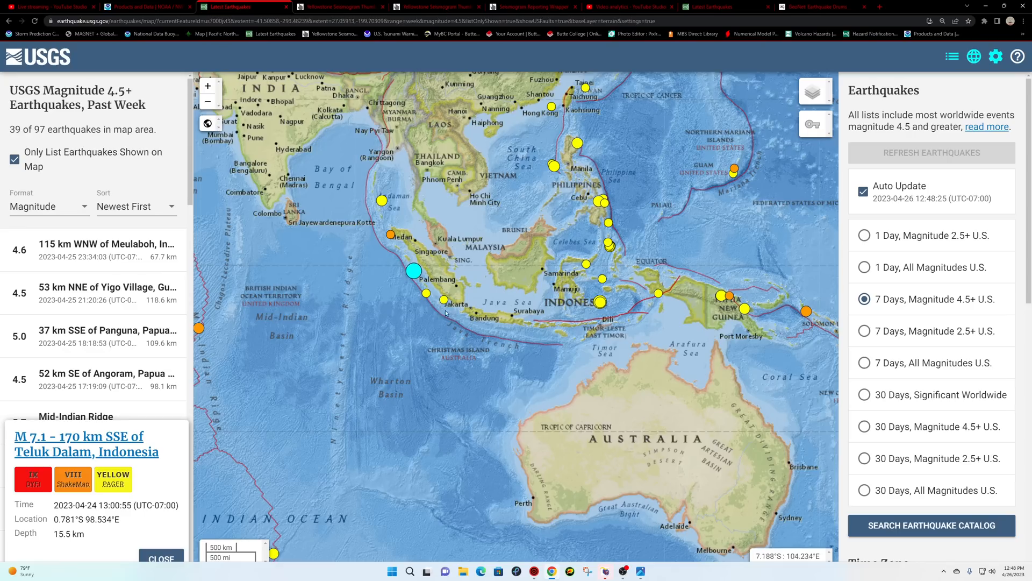
{"action": "mouse_move", "coordinate": [632, 297]}
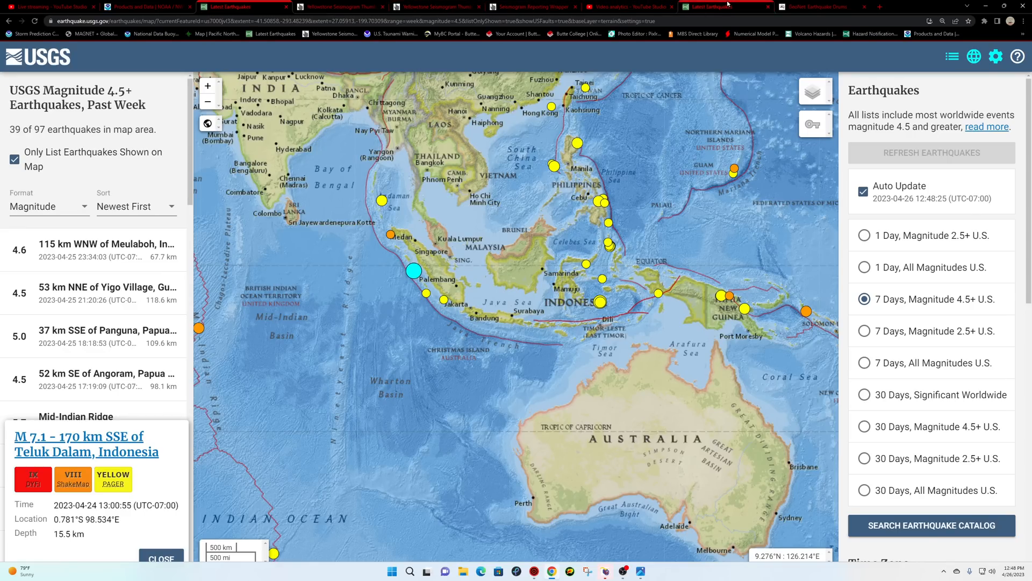
{"action": "mouse_move", "coordinate": [725, 6]}
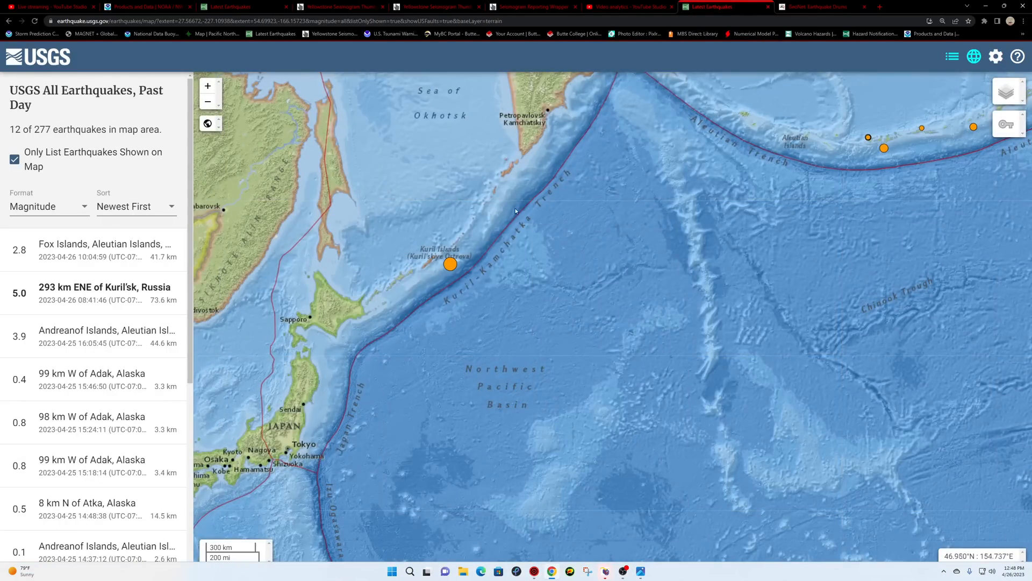
- Zoom in on the Kuril Islands quake, then move the map across the North Pacific toward the western US
{"action": "left_click", "coordinate": [451, 263]}
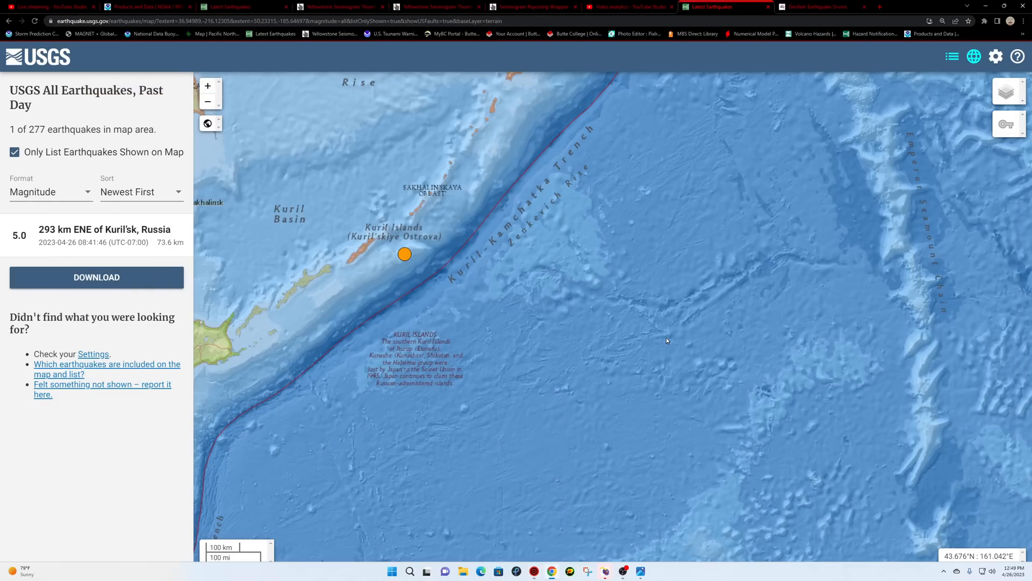
{"action": "left_click", "coordinate": [208, 101]}
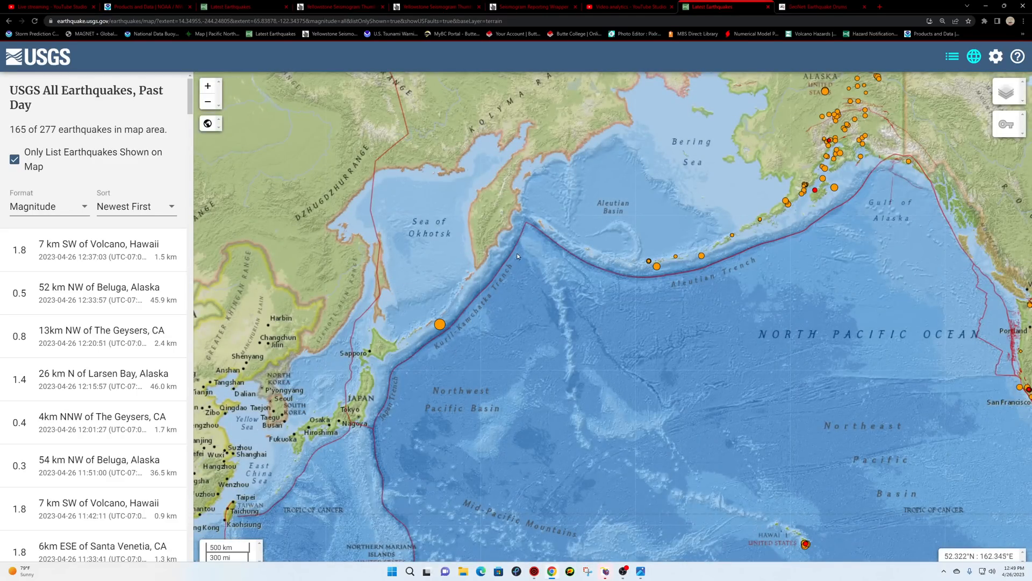
{"action": "mouse_move", "coordinate": [515, 221]}
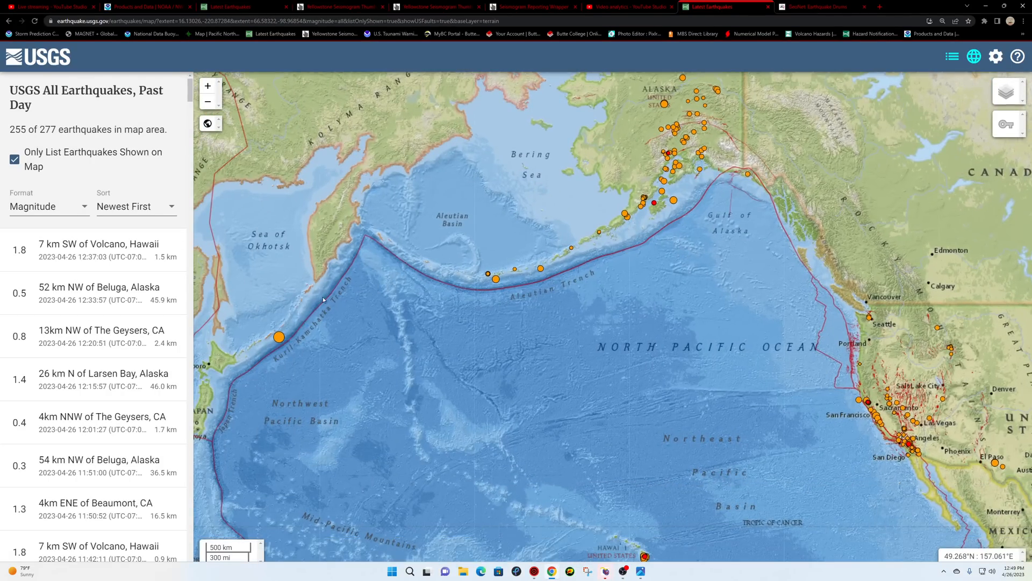
{"action": "left_click", "coordinate": [207, 101]}
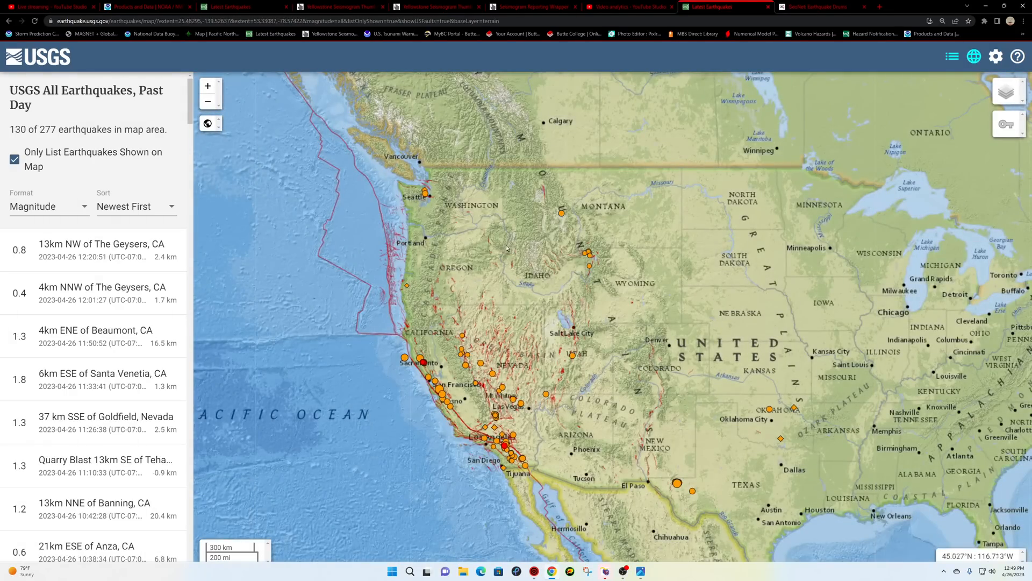
{"action": "mouse_move", "coordinate": [467, 238]}
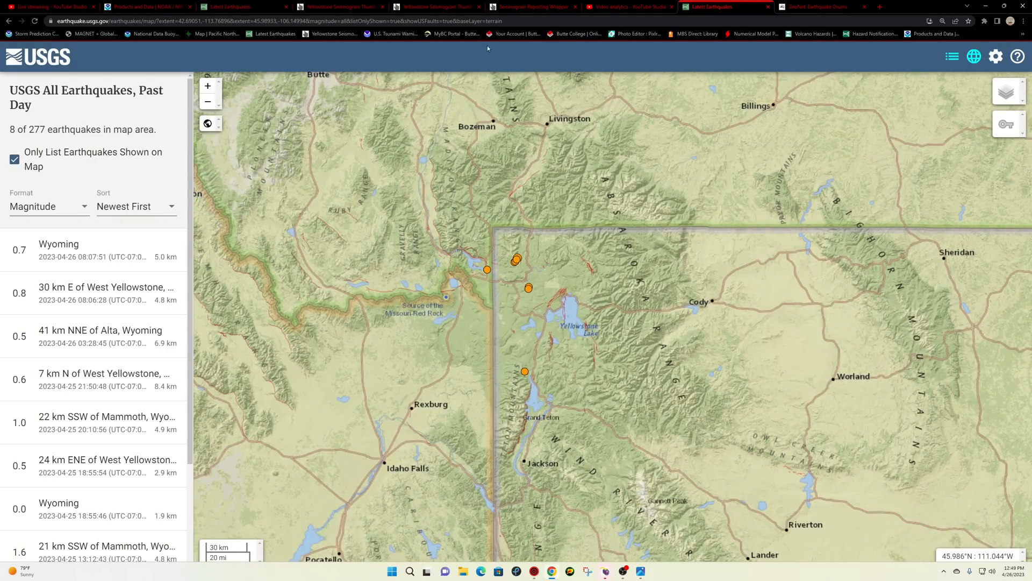
- Check Yellowstone's Mary Lake (YML) day-long seismogram, then return to the weekly magnitude 4.5+ map
{"action": "left_click", "coordinate": [437, 7]}
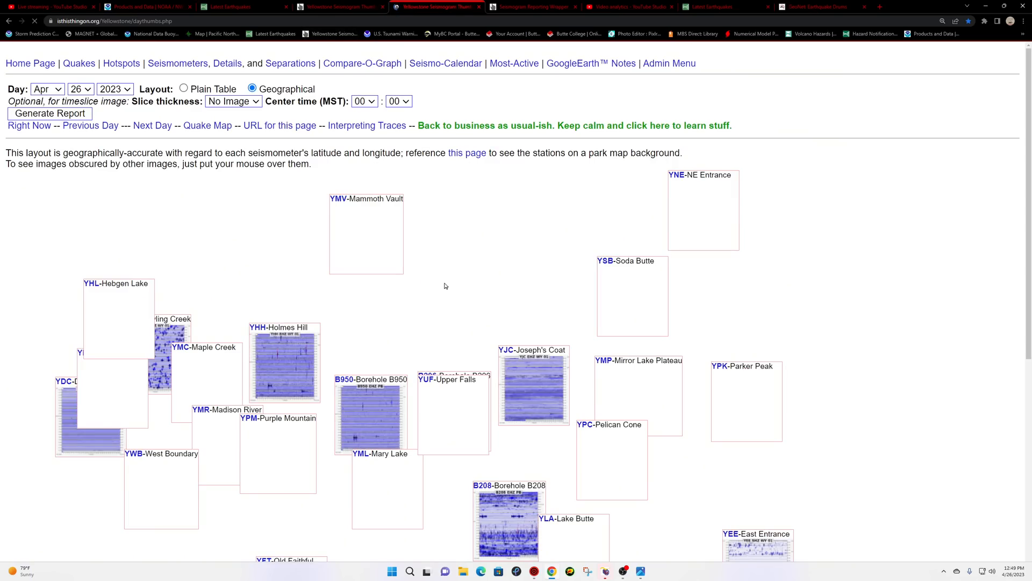
{"action": "scroll", "scroll_direction": "down", "scroll_amount": 3}
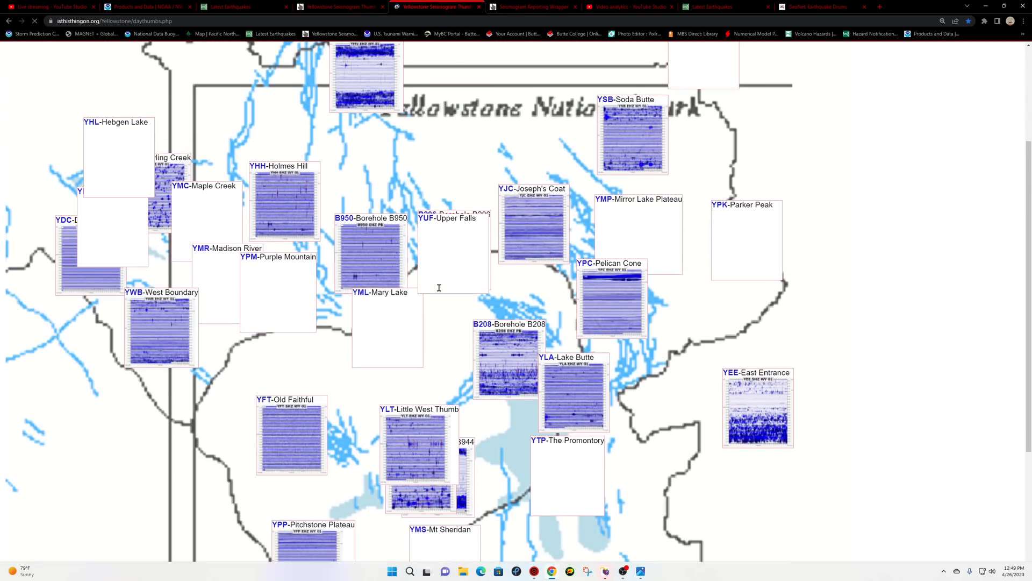
{"action": "scroll", "scroll_direction": "down", "scroll_amount": 3}
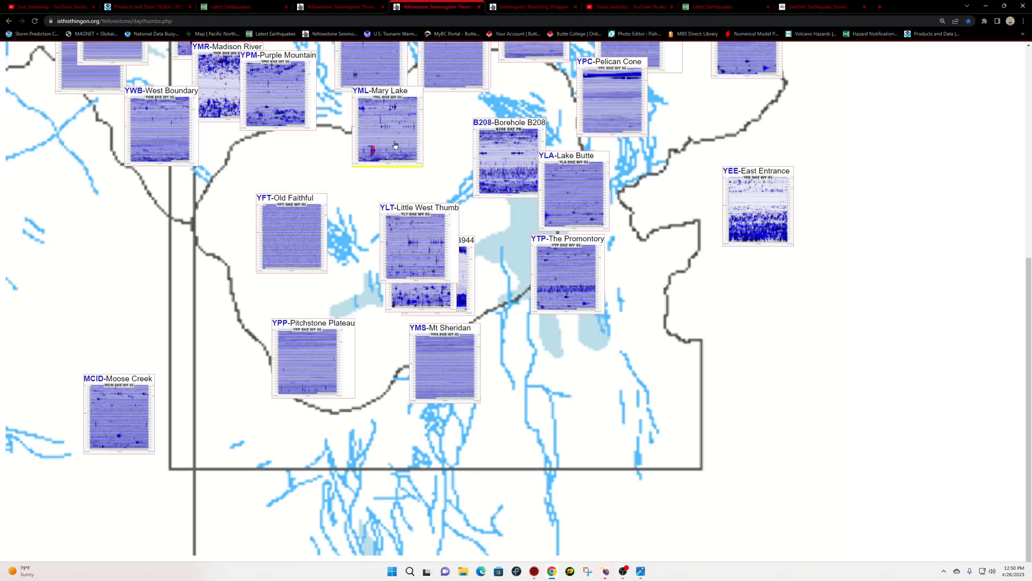
{"action": "left_click", "coordinate": [387, 131]}
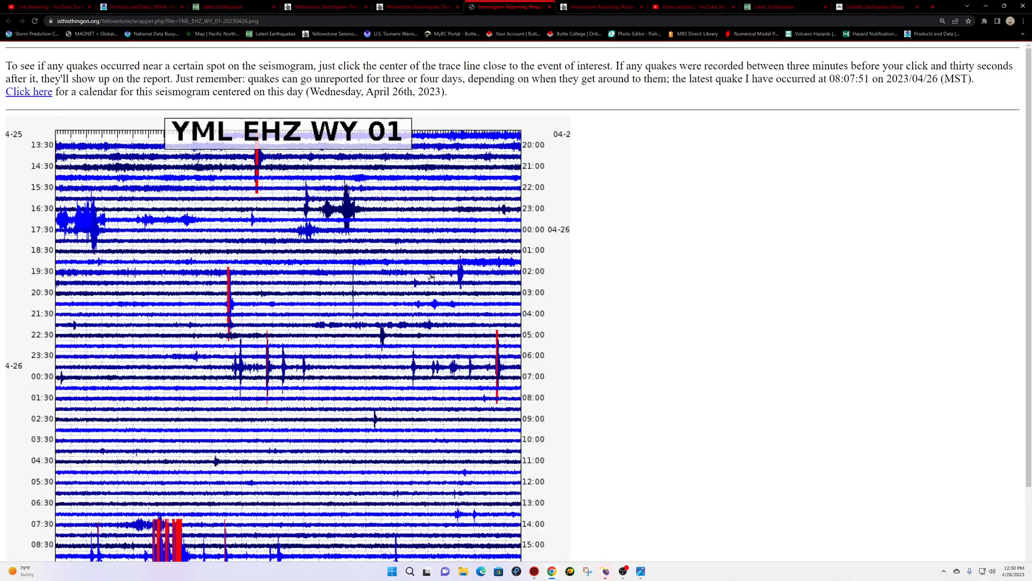
{"action": "scroll", "scroll_direction": "down", "scroll_amount": 3}
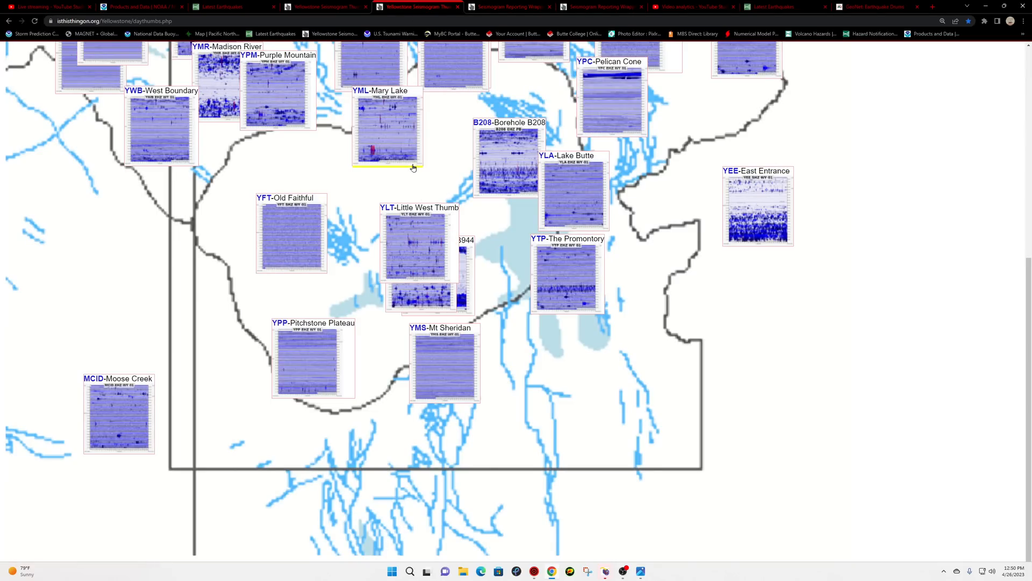
{"action": "mouse_move", "coordinate": [409, 167]}
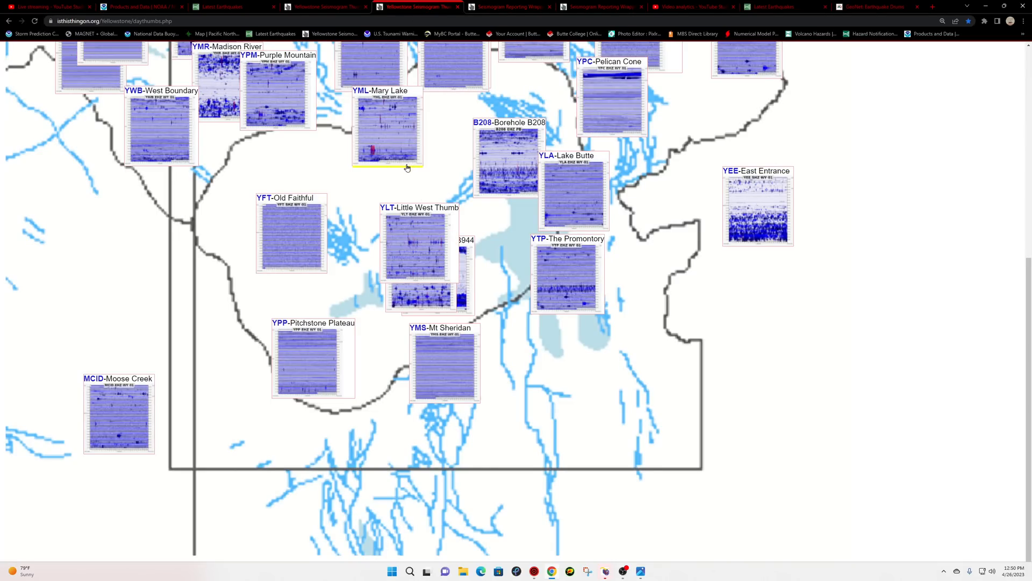
{"action": "left_click", "coordinate": [232, 6]}
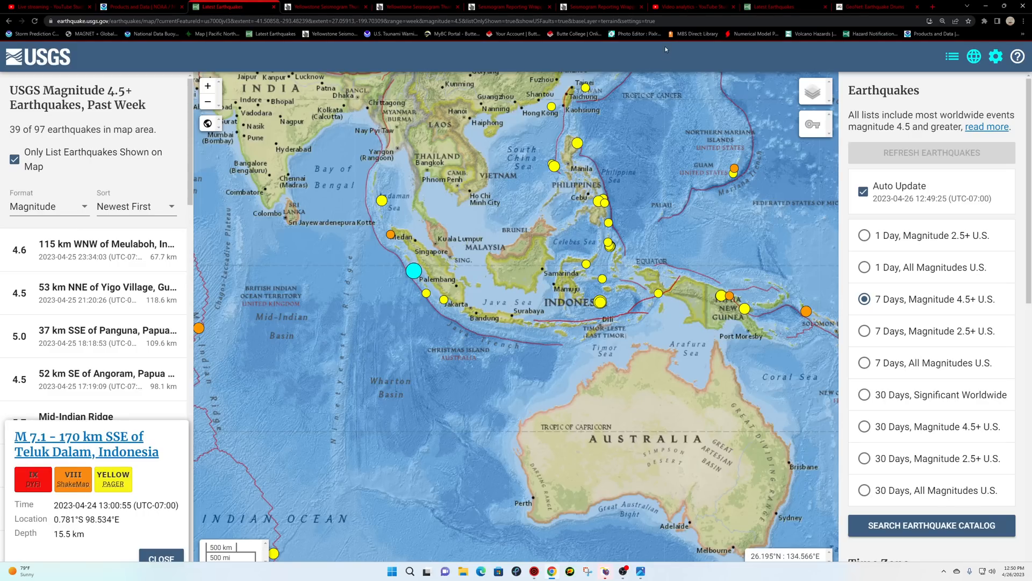
- Zoom the past-day map out from Yellowstone to California, Nevada and the western states
{"action": "left_click", "coordinate": [776, 6]}
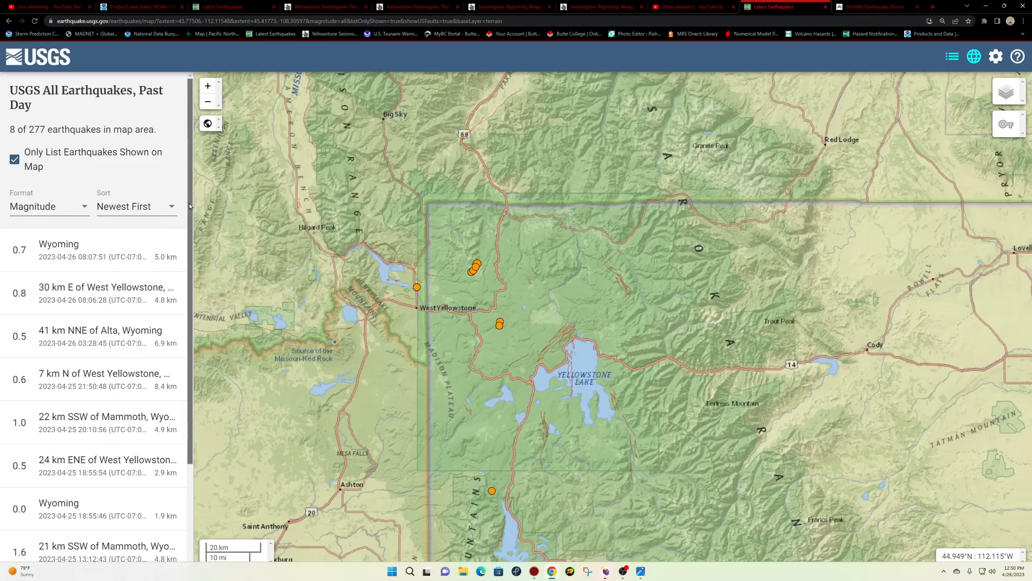
{"action": "scroll", "scroll_direction": "down", "scroll_amount": 3}
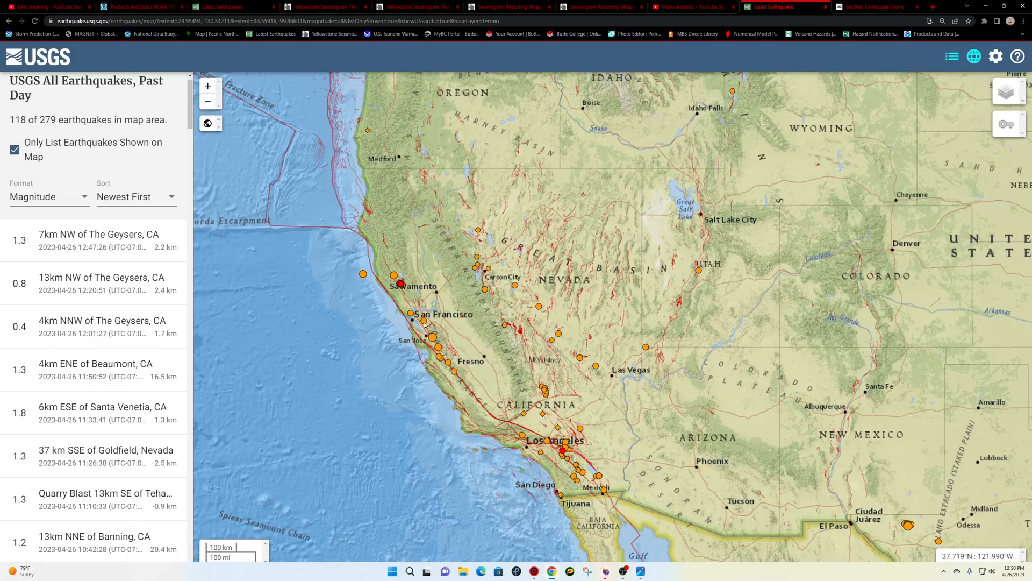
{"action": "mouse_move", "coordinate": [462, 376]}
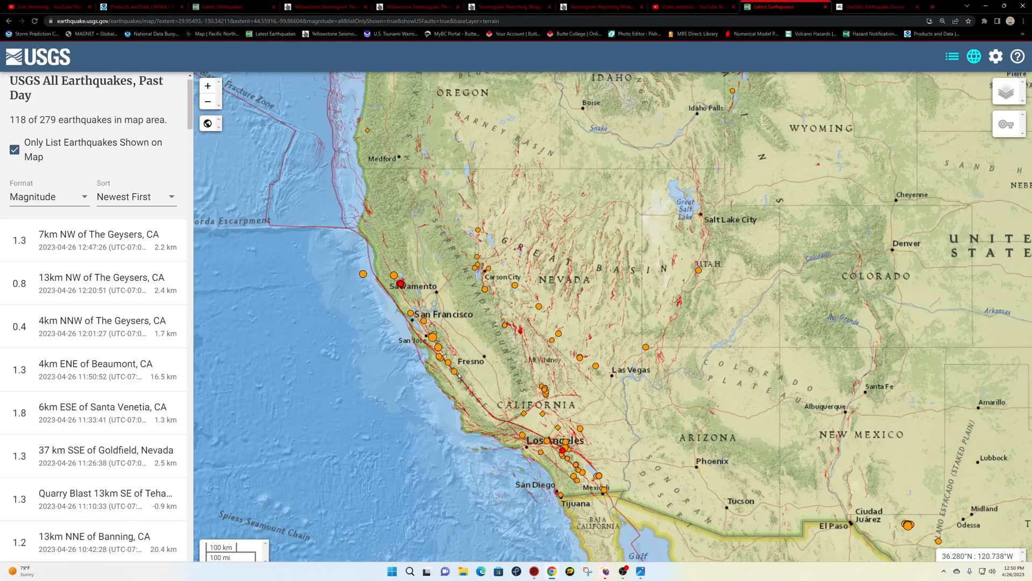
{"action": "mouse_move", "coordinate": [378, 288]}
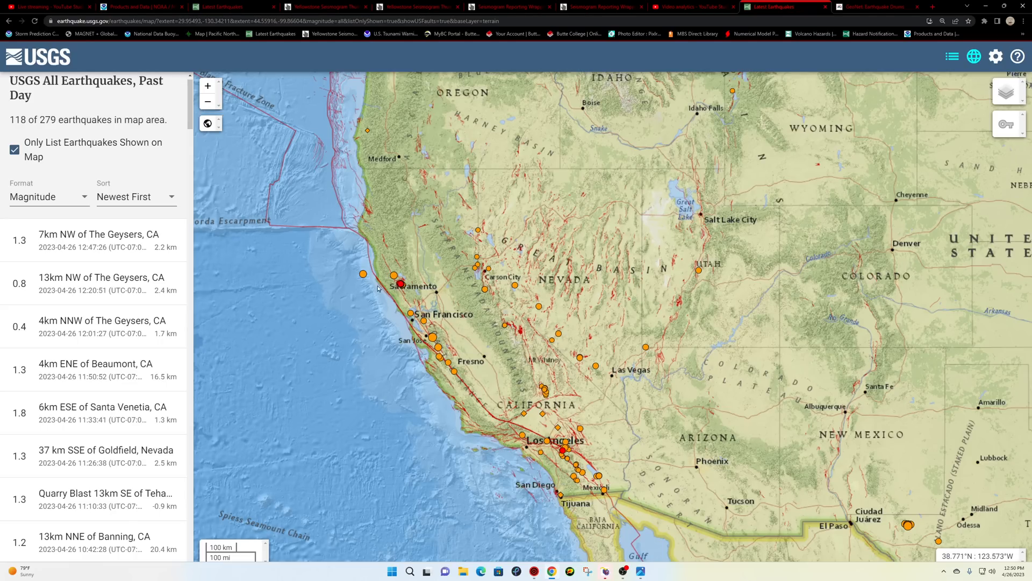
- Zoom into the Ridgecrest cluster, then step back out through the Salton Sea to wider southern California
{"action": "left_click", "coordinate": [362, 274]}
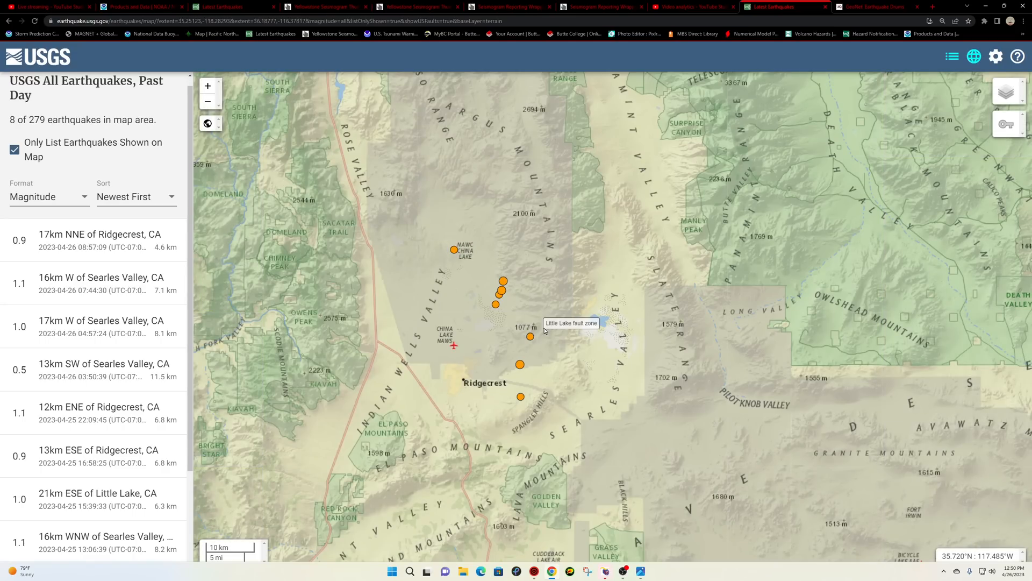
{"action": "mouse_move", "coordinate": [502, 289]}
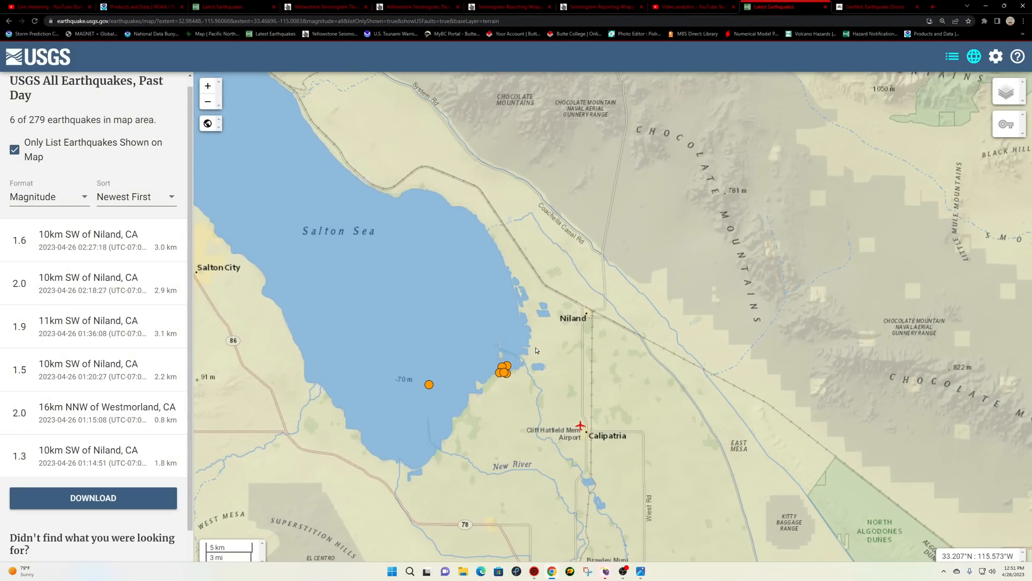
{"action": "left_click", "coordinate": [207, 101]}
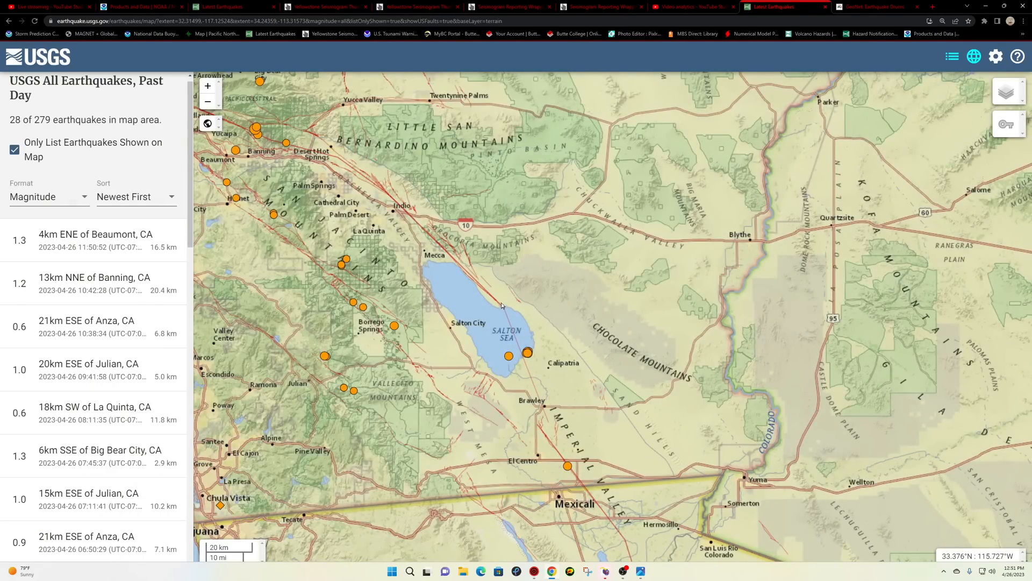
{"action": "mouse_move", "coordinate": [521, 329]}
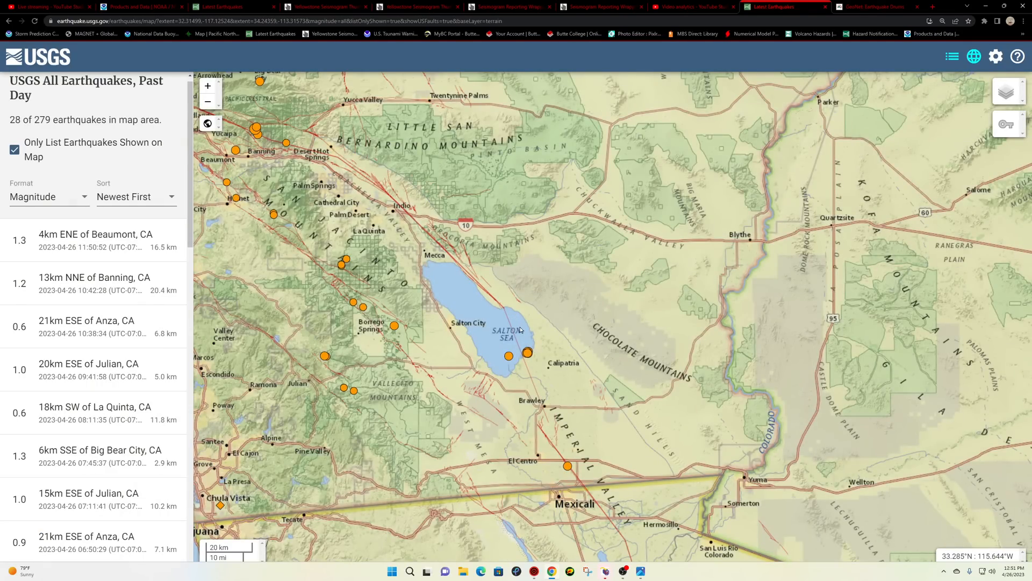
{"action": "mouse_move", "coordinate": [506, 322]}
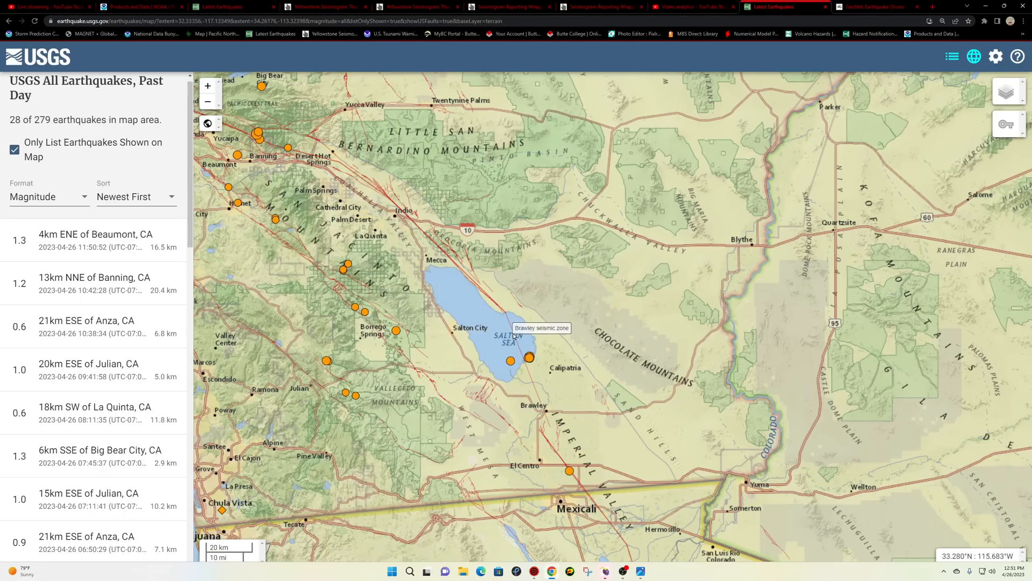
{"action": "mouse_move", "coordinate": [514, 346]}
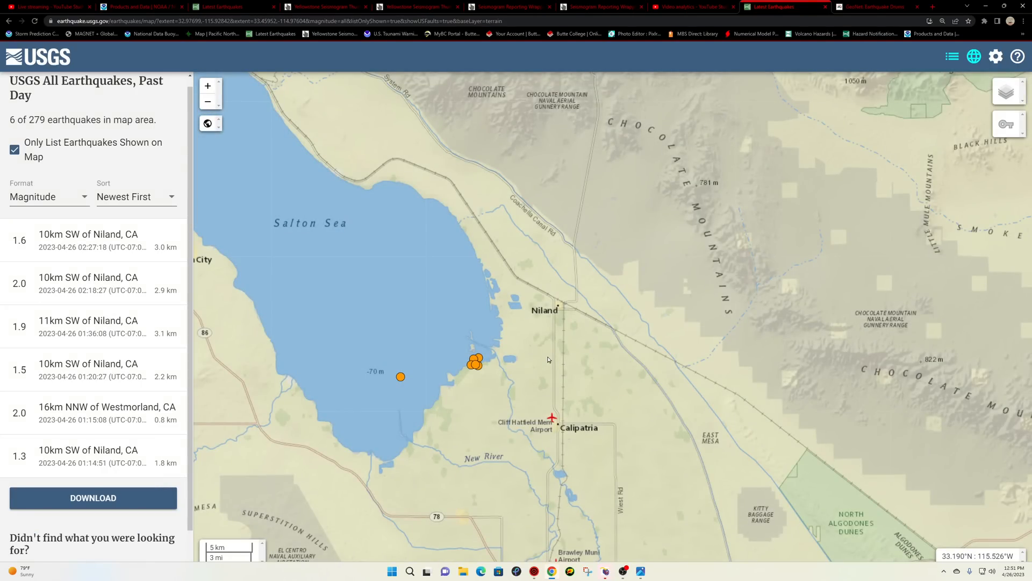
{"action": "mouse_move", "coordinate": [56, 442]}
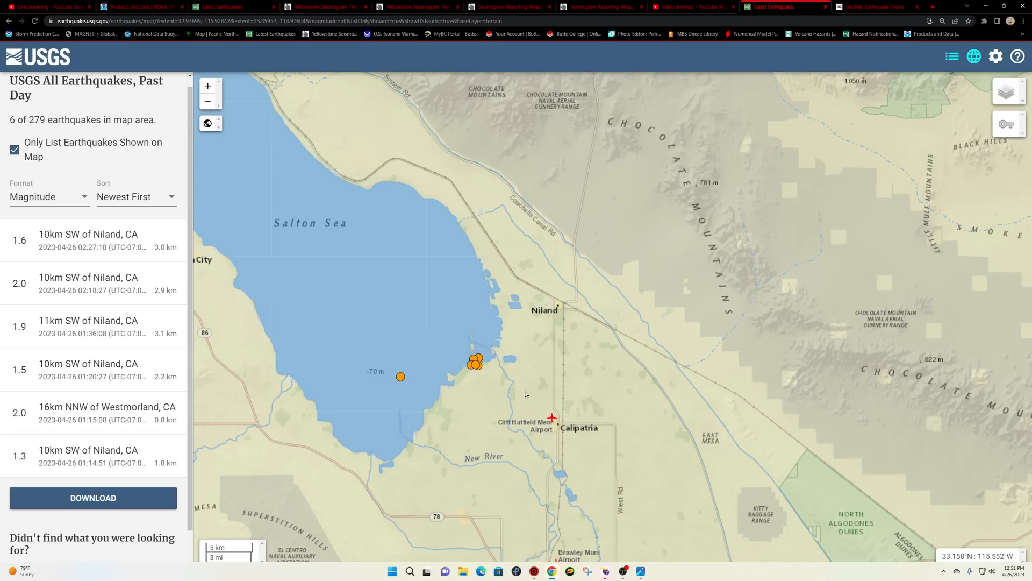
{"action": "left_click", "coordinate": [207, 101]}
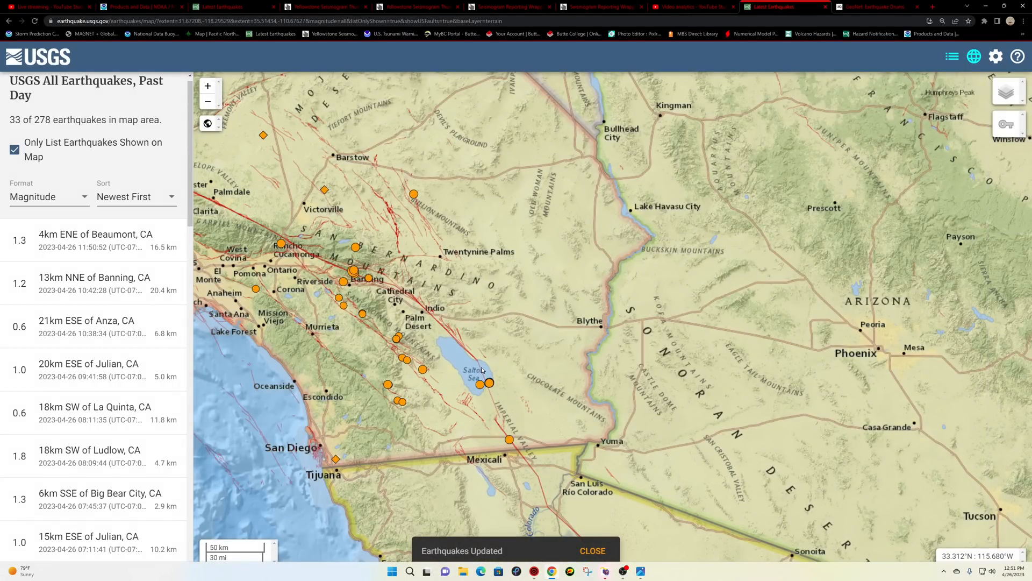
{"action": "mouse_move", "coordinate": [481, 368]}
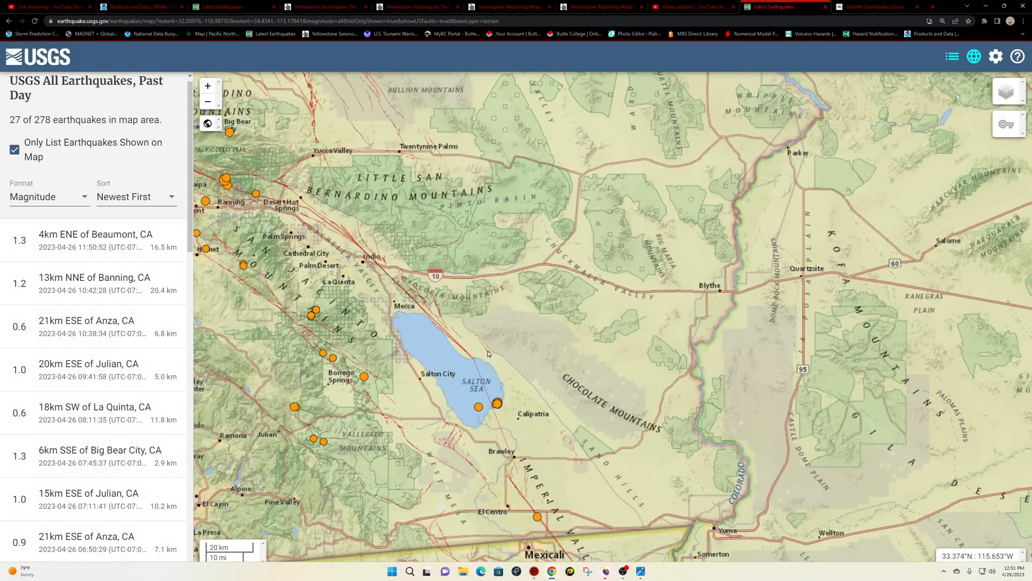
{"action": "mouse_move", "coordinate": [475, 366]}
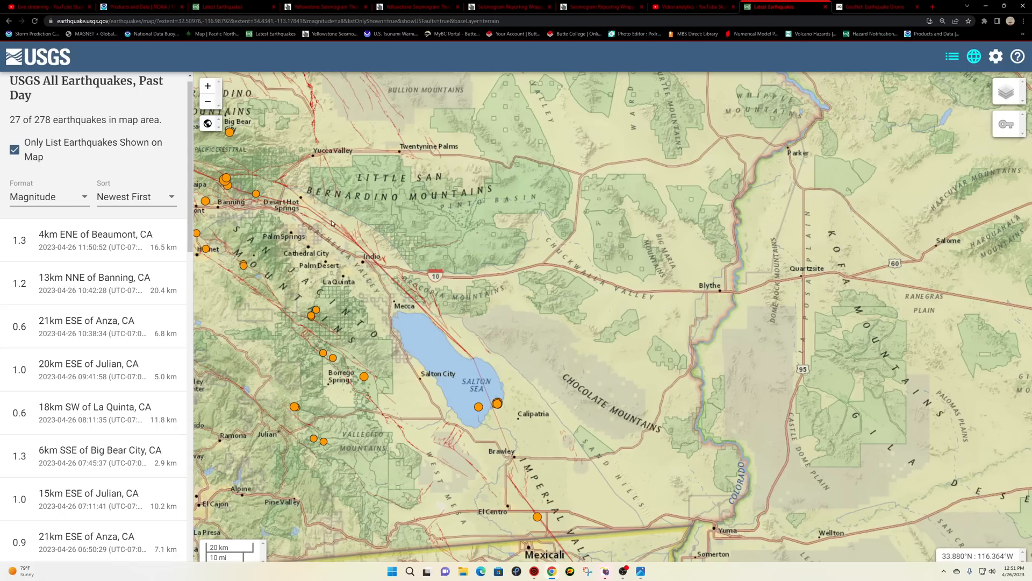
{"action": "mouse_move", "coordinate": [483, 357]}
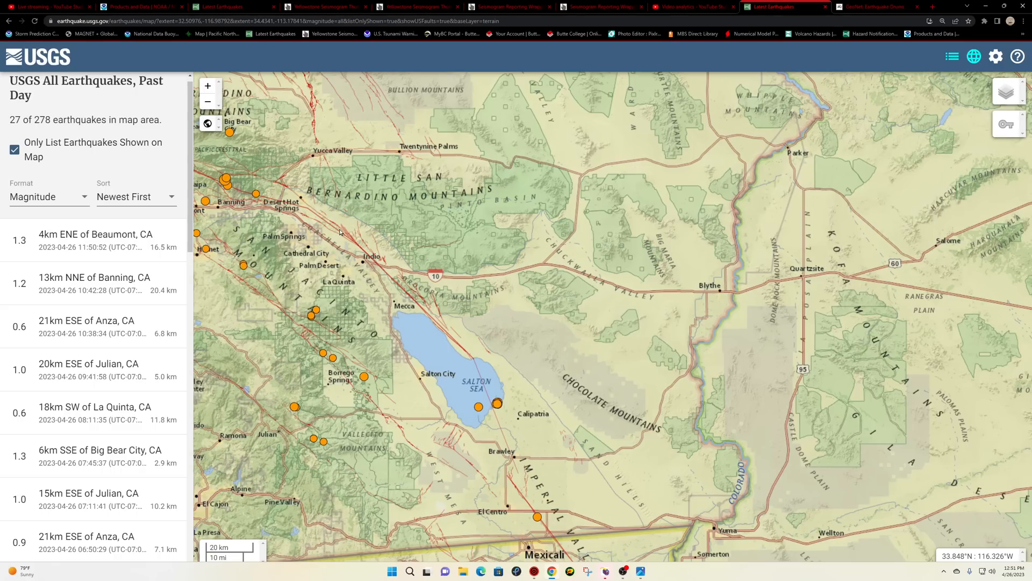
{"action": "mouse_move", "coordinate": [372, 271]}
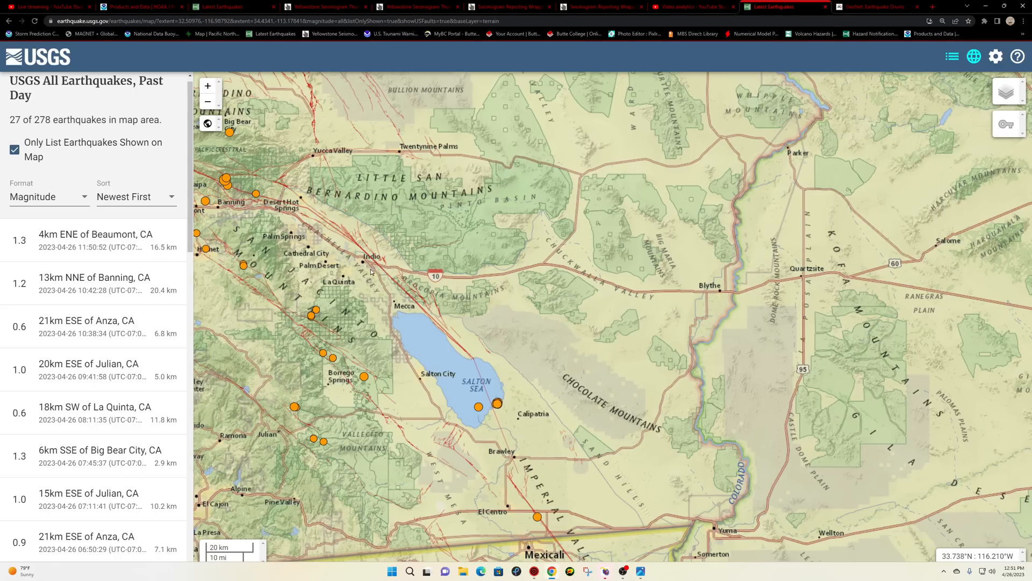
{"action": "mouse_move", "coordinate": [281, 243]}
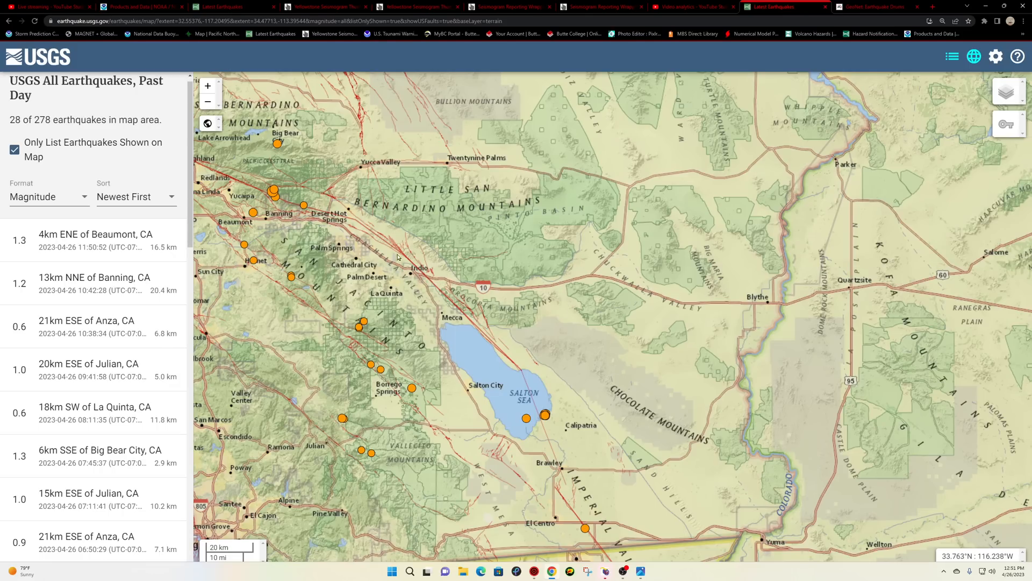
{"action": "left_click", "coordinate": [208, 101]}
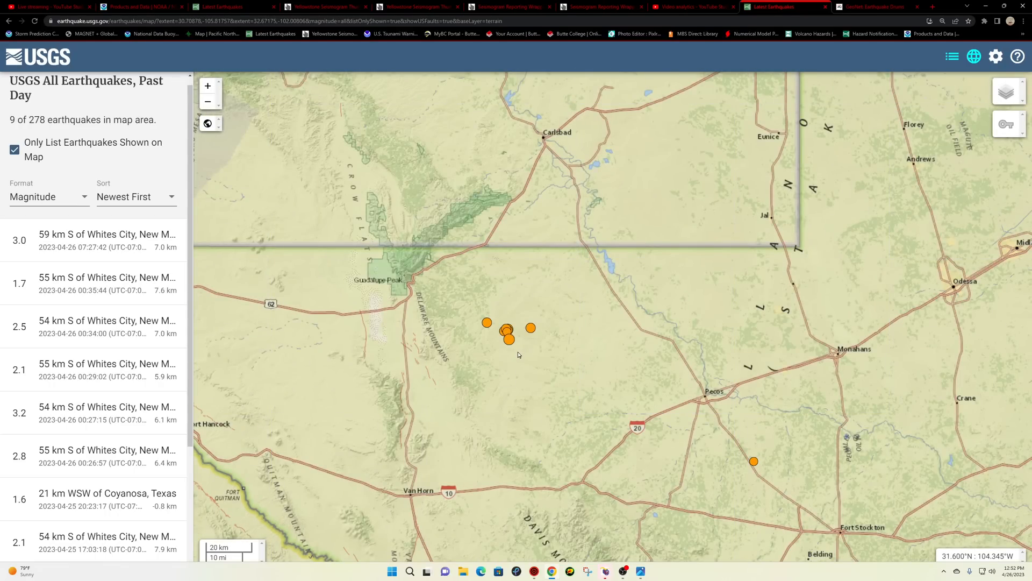
{"action": "mouse_move", "coordinate": [518, 362]}
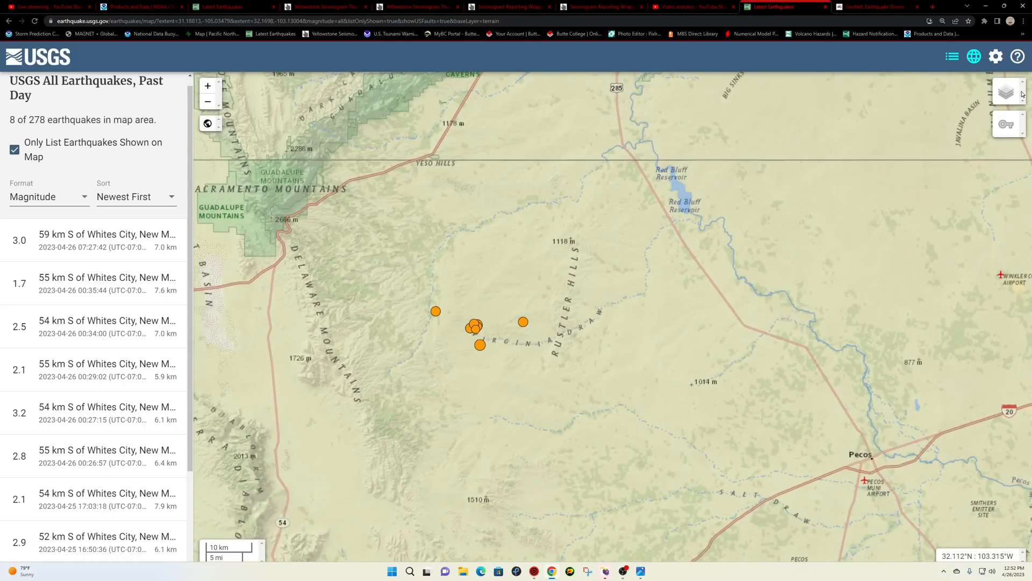
- Switch the basemap from Satellite back to Terrain and reset to the world view of all 277 quakes
{"action": "left_click", "coordinate": [1005, 92]}
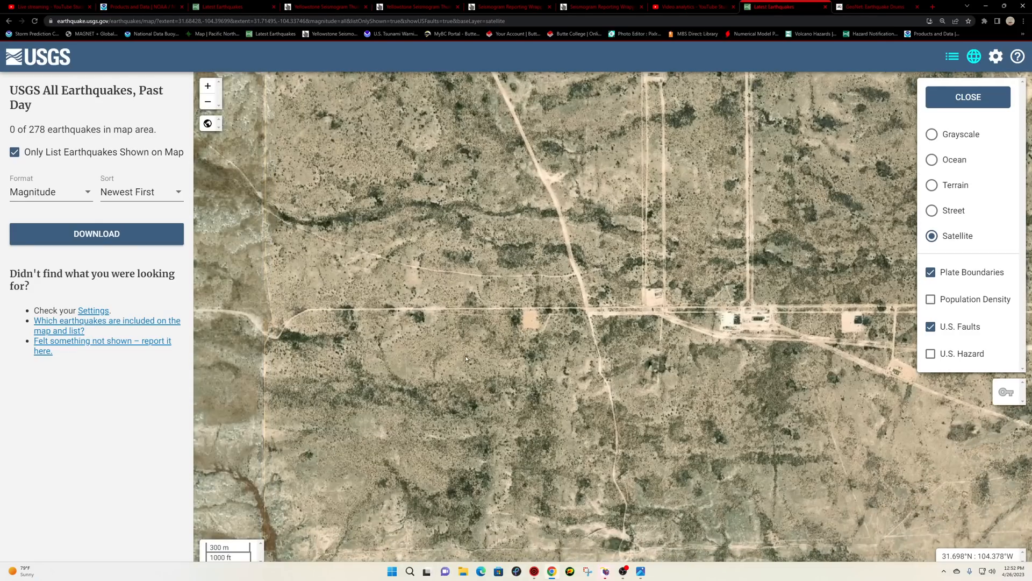
{"action": "left_click", "coordinate": [931, 185]}
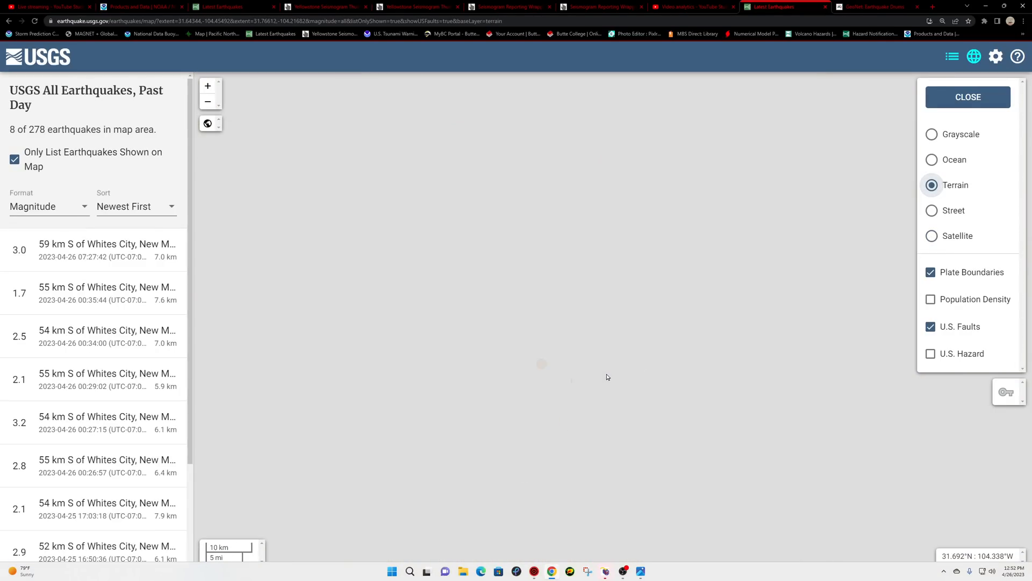
{"action": "left_click", "coordinate": [206, 102]}
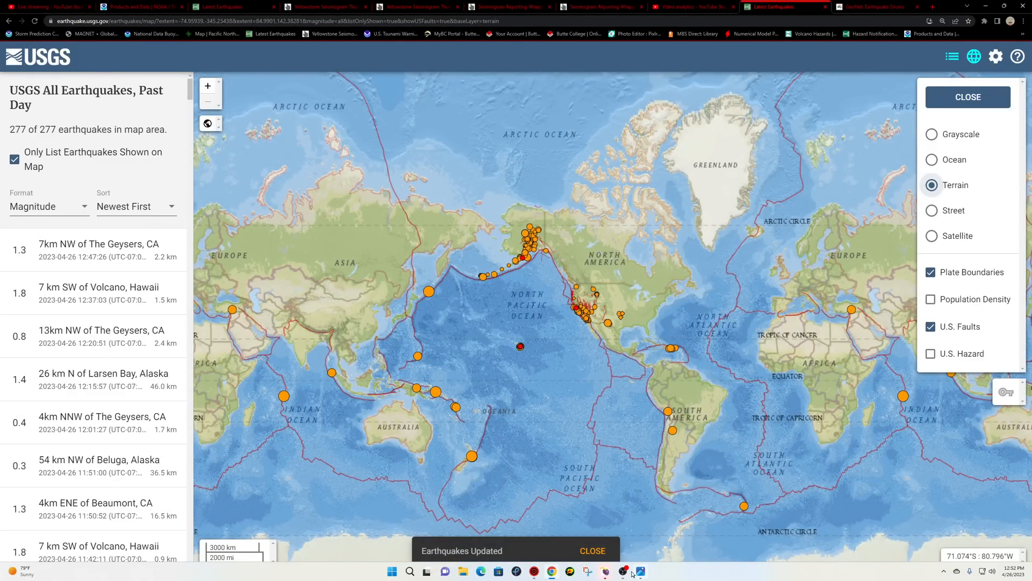
- Leave the USGS world map and switch to the GeoNet Takapari Road seismogram drum tab
{"action": "left_click", "coordinate": [622, 571]}
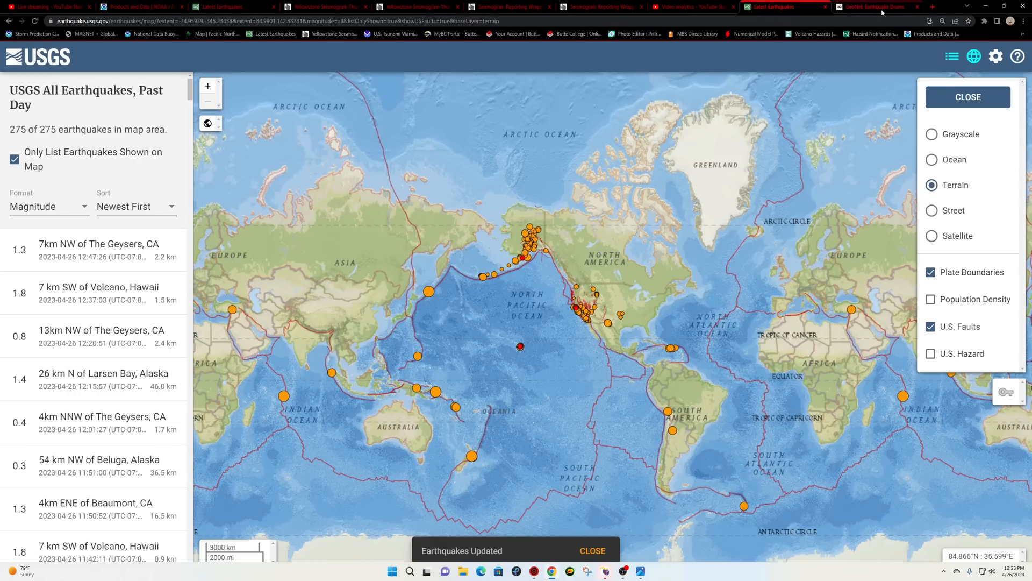
{"action": "left_click", "coordinate": [877, 7]}
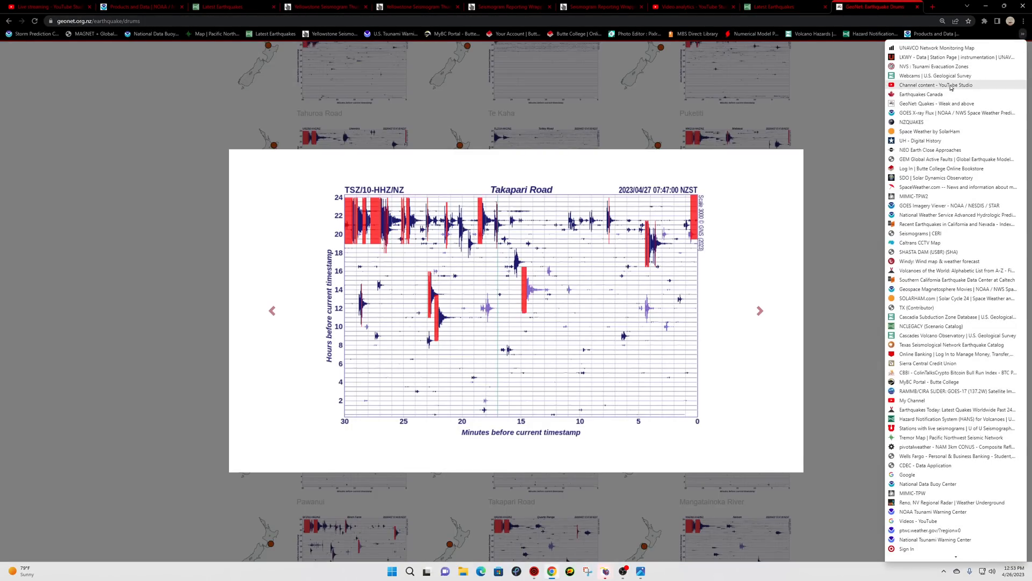
- Review the SolarHam April 26 overview panels and go to the HMI Magnetogram image page
{"action": "left_click", "coordinate": [930, 132]}
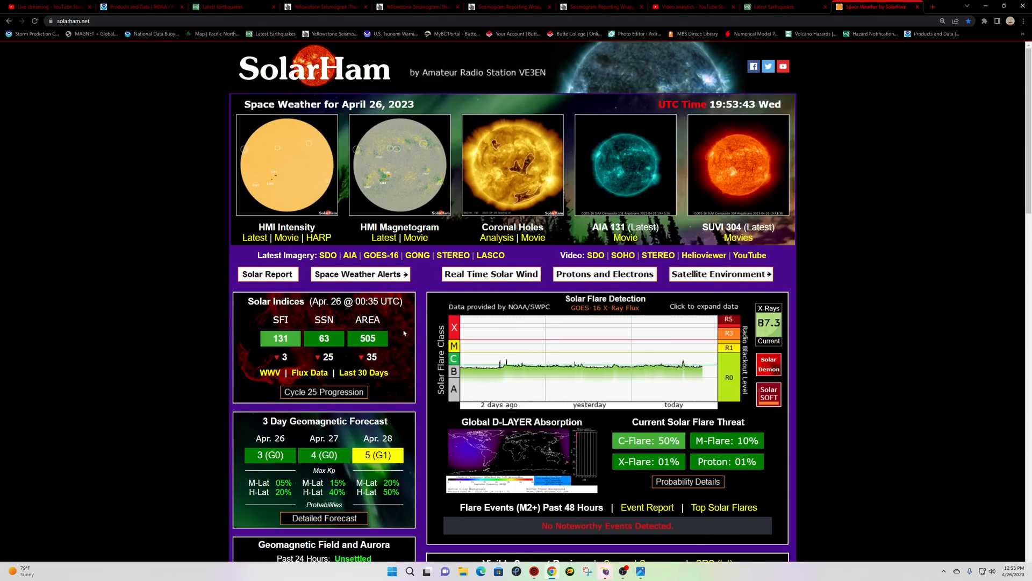
{"action": "scroll", "scroll_direction": "down", "scroll_amount": 3}
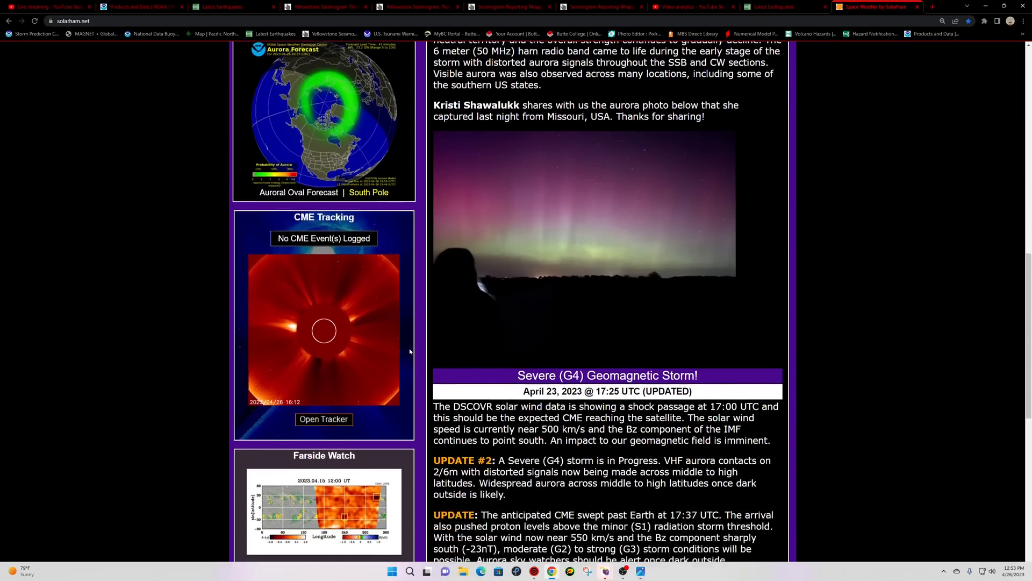
{"action": "scroll", "scroll_direction": "up", "scroll_amount": 3}
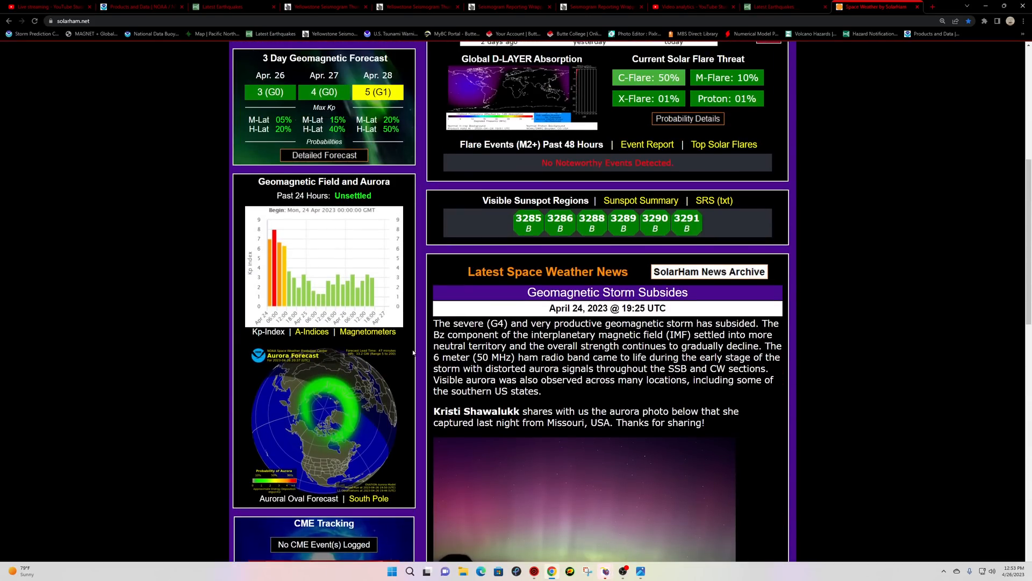
{"action": "scroll", "scroll_direction": "up", "scroll_amount": 3}
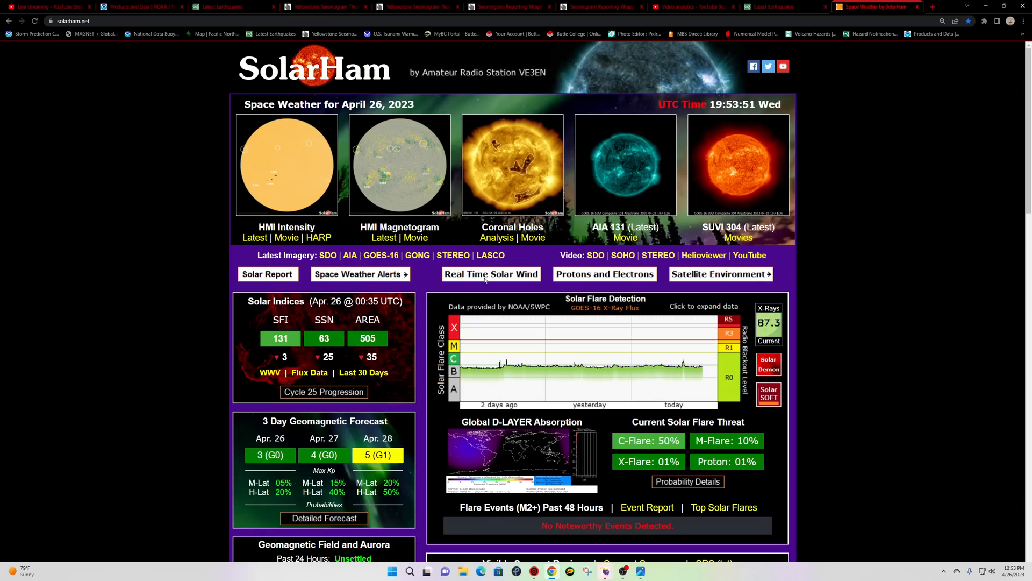
{"action": "scroll", "scroll_direction": "down", "scroll_amount": 3}
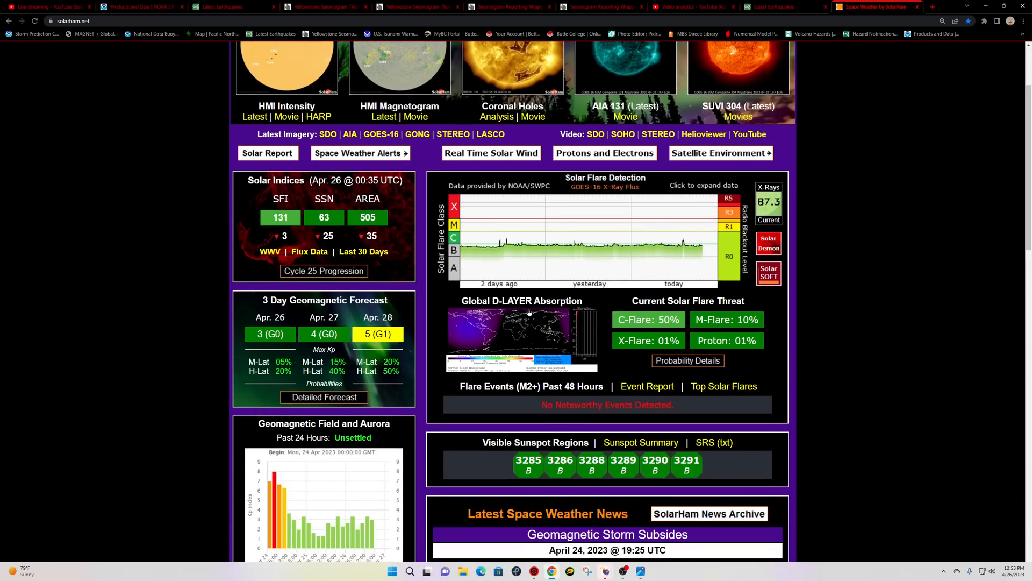
{"action": "left_click", "coordinate": [384, 116]}
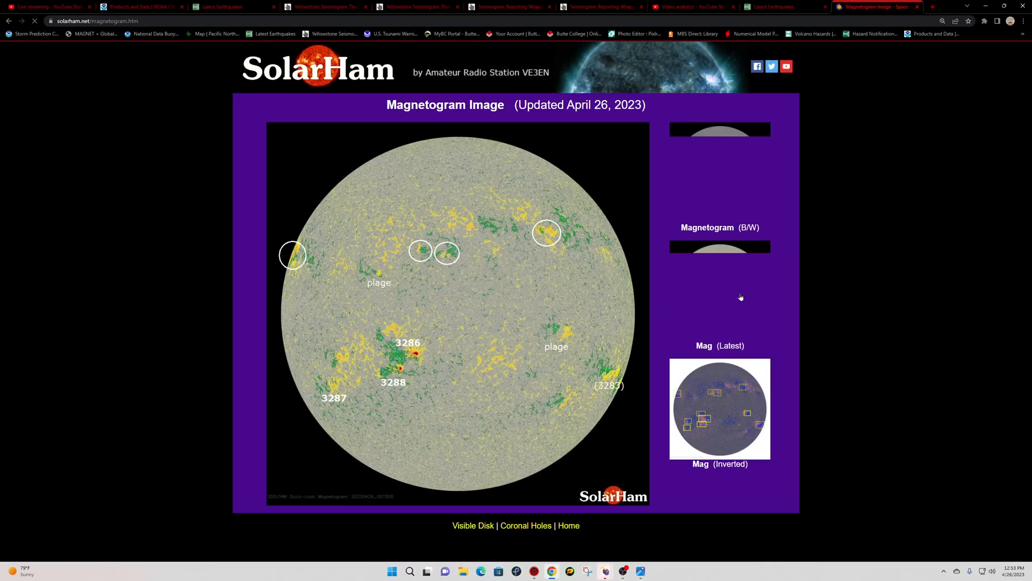
- View the full-size latest SDO HMI colour magnetogram, inspect its active regions, and go back
{"action": "left_click", "coordinate": [457, 310]}
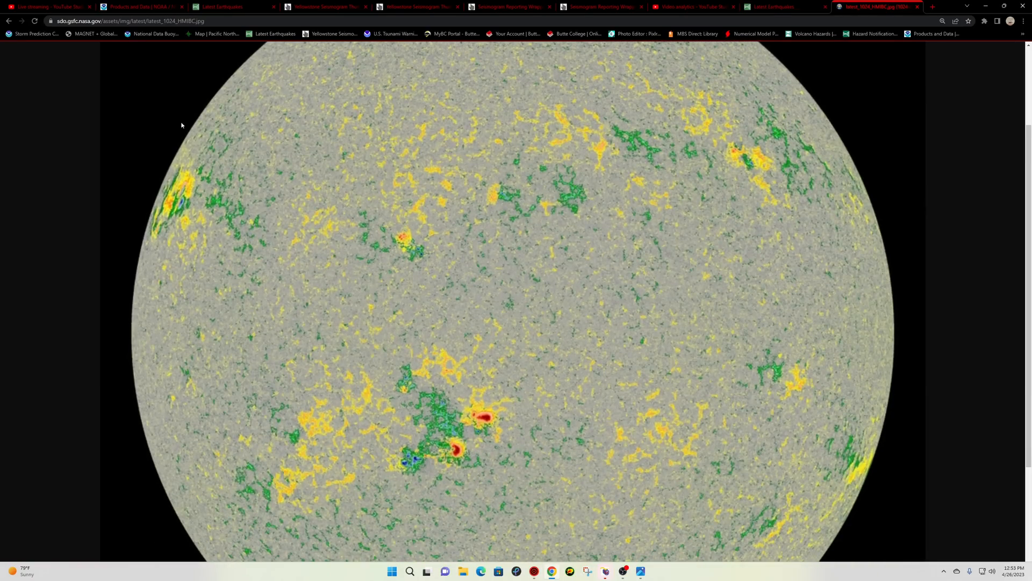
{"action": "mouse_move", "coordinate": [208, 159]}
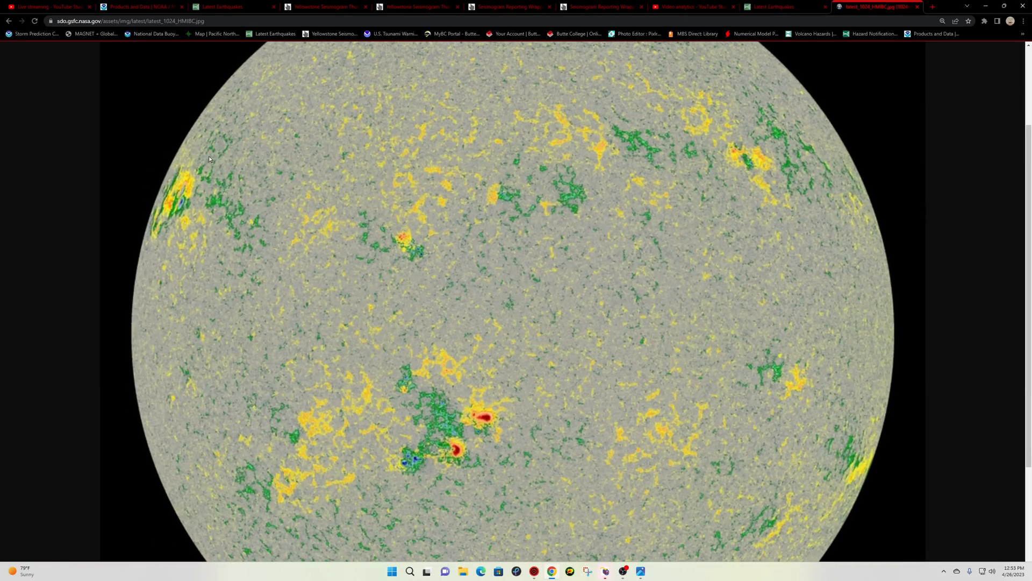
{"action": "mouse_move", "coordinate": [176, 195]}
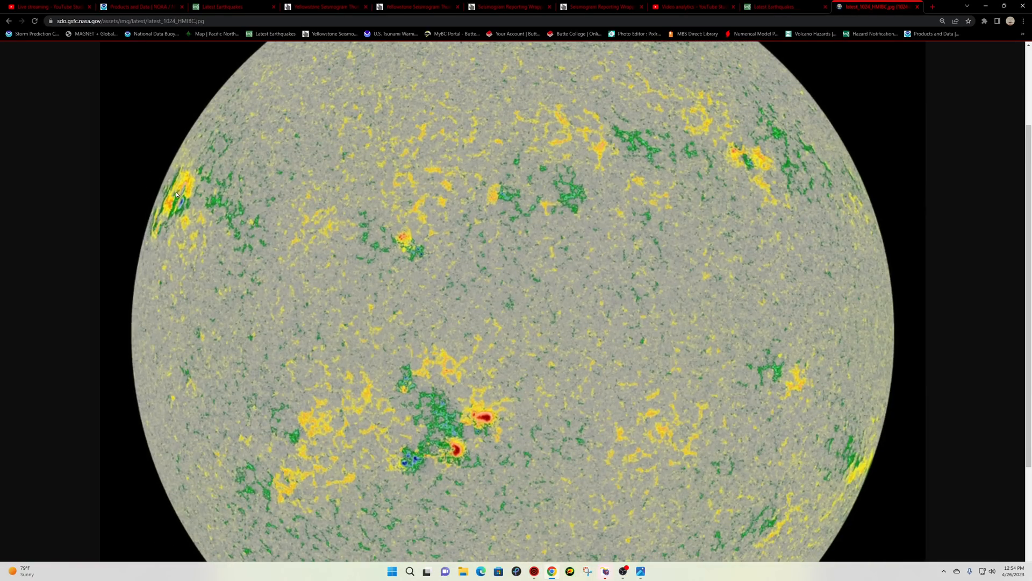
{"action": "mouse_move", "coordinate": [169, 220]}
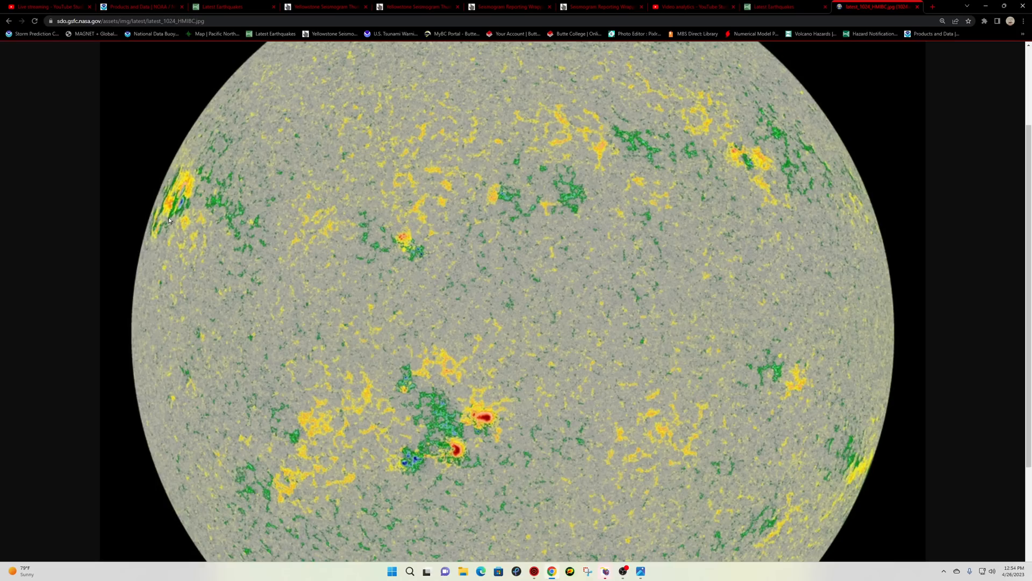
{"action": "mouse_move", "coordinate": [203, 173]}
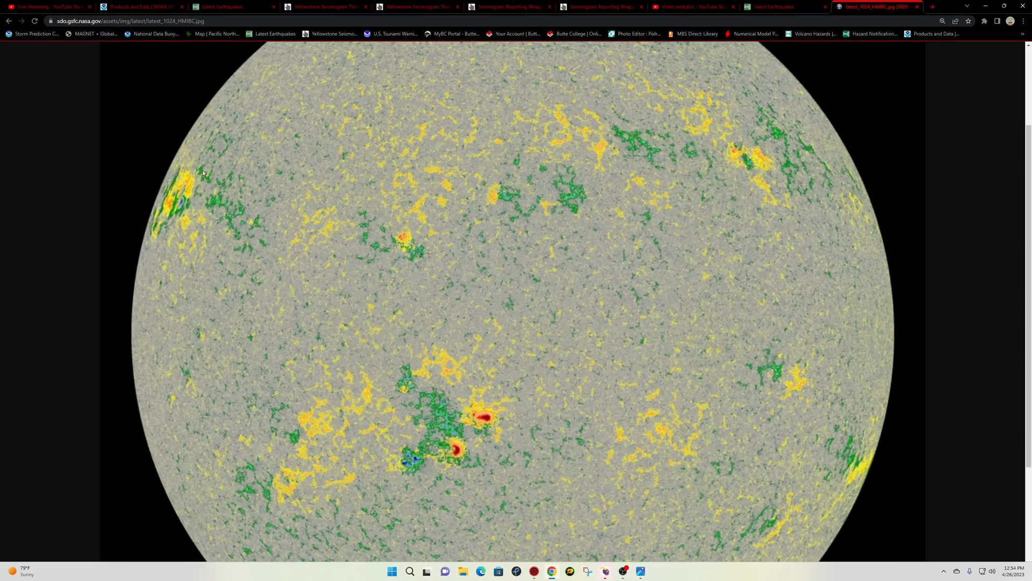
{"action": "mouse_move", "coordinate": [167, 235]}
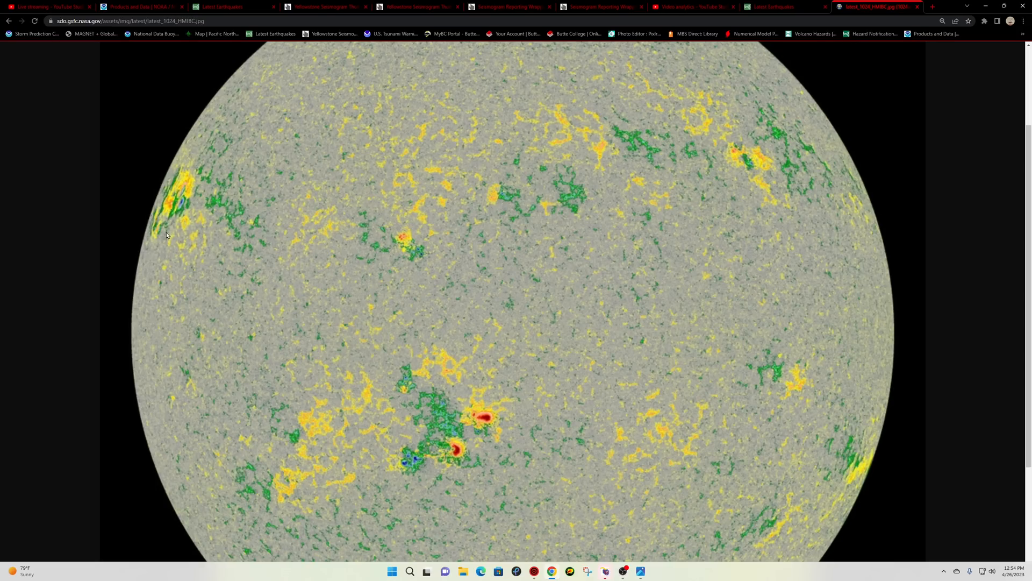
{"action": "mouse_move", "coordinate": [175, 224]}
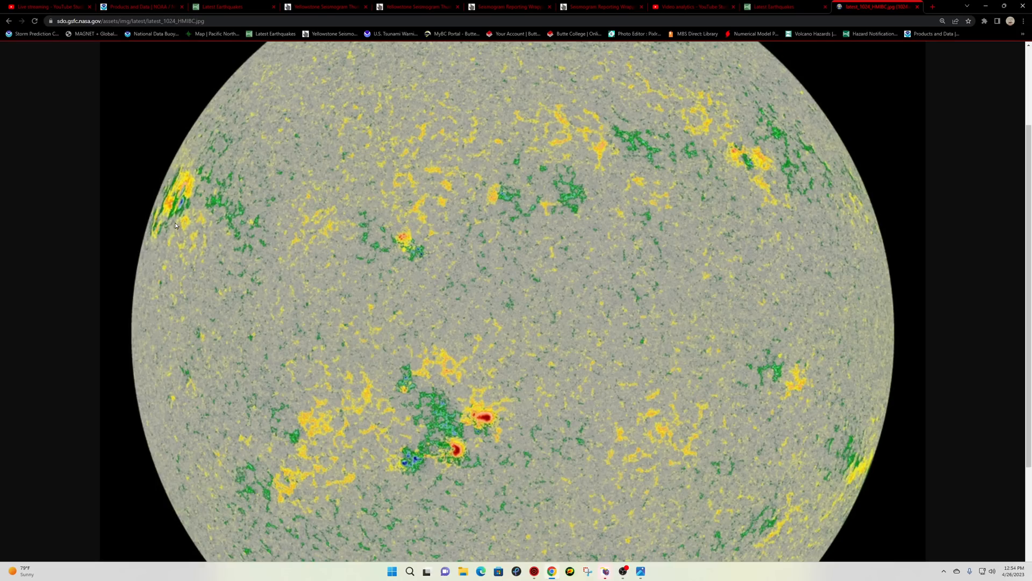
{"action": "mouse_move", "coordinate": [176, 212]}
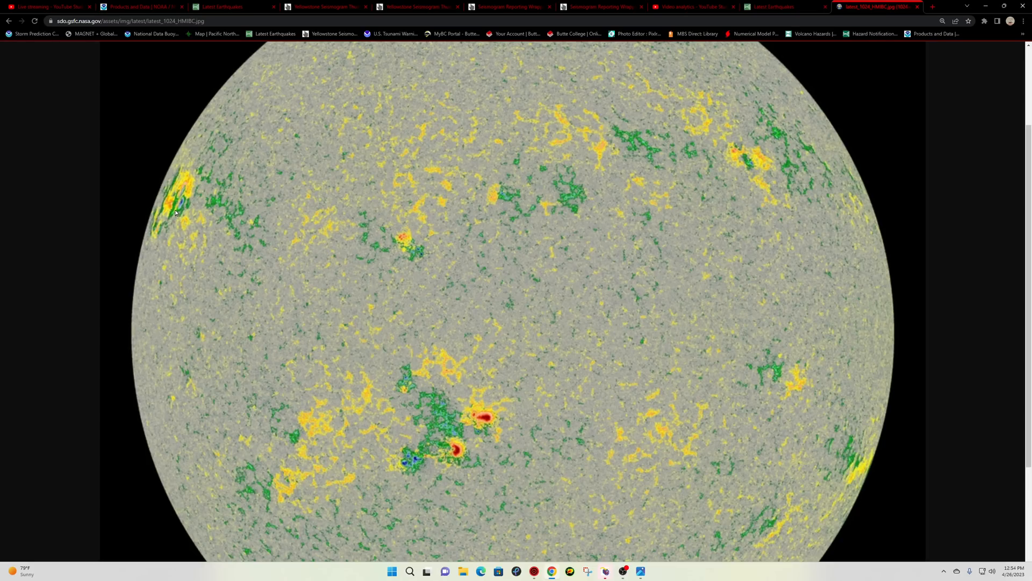
{"action": "mouse_move", "coordinate": [197, 218]}
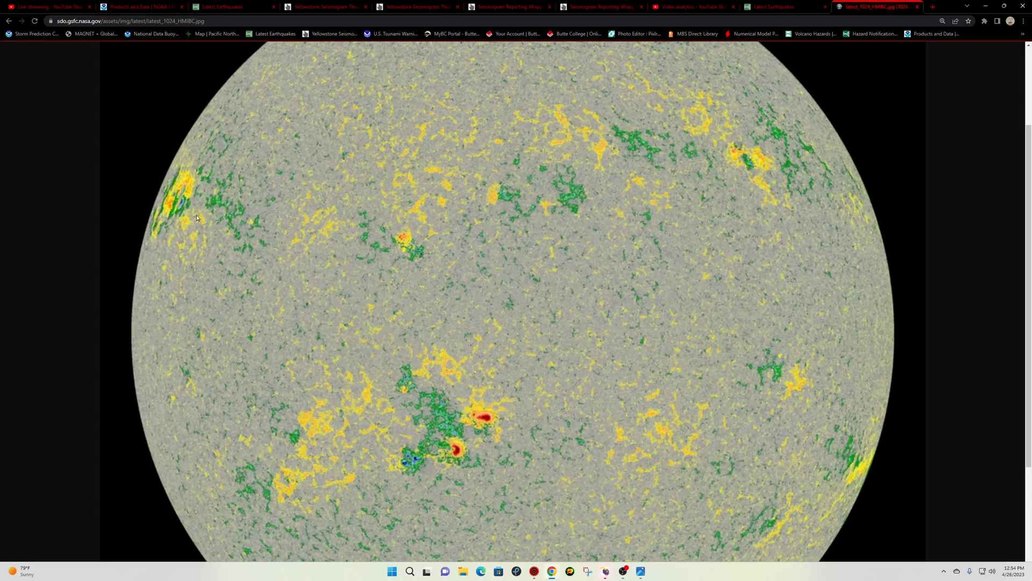
{"action": "mouse_move", "coordinate": [479, 227]}
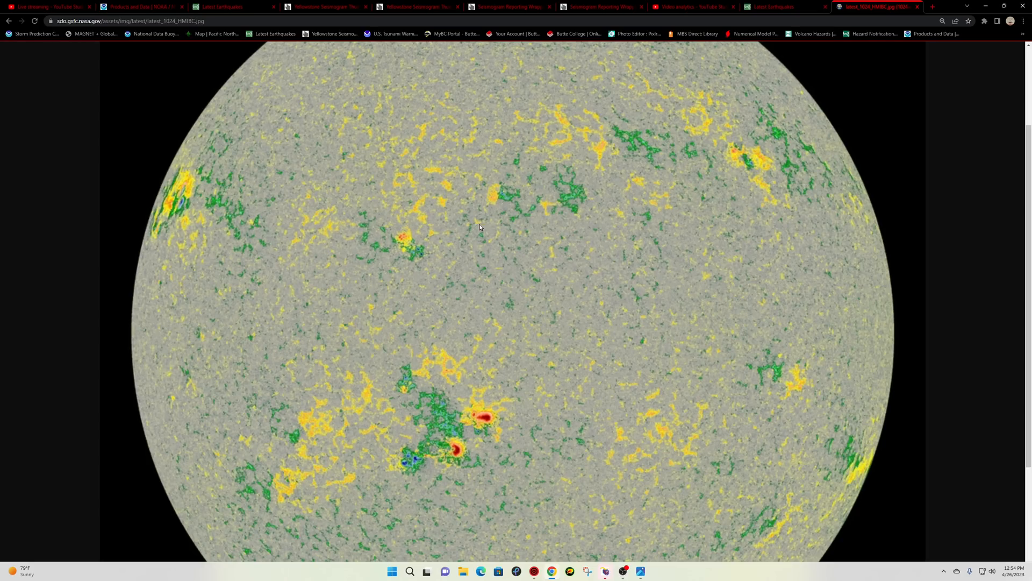
{"action": "mouse_move", "coordinate": [496, 239]}
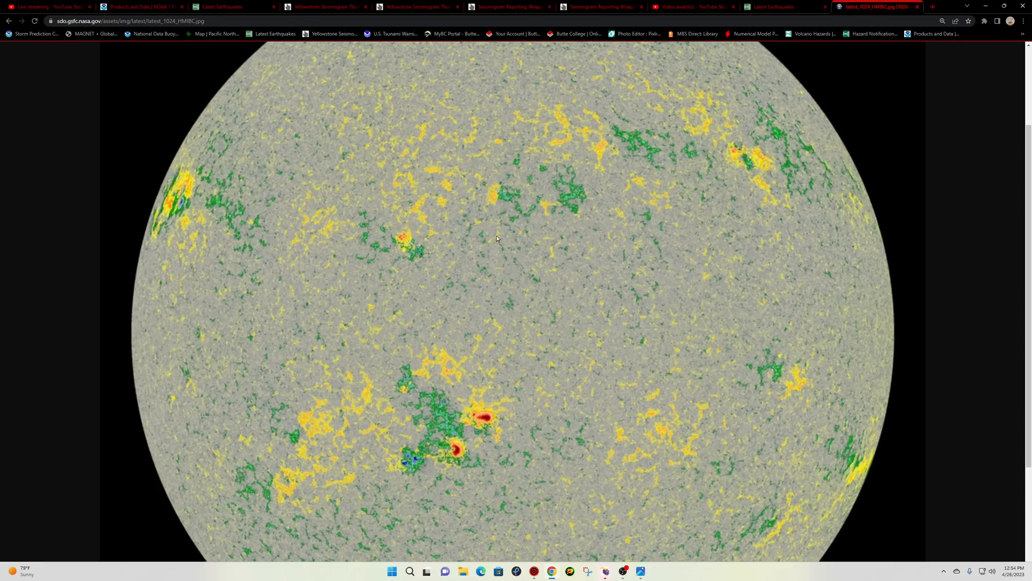
{"action": "mouse_move", "coordinate": [394, 203]}
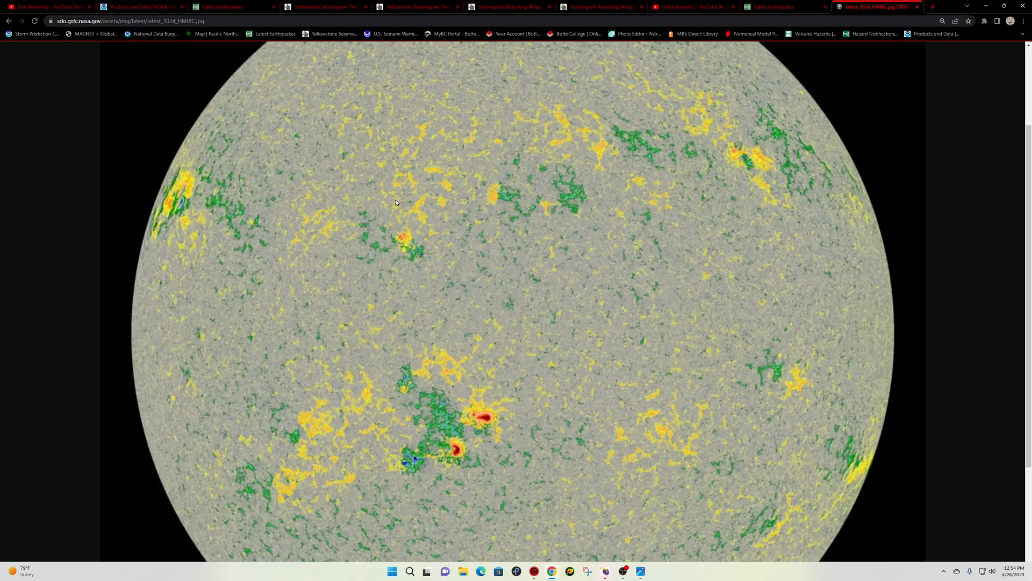
{"action": "scroll", "scroll_direction": "down", "scroll_amount": 3}
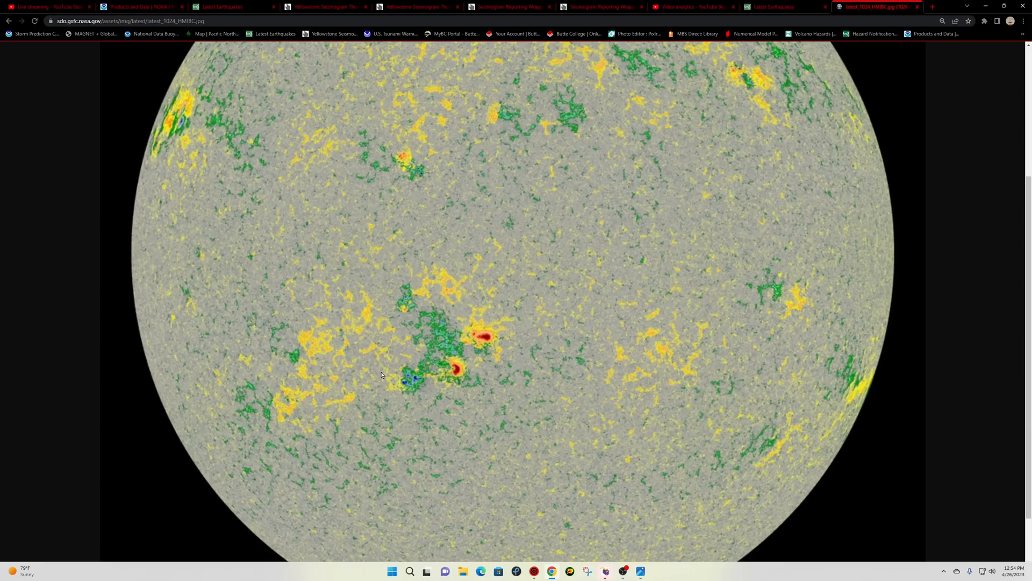
{"action": "mouse_move", "coordinate": [496, 365]}
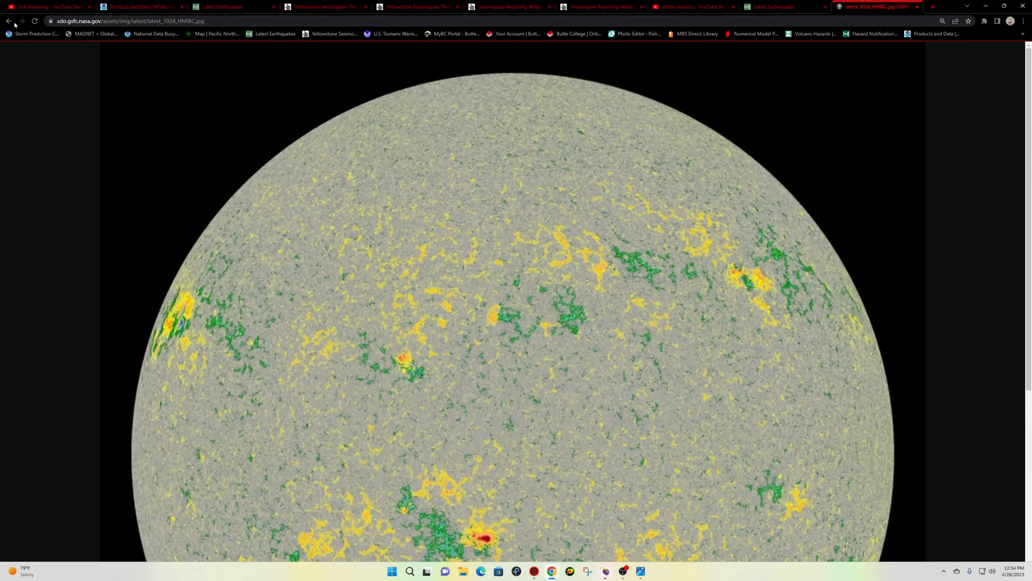
{"action": "left_click", "coordinate": [10, 21]}
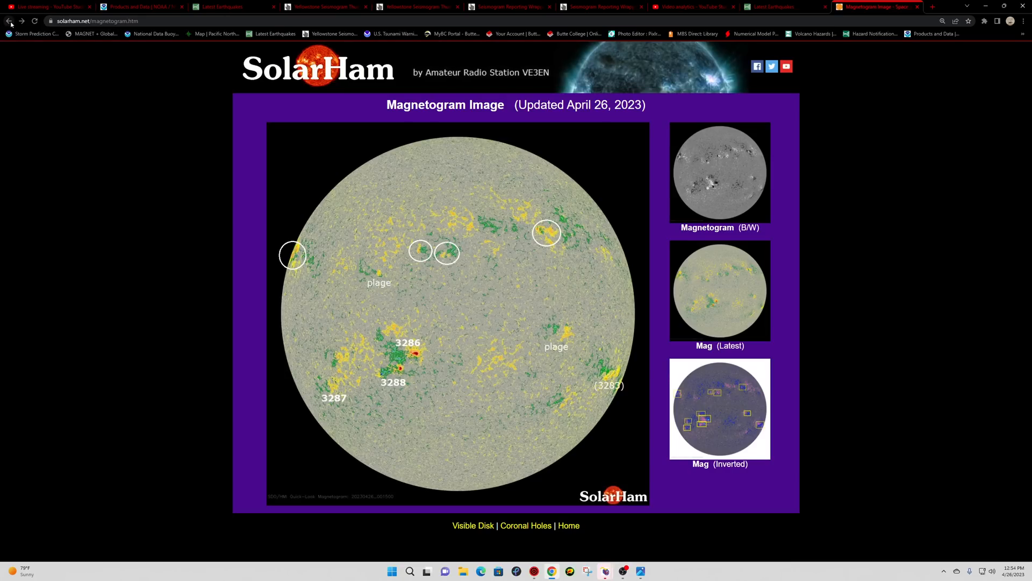
- Return to the SolarHam home page and read through its panels, including the geomagnetic storm news
{"action": "left_click", "coordinate": [10, 21]}
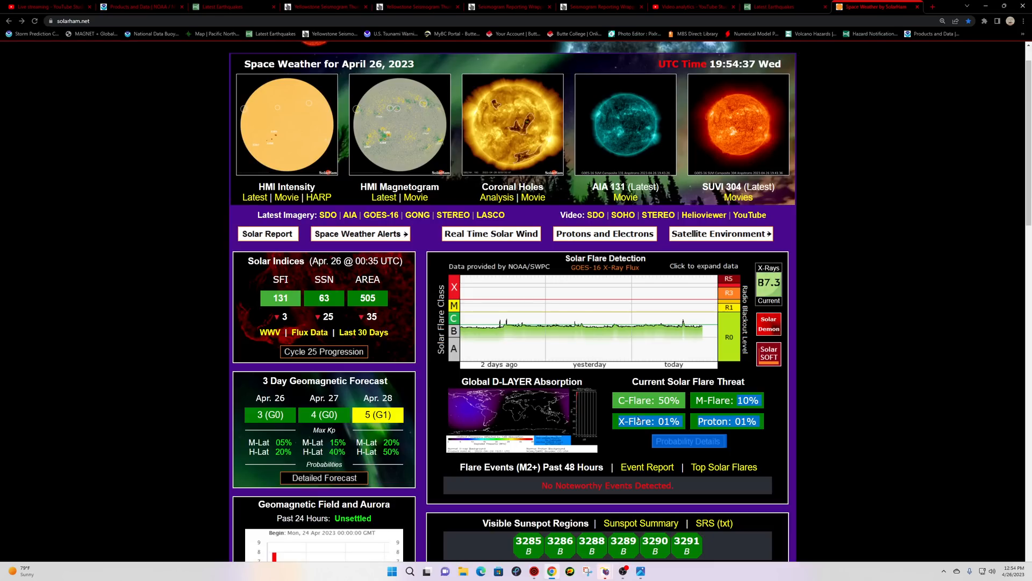
{"action": "scroll", "scroll_direction": "down", "scroll_amount": 3}
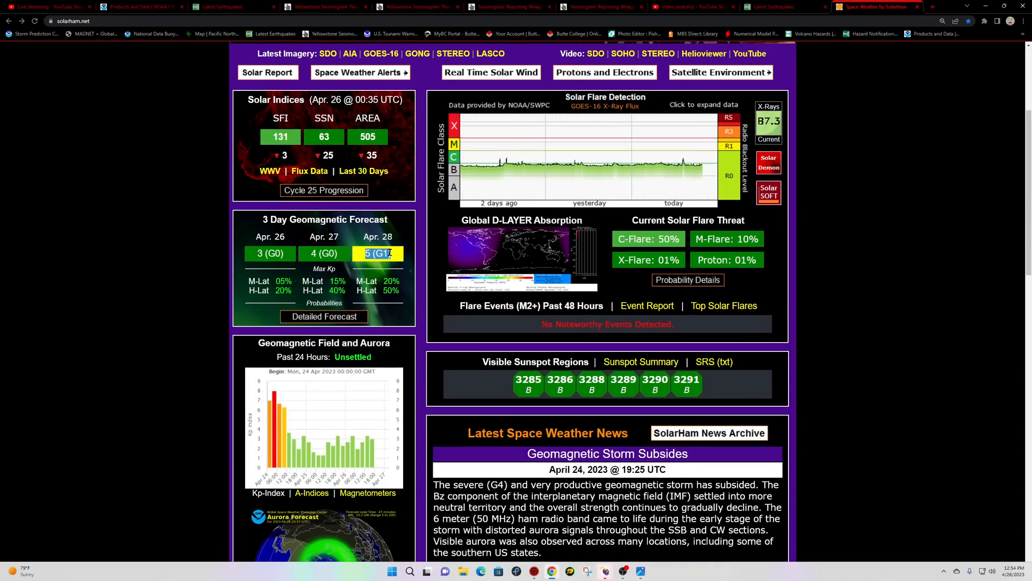
{"action": "mouse_move", "coordinate": [398, 315]}
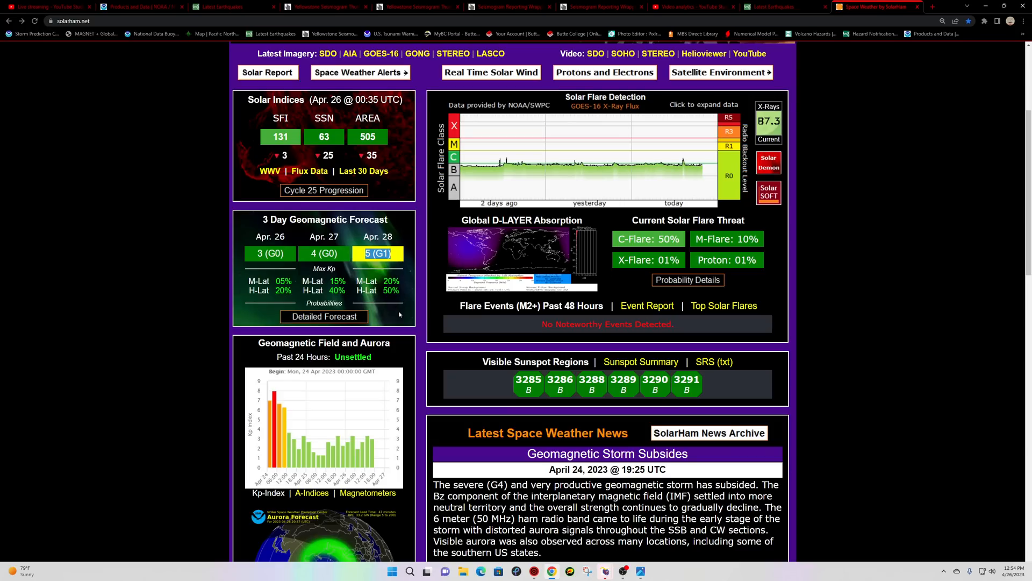
{"action": "scroll", "scroll_direction": "down", "scroll_amount": 3}
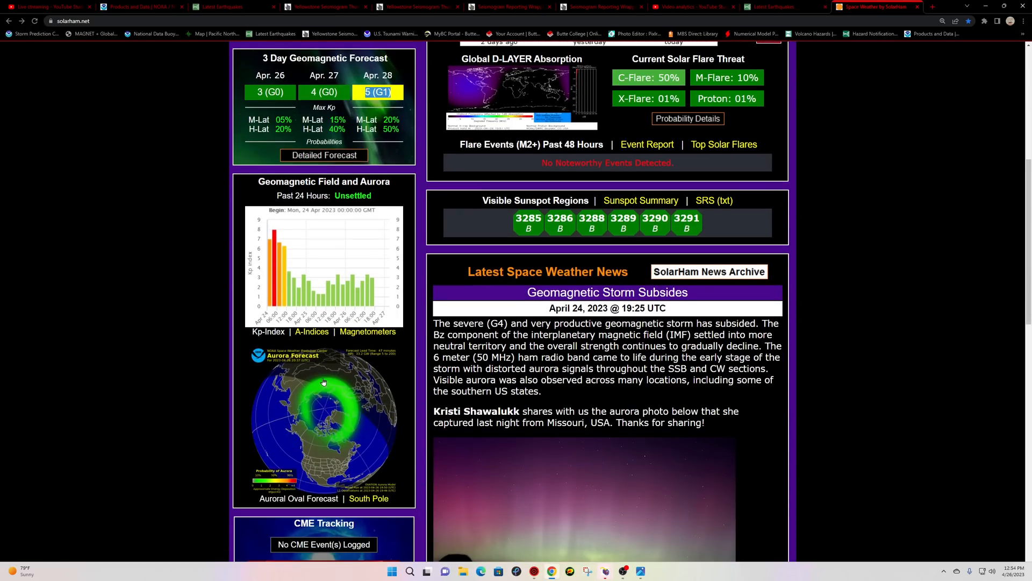
{"action": "scroll", "scroll_direction": "up", "scroll_amount": 3}
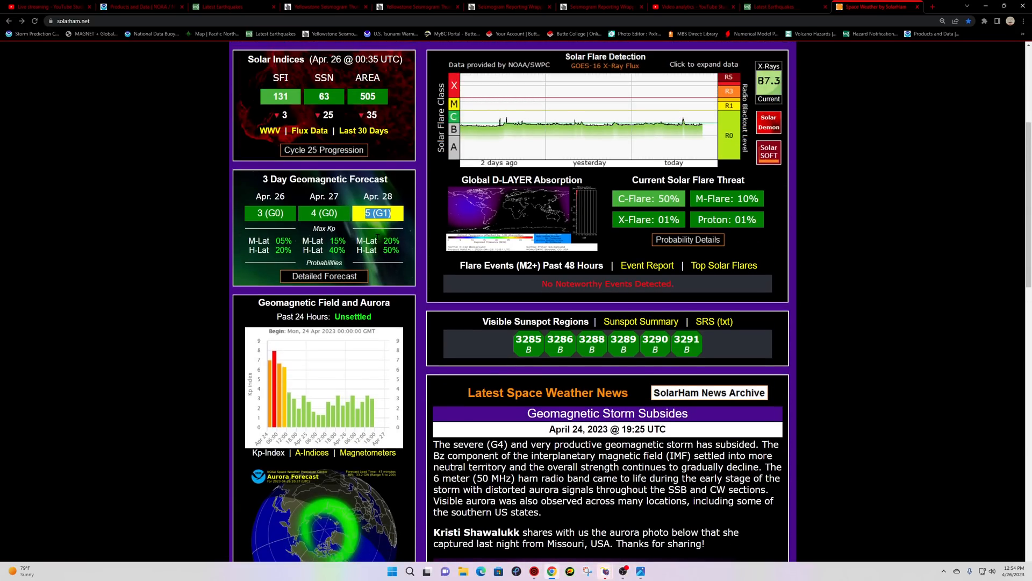
{"action": "scroll", "scroll_direction": "down", "scroll_amount": 3}
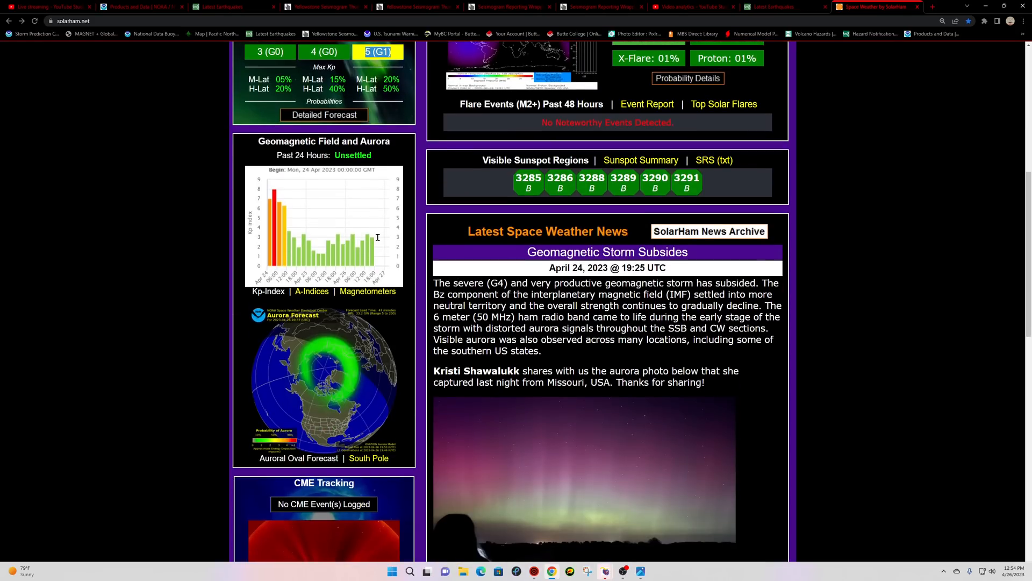
{"action": "mouse_move", "coordinate": [342, 413]}
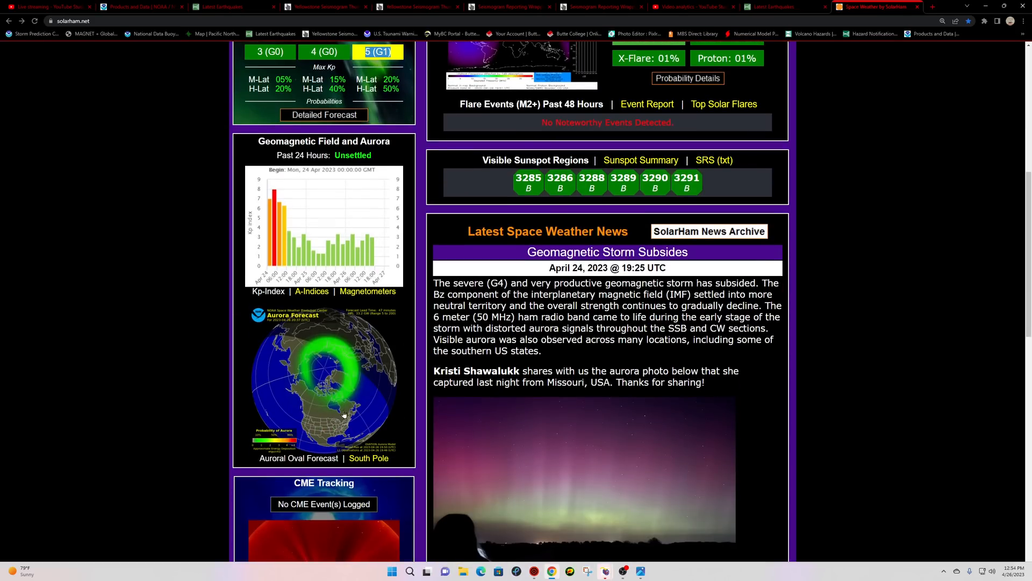
{"action": "mouse_move", "coordinate": [420, 256]}
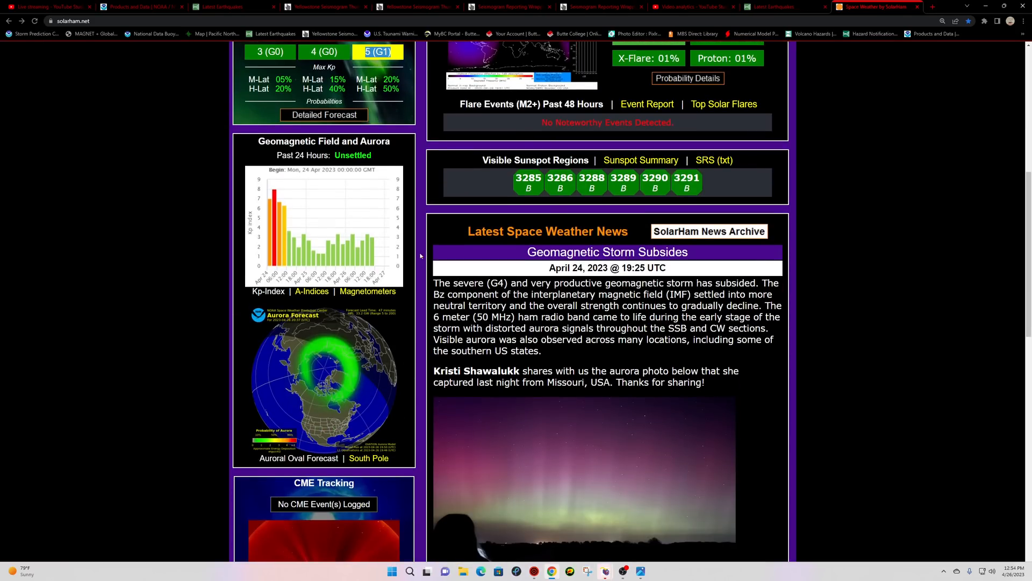
{"action": "scroll", "scroll_direction": "up", "scroll_amount": 3}
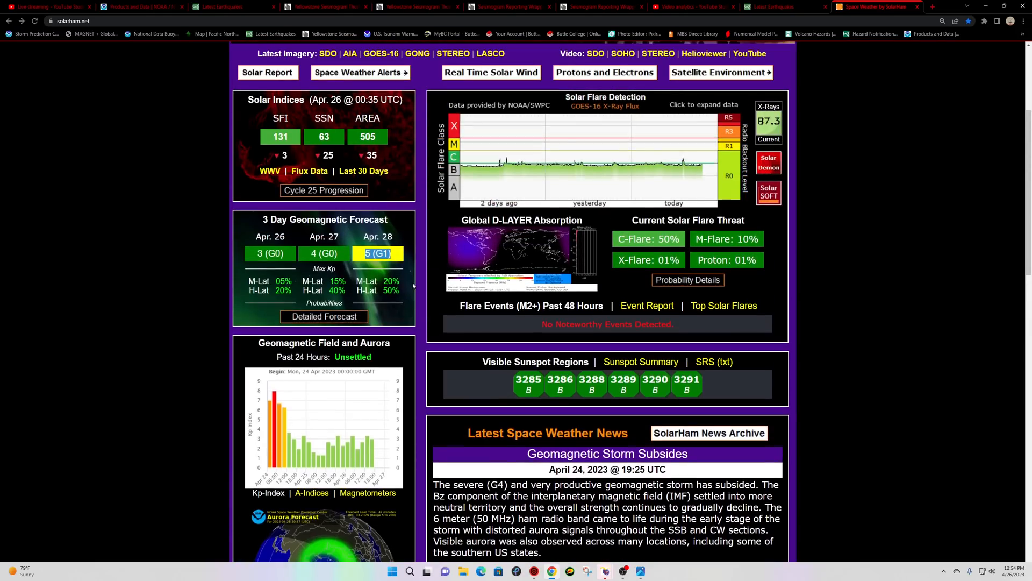
{"action": "scroll", "scroll_direction": "up", "scroll_amount": 3}
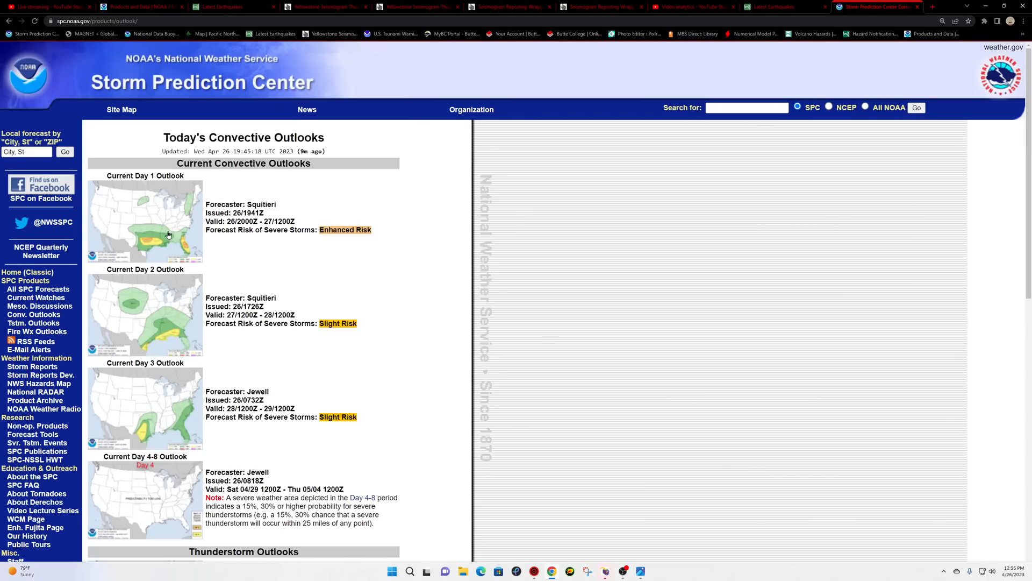
- View the Day 1 tornado probability map for central Texas and its risk table
{"action": "left_click", "coordinate": [145, 221]}
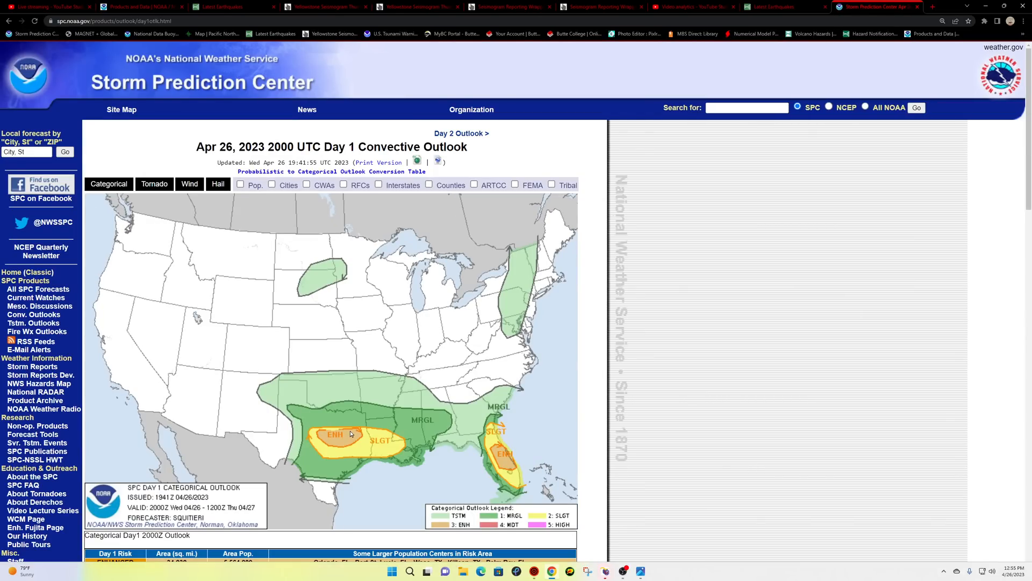
{"action": "mouse_move", "coordinate": [242, 252]}
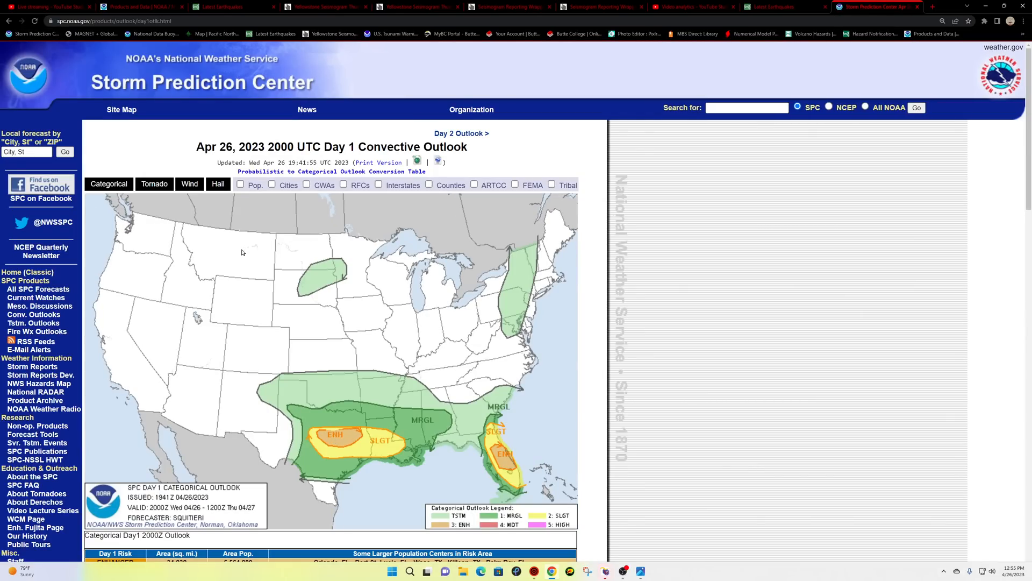
{"action": "left_click", "coordinate": [154, 184]}
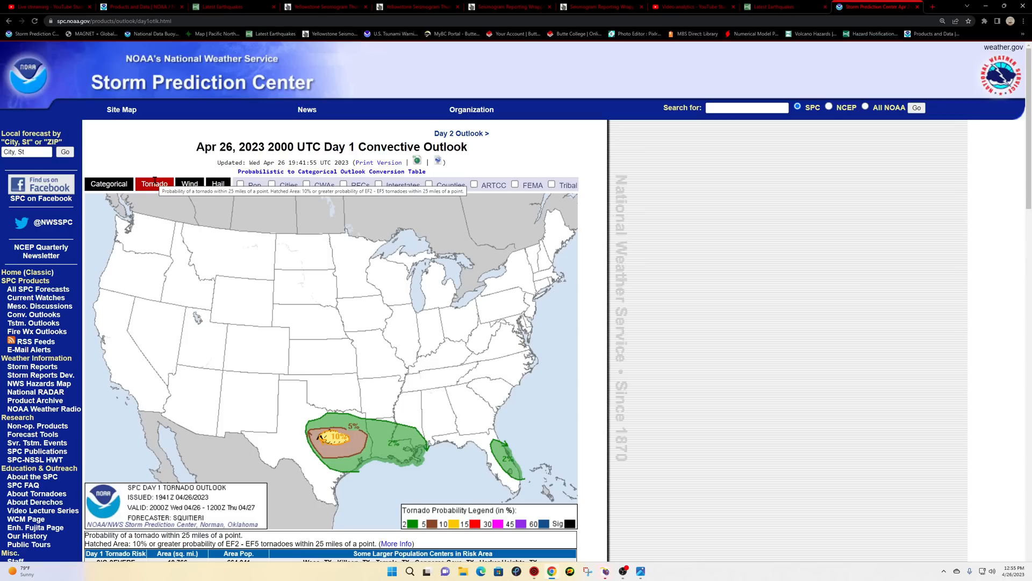
{"action": "scroll", "scroll_direction": "down", "scroll_amount": 3}
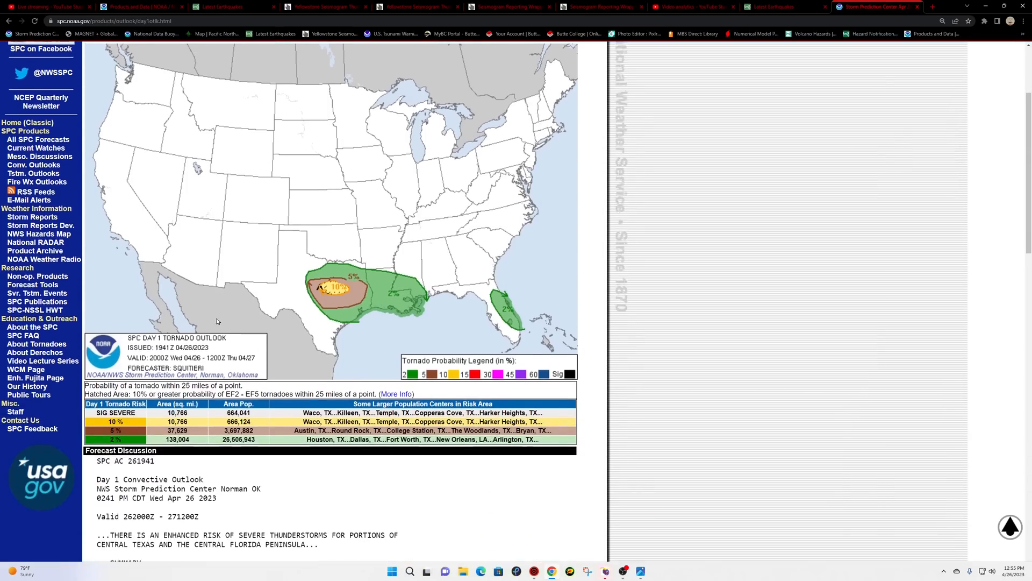
{"action": "scroll", "scroll_direction": "down", "scroll_amount": 3}
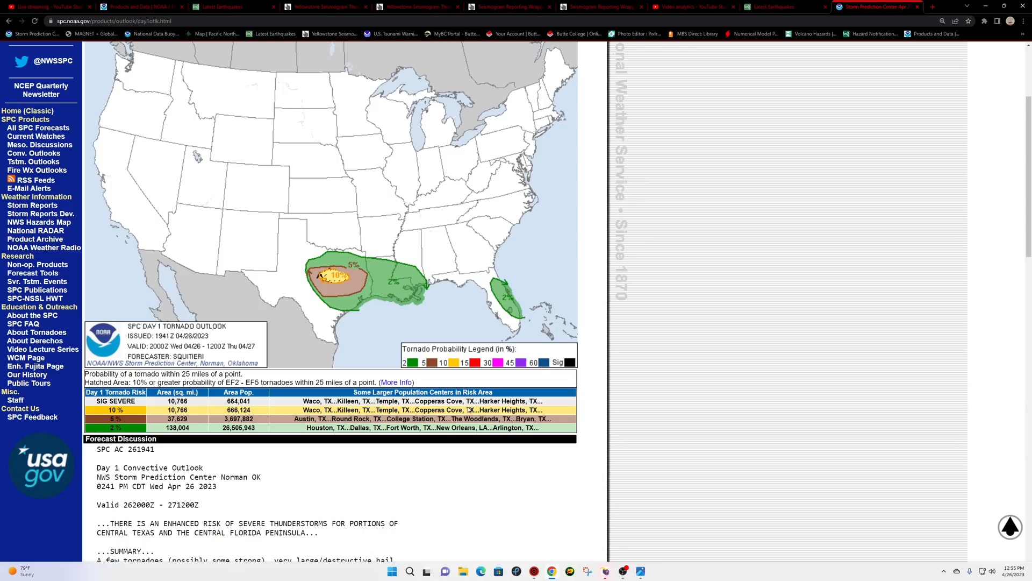
{"action": "mouse_move", "coordinate": [327, 271]}
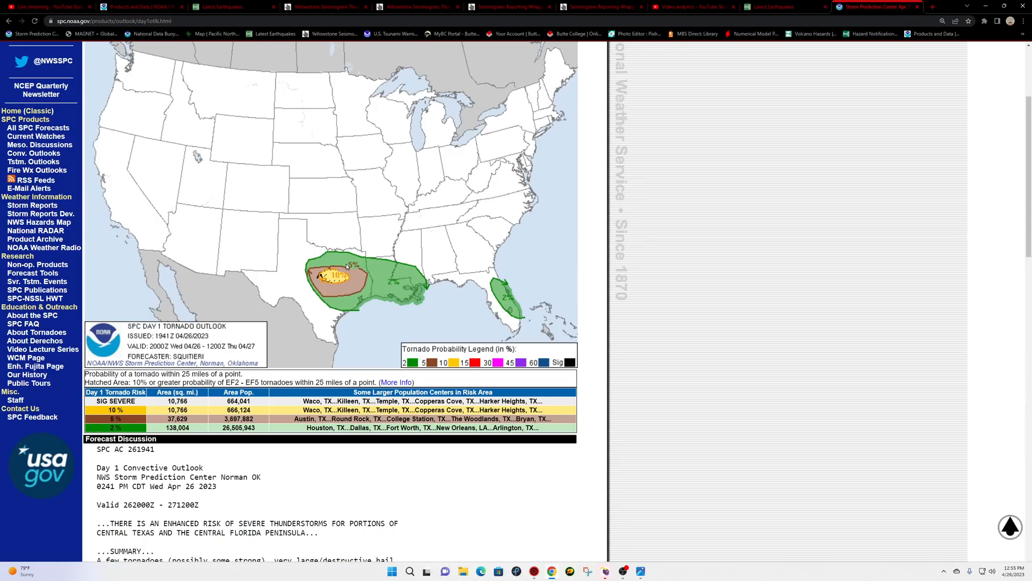
{"action": "mouse_move", "coordinate": [324, 263]}
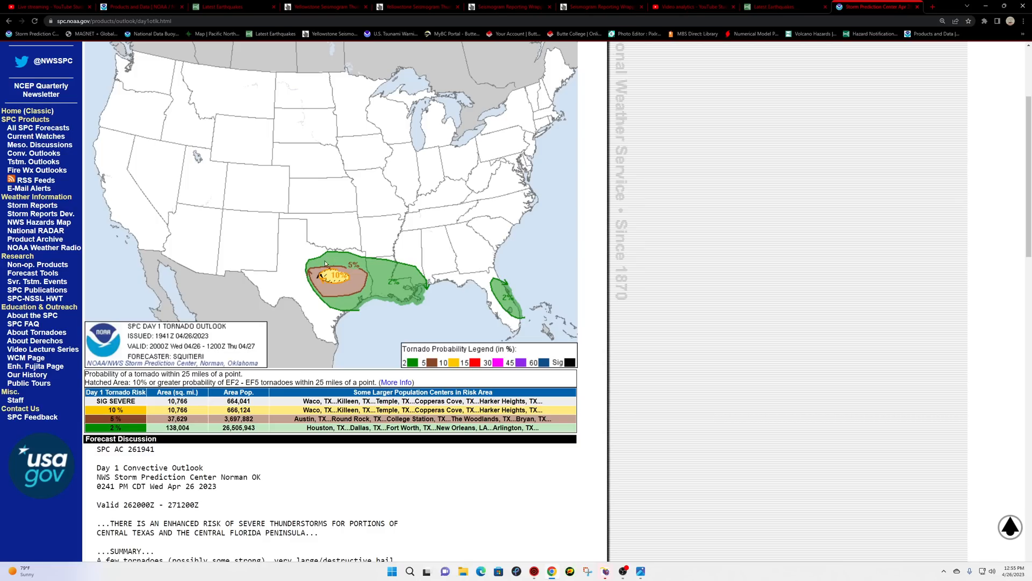
{"action": "mouse_move", "coordinate": [340, 279]}
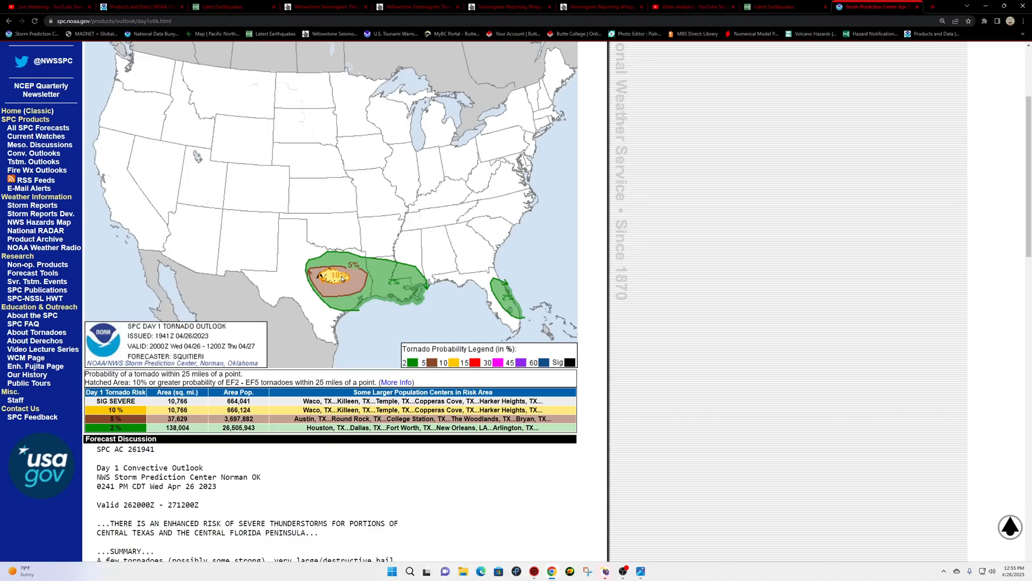
{"action": "mouse_move", "coordinate": [391, 452]}
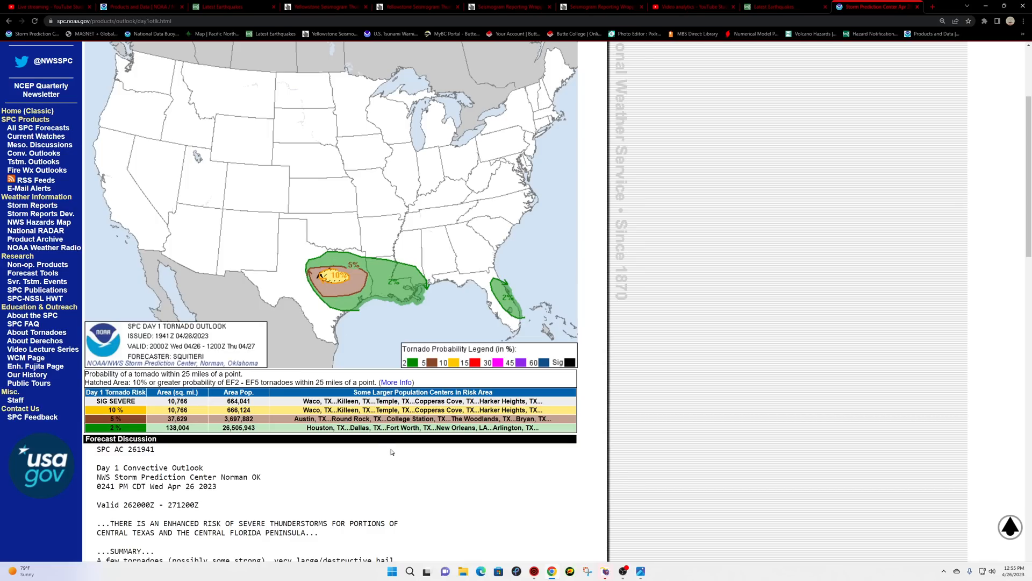
{"action": "scroll", "scroll_direction": "up", "scroll_amount": 3}
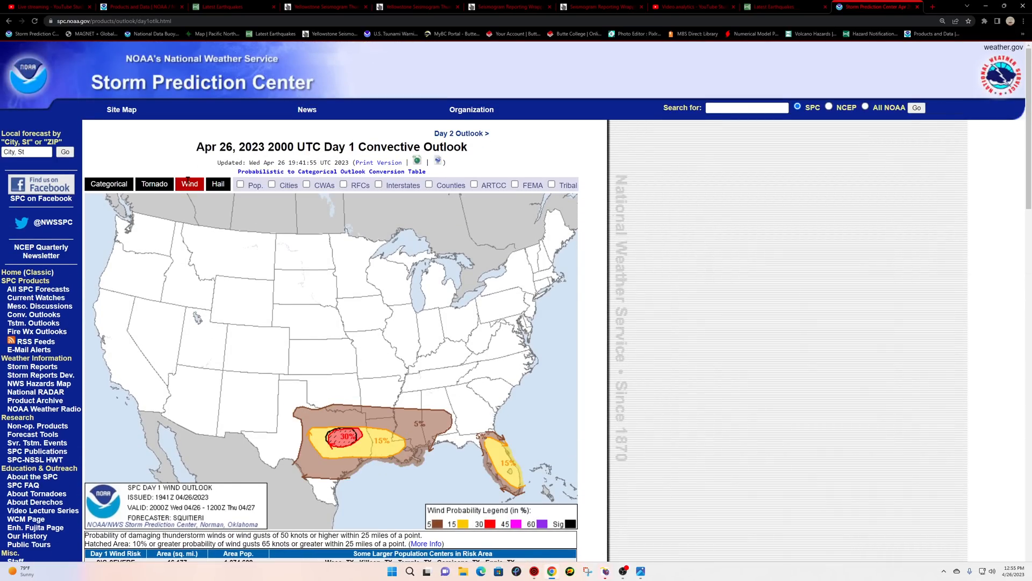
- Show the Day 1 hail probability map with its significant-hail areas and risk table
{"action": "left_click", "coordinate": [218, 184]}
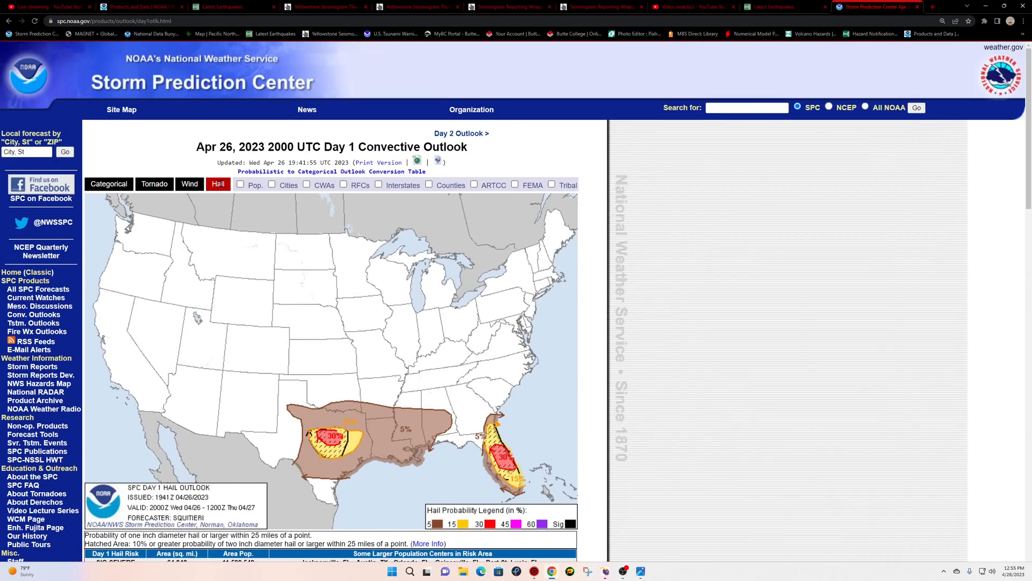
{"action": "mouse_move", "coordinate": [218, 183]}
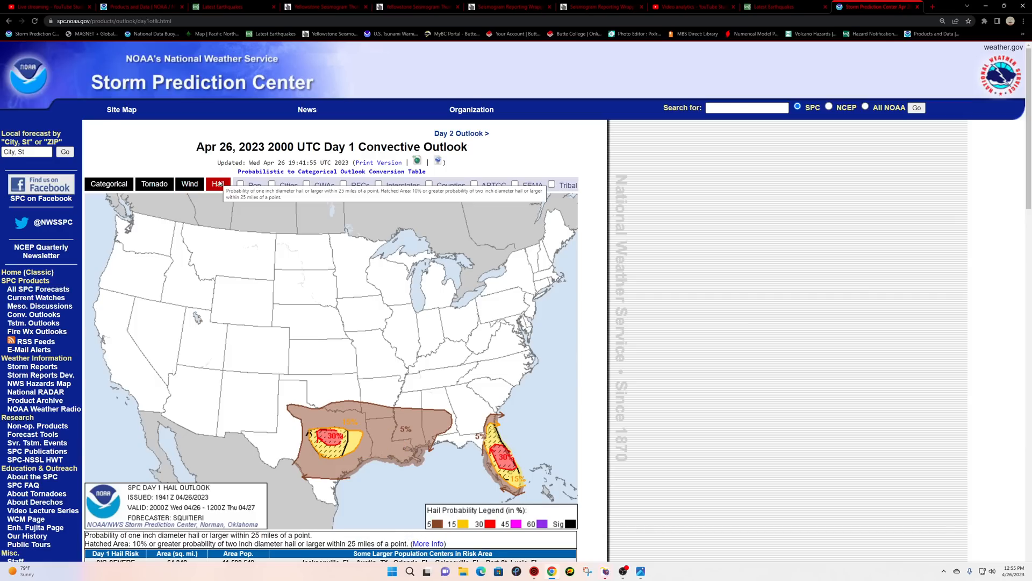
{"action": "mouse_move", "coordinate": [502, 462]}
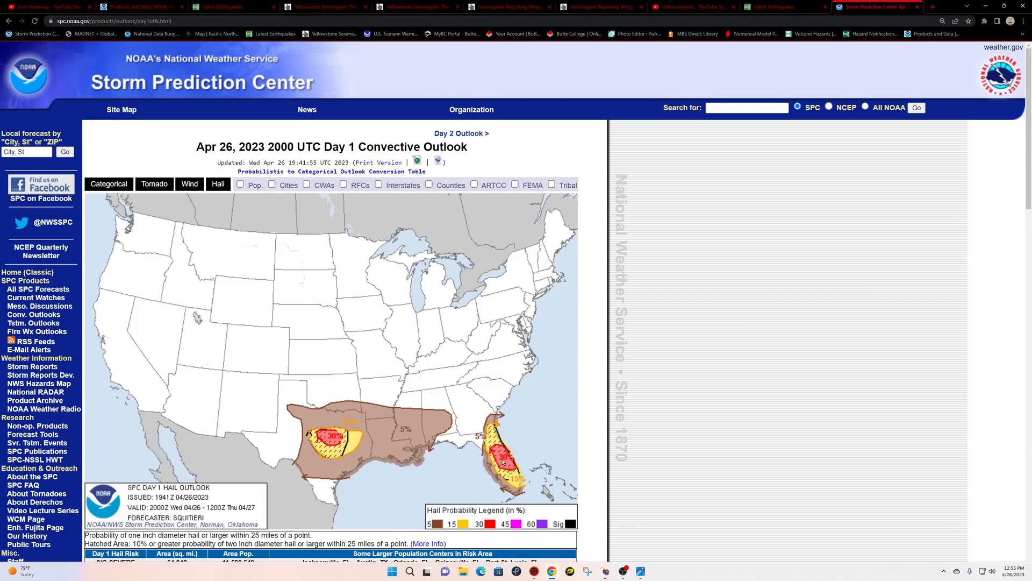
{"action": "scroll", "scroll_direction": "down", "scroll_amount": 3}
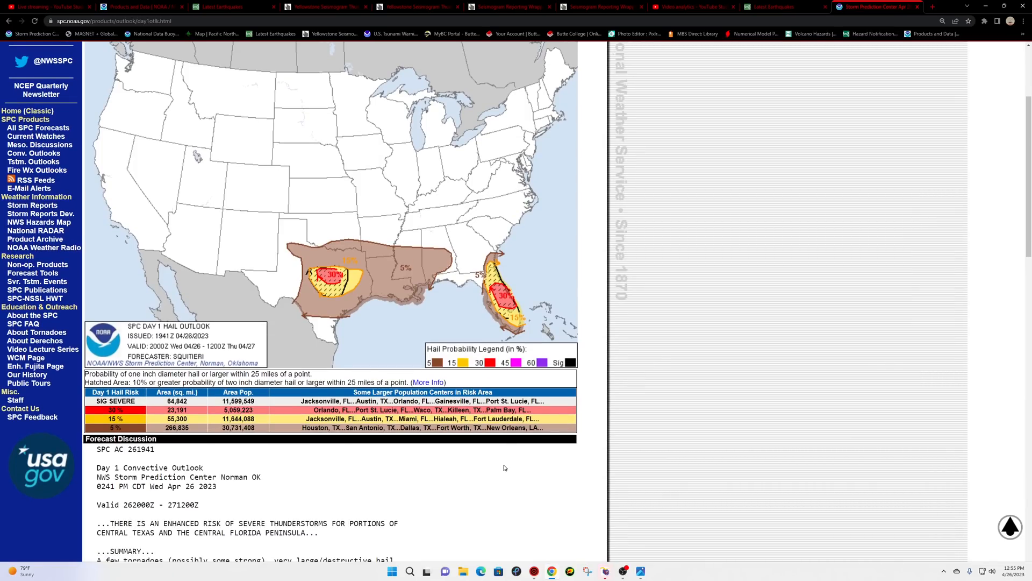
{"action": "mouse_move", "coordinate": [498, 295]}
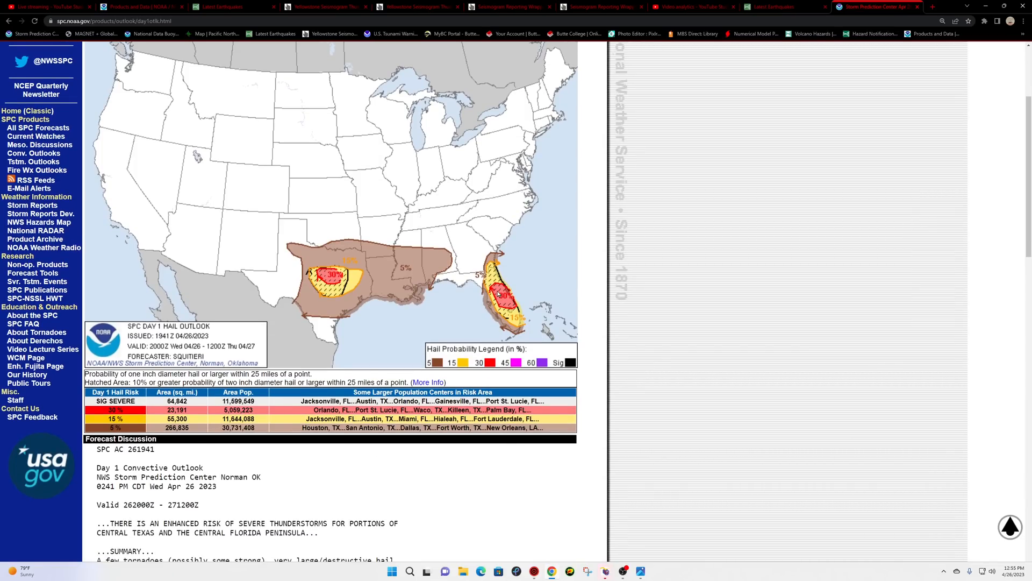
{"action": "scroll", "scroll_direction": "up", "scroll_amount": 3}
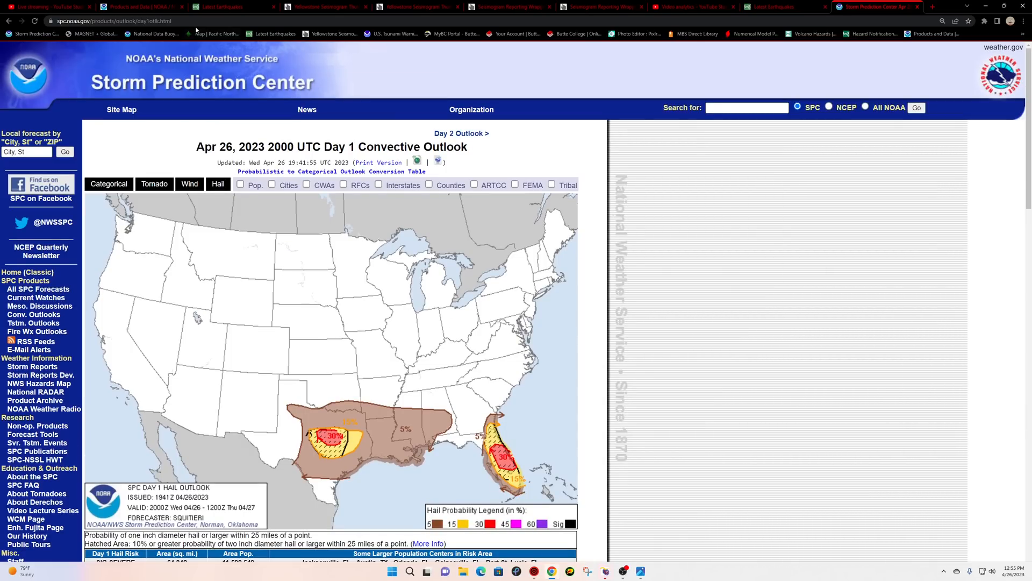